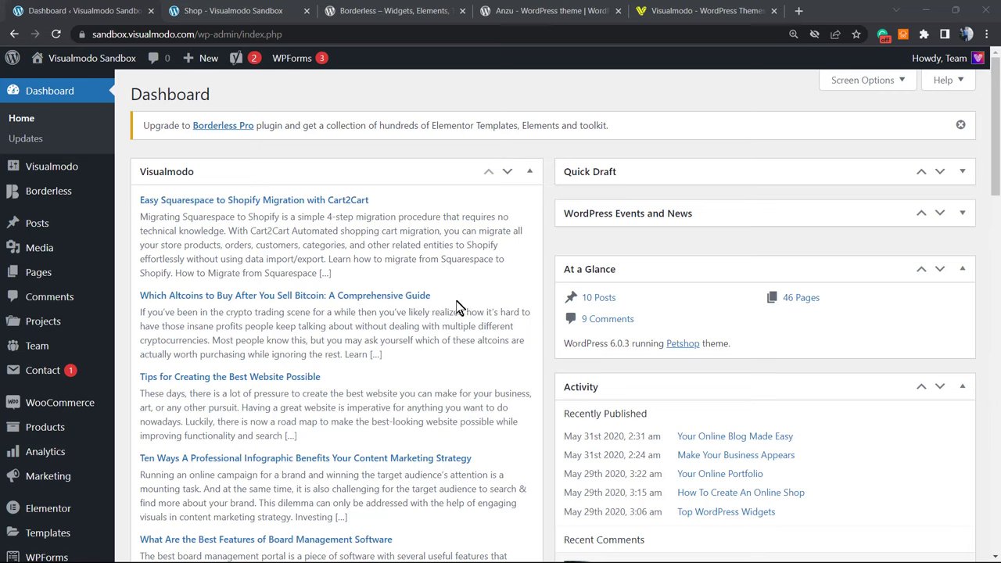
{"action": "mouse_move", "coordinate": [463, 299]}
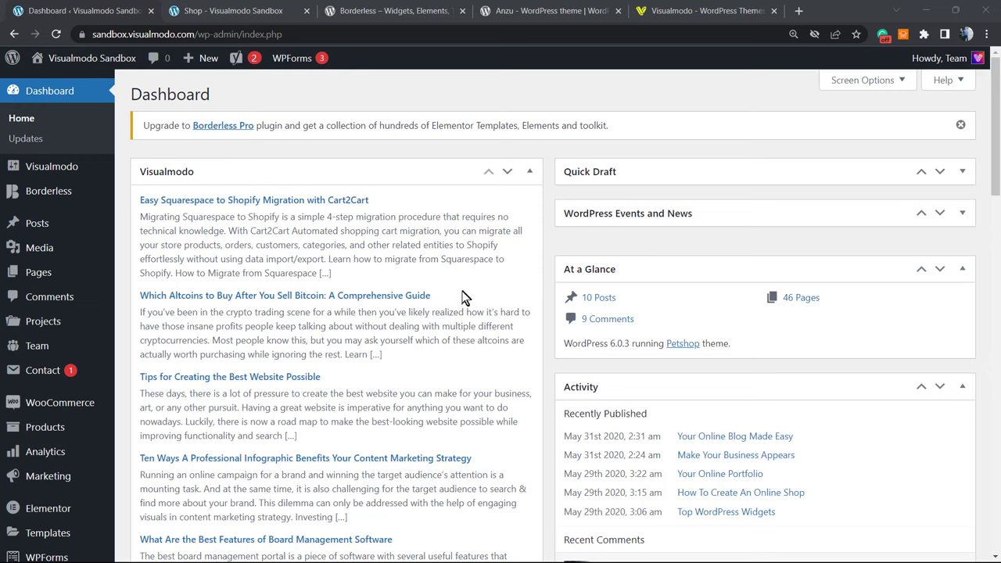
{"action": "mouse_move", "coordinate": [435, 139]}
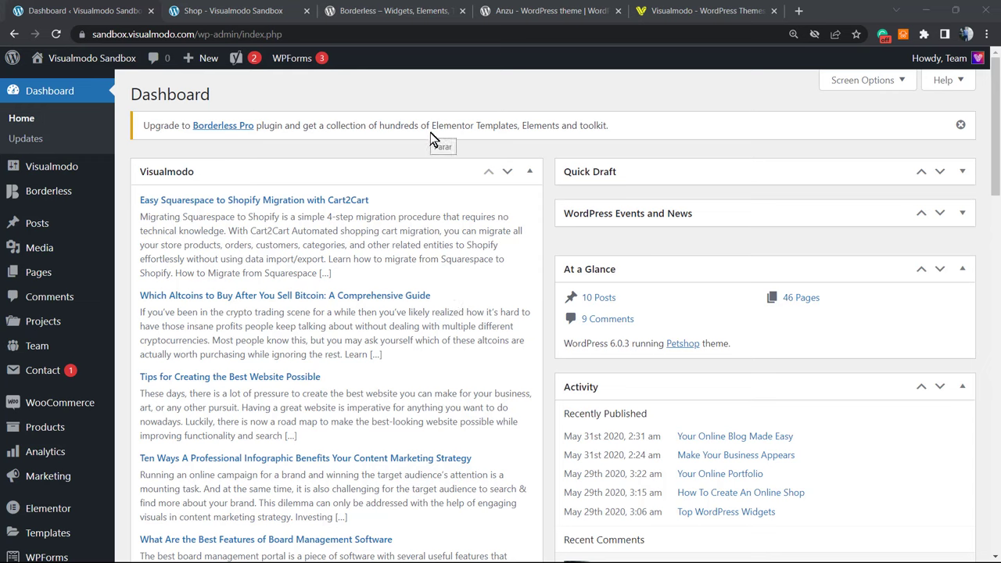
{"action": "mouse_move", "coordinate": [403, 195]}
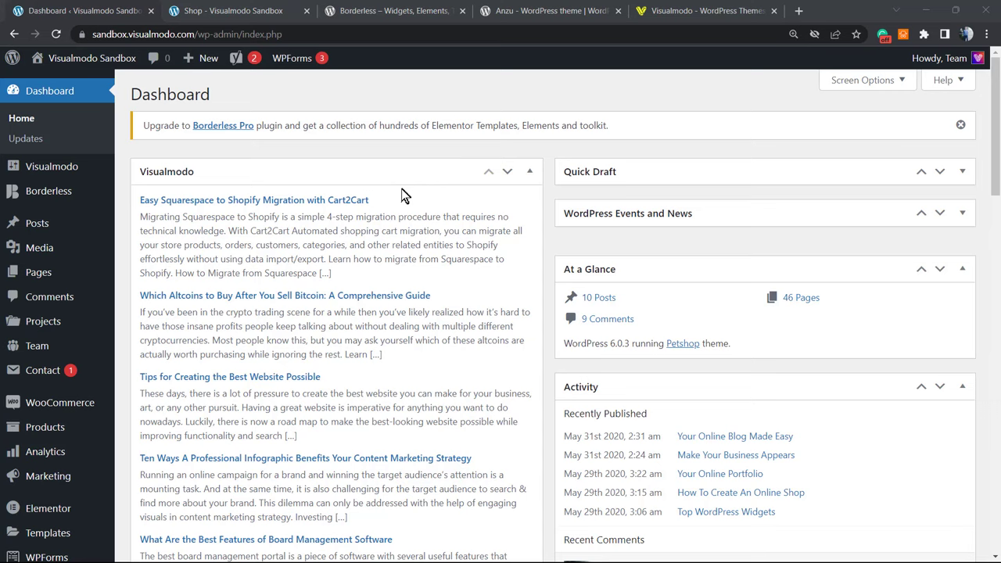
{"action": "mouse_move", "coordinate": [515, 244]}
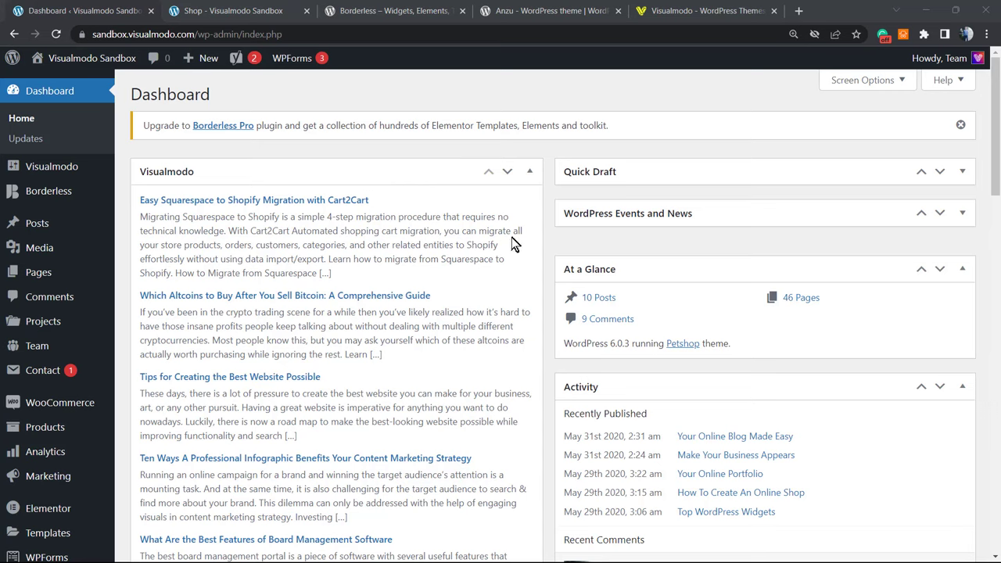
{"action": "mouse_move", "coordinate": [513, 236]}
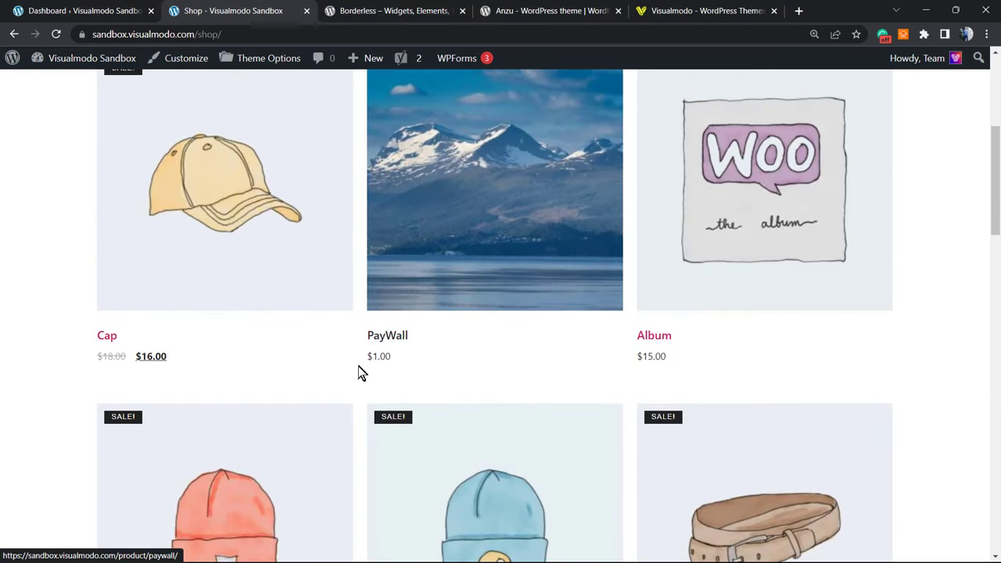
{"action": "mouse_move", "coordinate": [338, 362]}
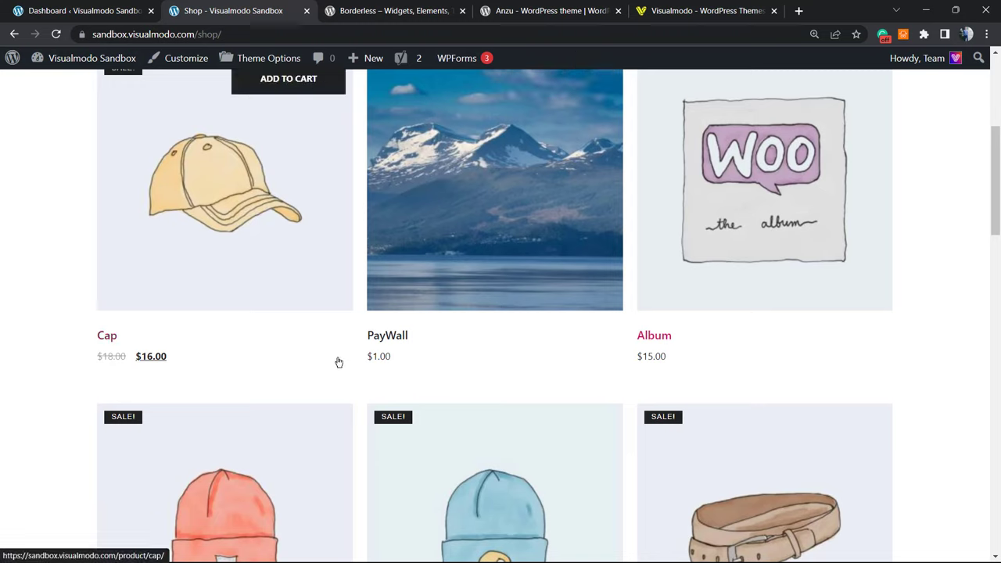
{"action": "mouse_move", "coordinate": [445, 377]}
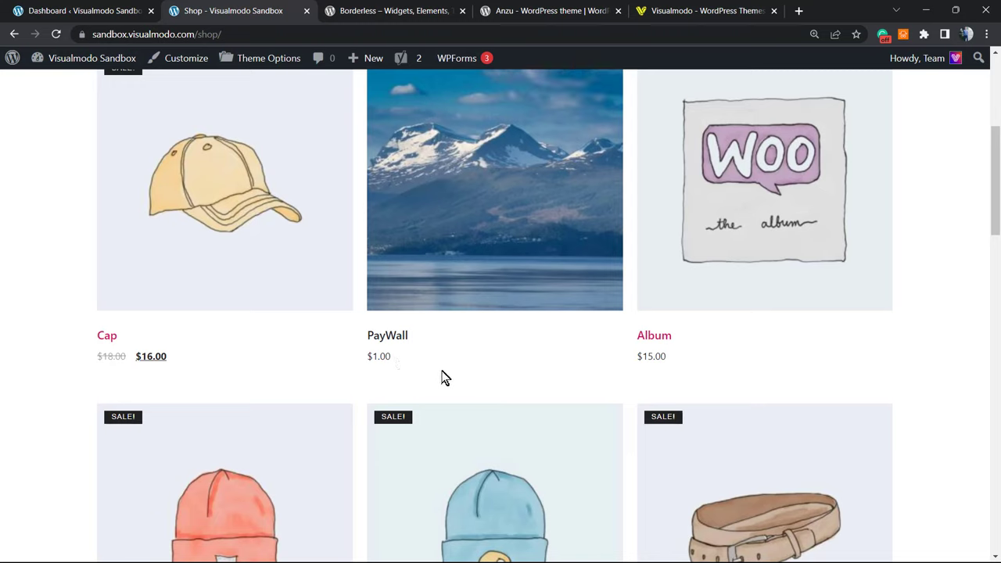
{"action": "mouse_move", "coordinate": [373, 363]}
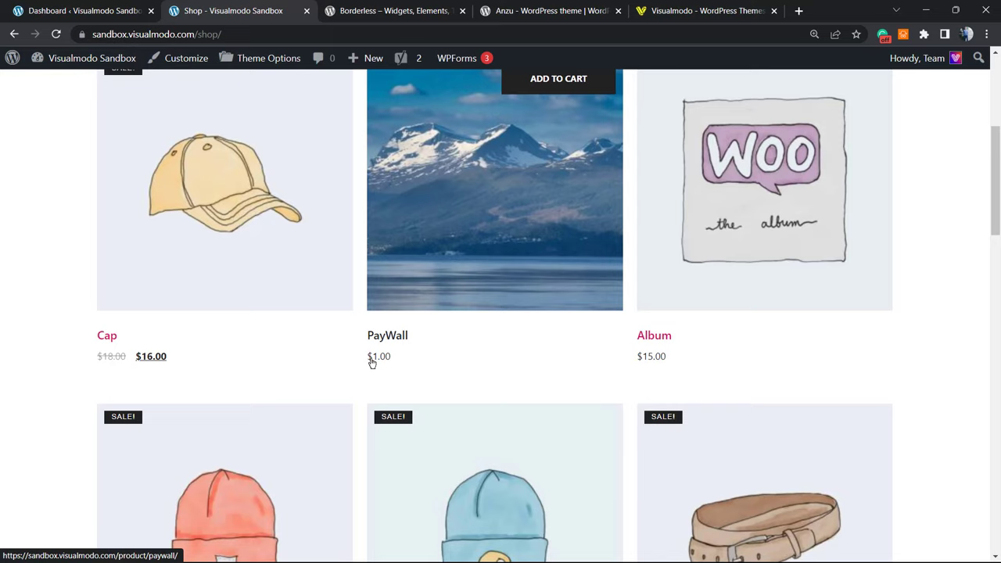
{"action": "mouse_move", "coordinate": [403, 360]}
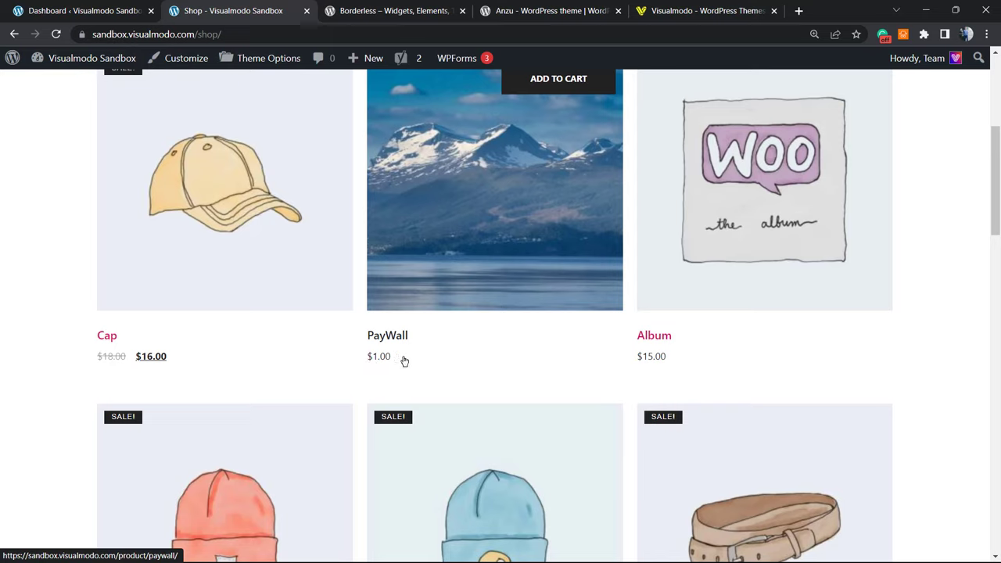
{"action": "mouse_move", "coordinate": [376, 353]}
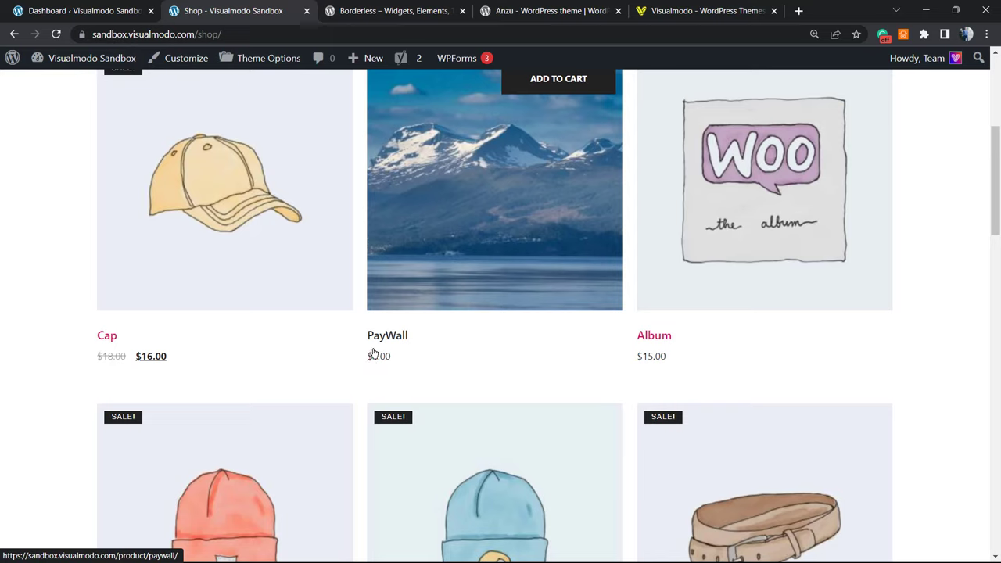
{"action": "mouse_move", "coordinate": [385, 367]}
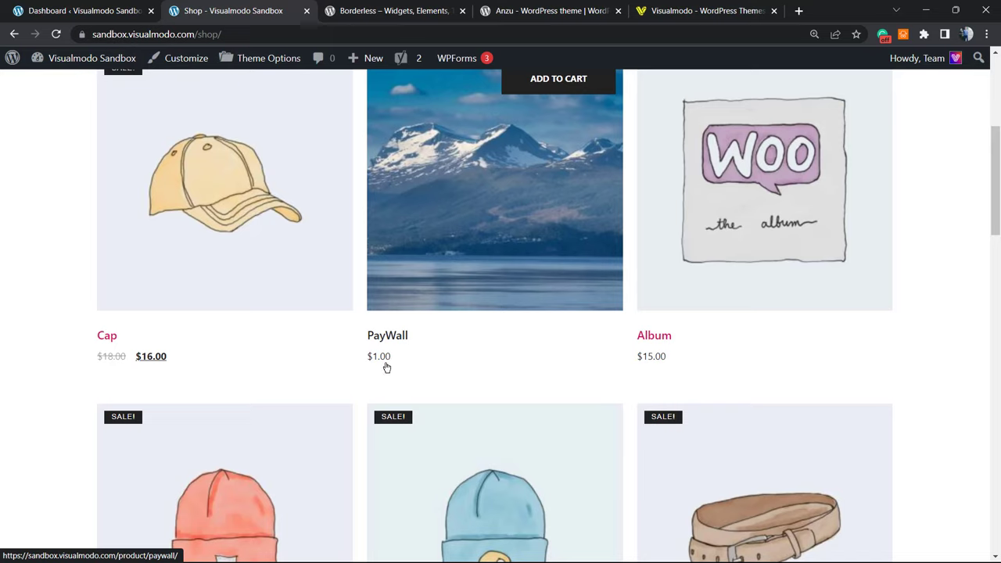
{"action": "mouse_move", "coordinate": [433, 359]}
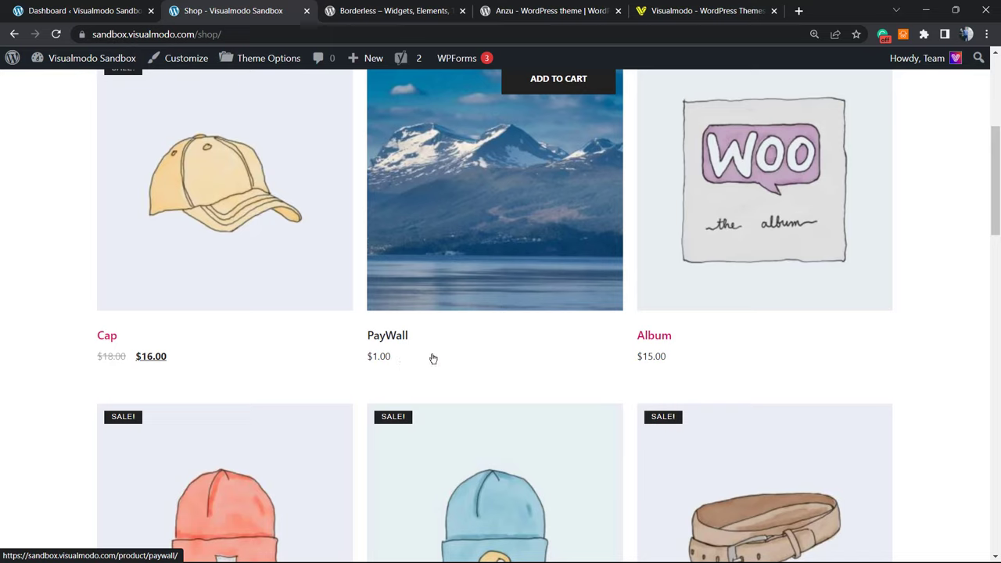
{"action": "mouse_move", "coordinate": [494, 361]}
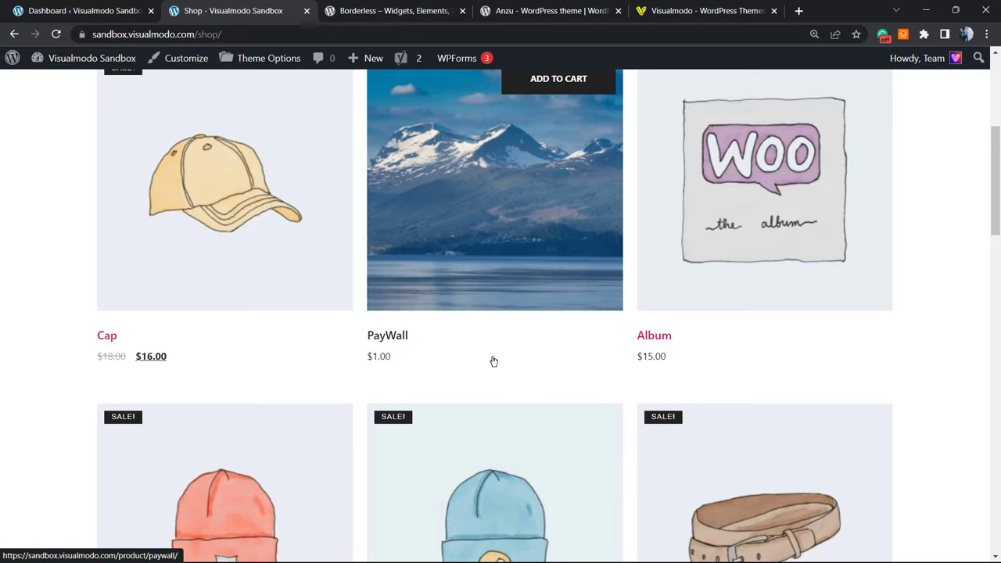
{"action": "mouse_move", "coordinate": [484, 359]}
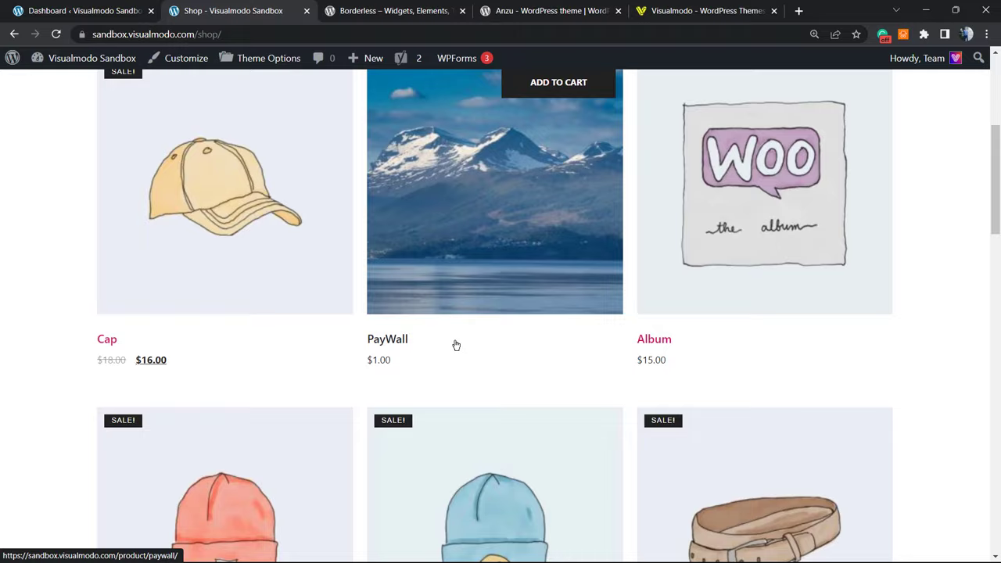
Step: Scroll back to the top of the Shop page showing 1–12 of 18 results
{"action": "scroll", "scroll_direction": "up", "scroll_amount": 3}
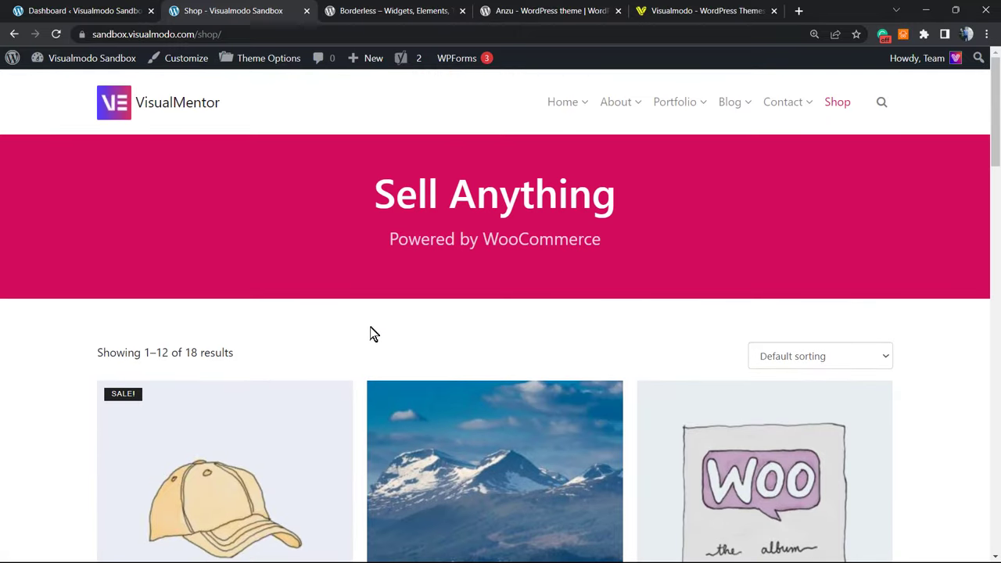
{"action": "mouse_move", "coordinate": [368, 336]}
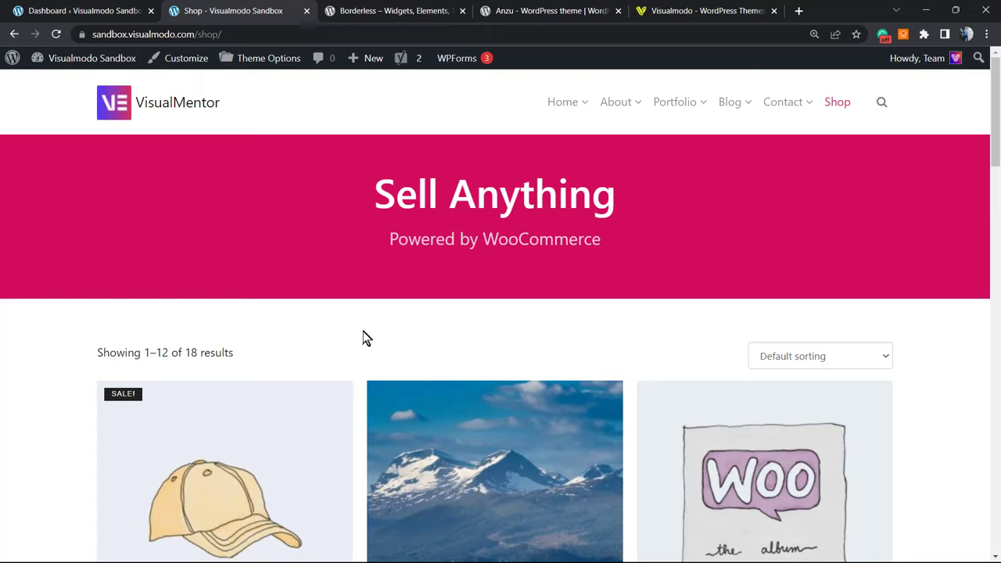
{"action": "mouse_move", "coordinate": [358, 316]}
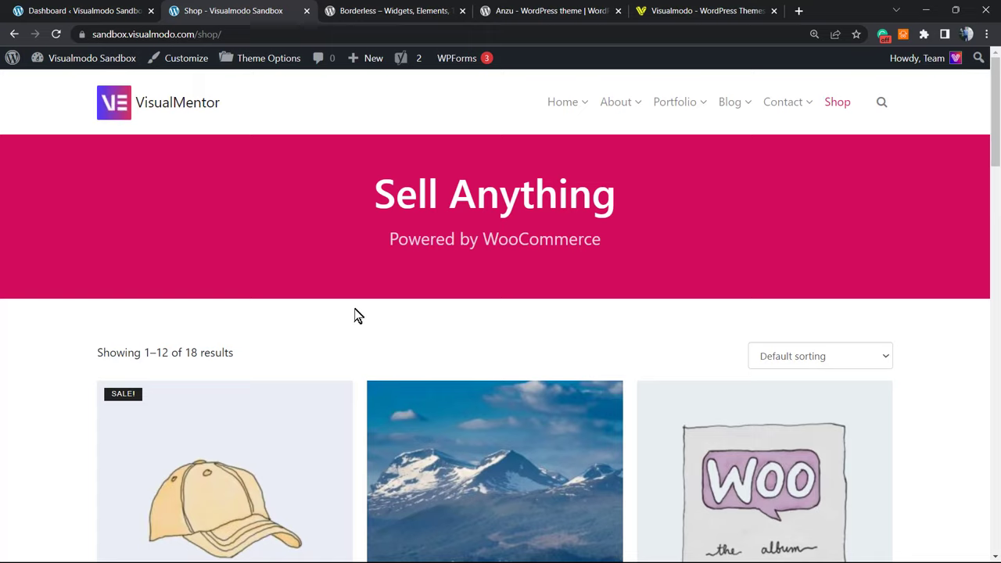
{"action": "mouse_move", "coordinate": [305, 313]}
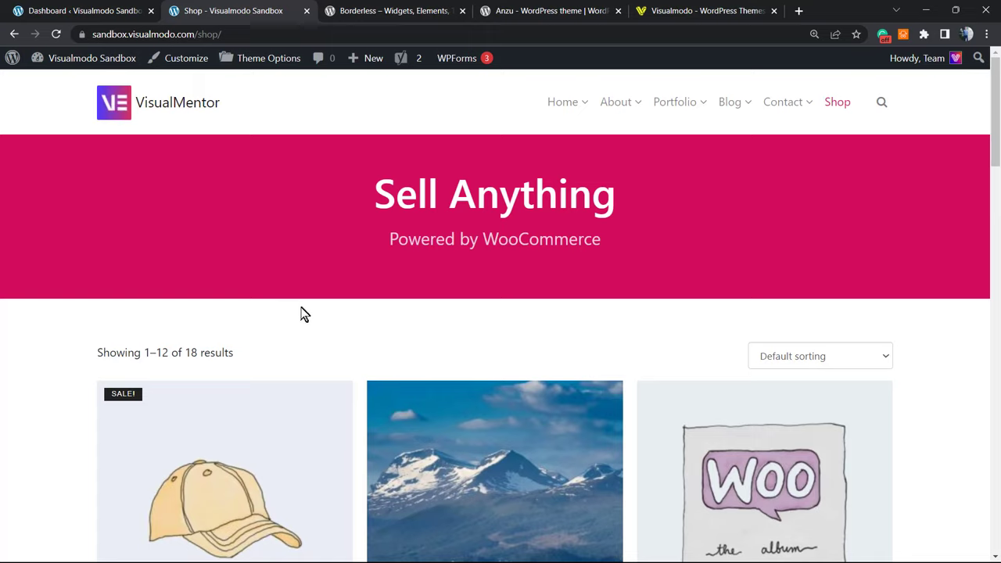
{"action": "mouse_move", "coordinate": [86, 89]}
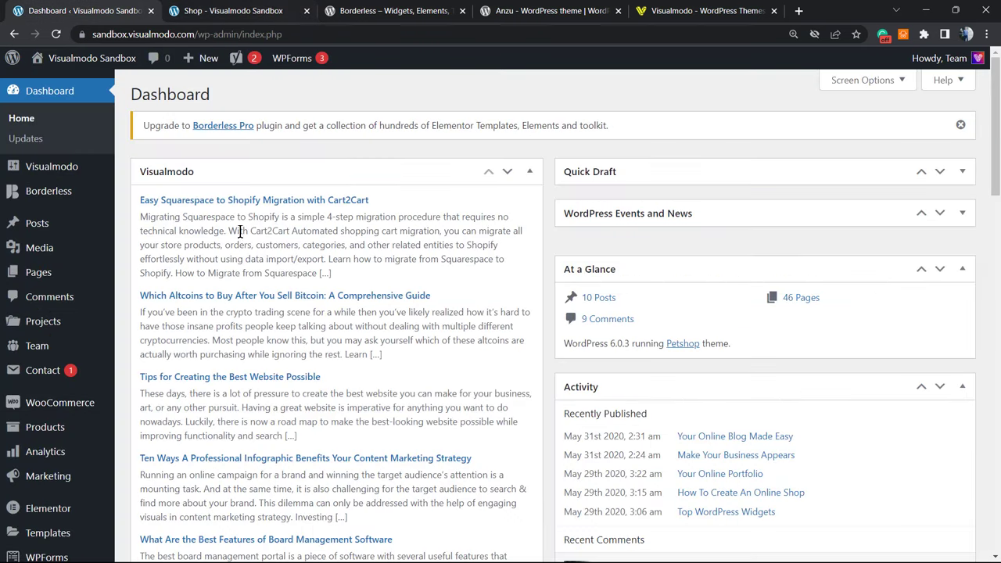
{"action": "mouse_move", "coordinate": [225, 259]}
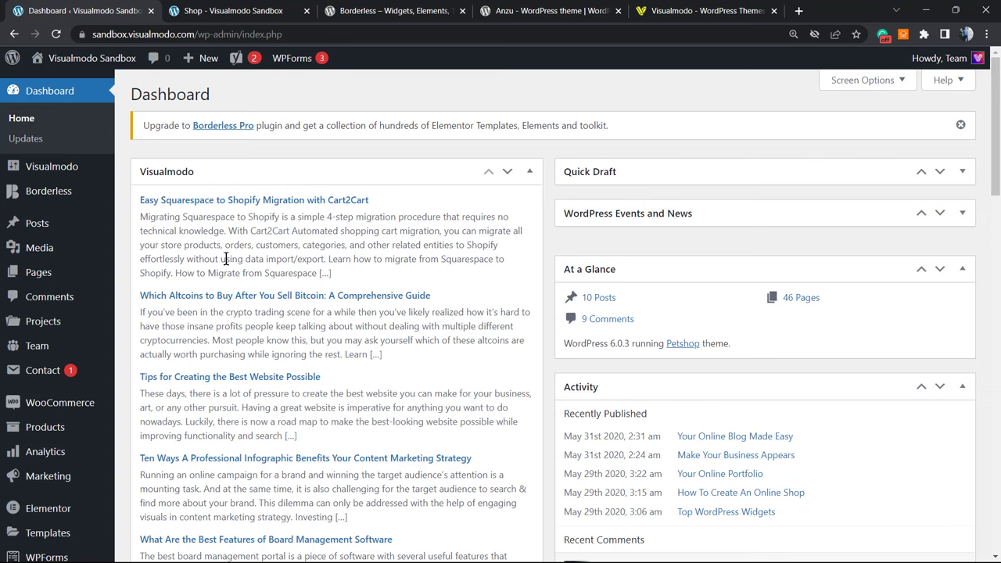
{"action": "mouse_move", "coordinate": [206, 316]}
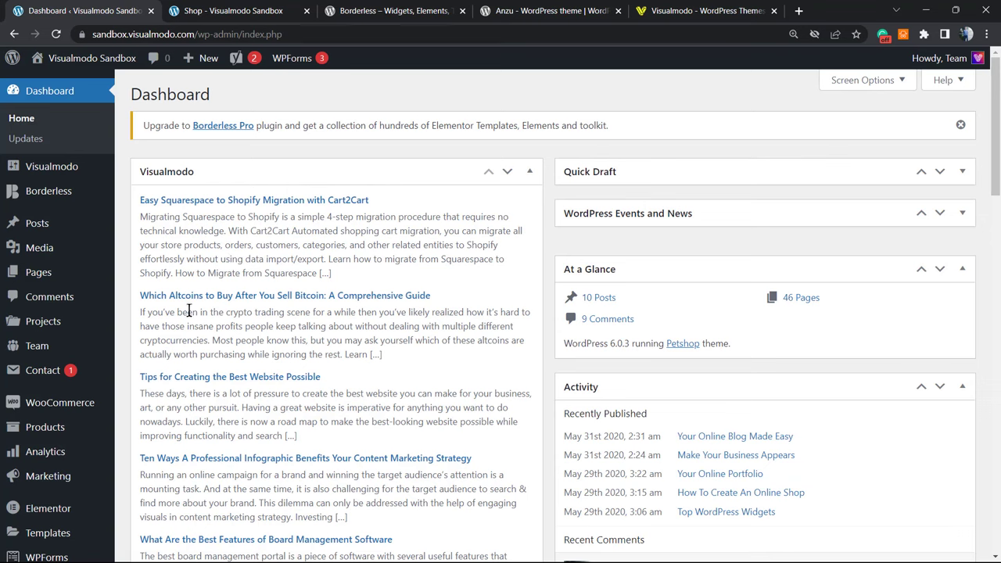
{"action": "mouse_move", "coordinate": [200, 313]}
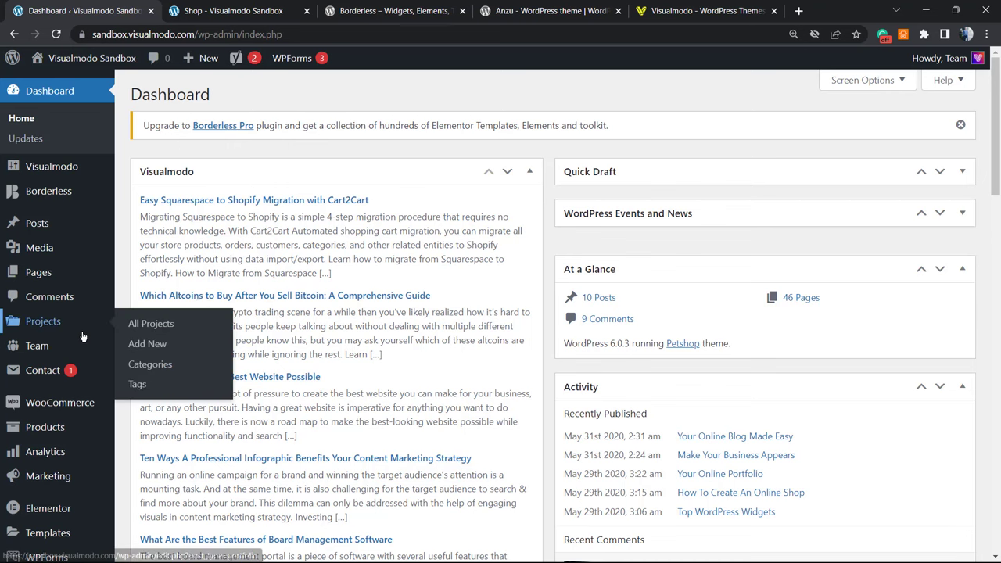
Step: Navigate to Plugins > Add New from the admin sidebar
{"action": "scroll", "scroll_direction": "down", "scroll_amount": 3}
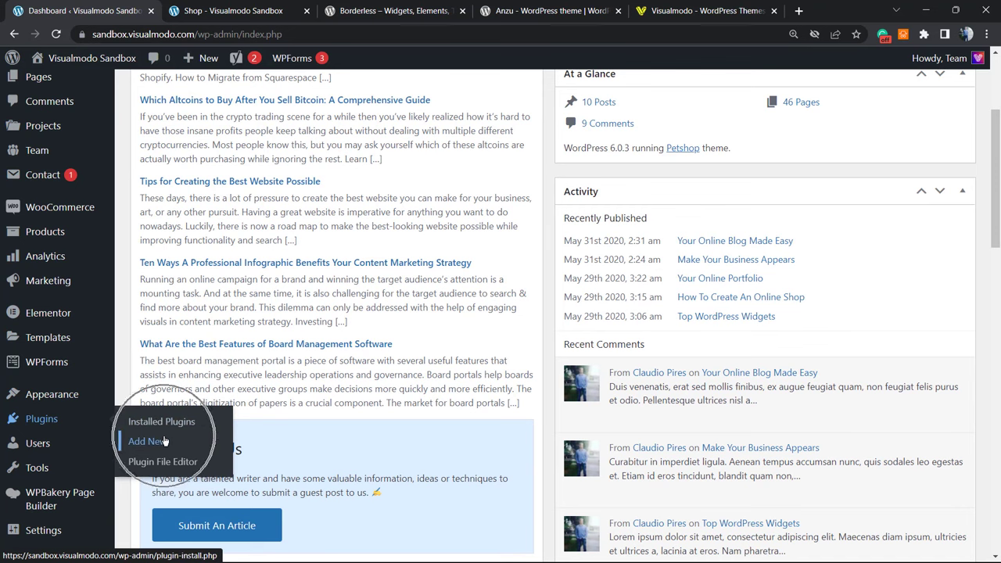
{"action": "left_click", "coordinate": [147, 441]}
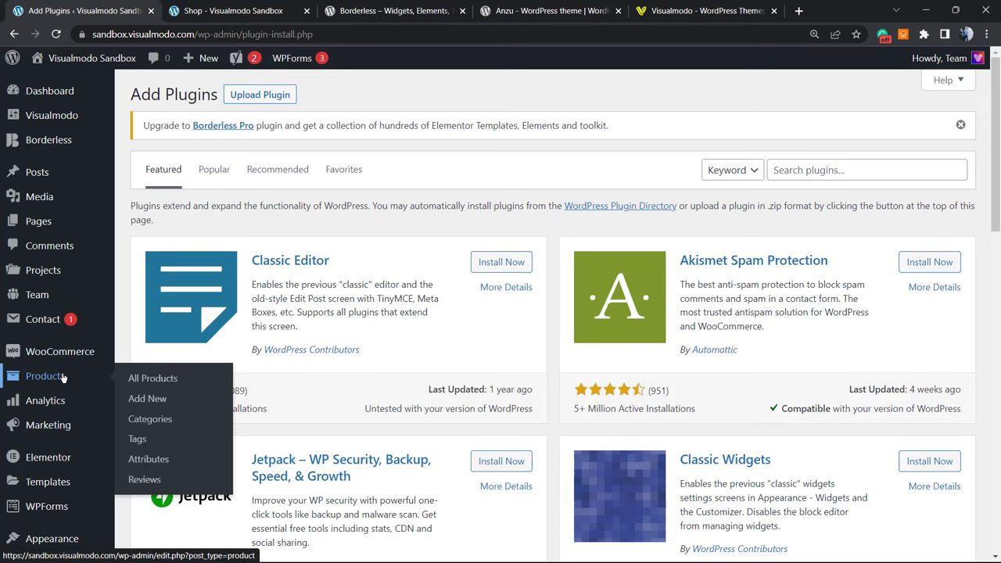
Step: Review the Shop tab's product listing down to the pagination and back up
{"action": "left_click", "coordinate": [233, 9]}
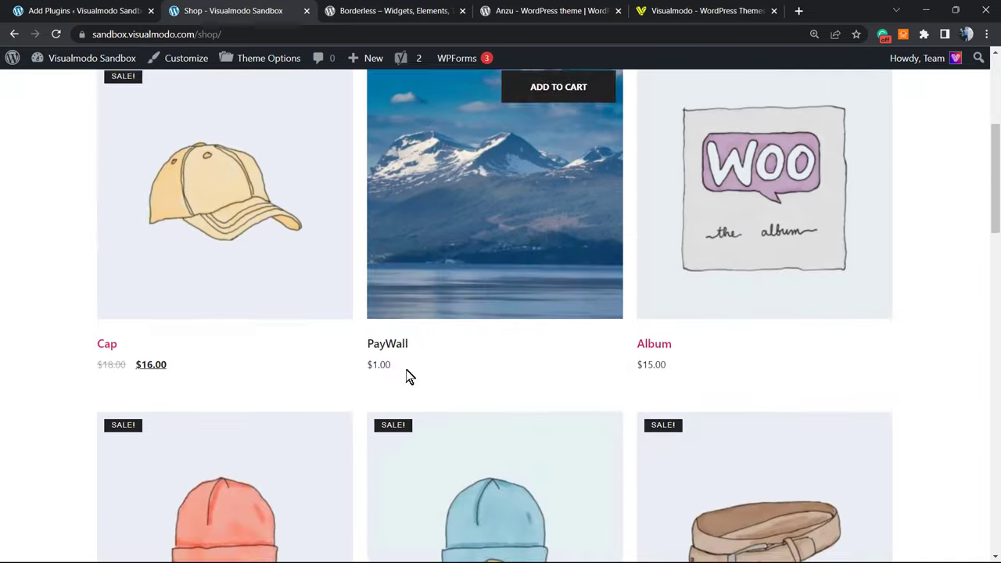
{"action": "scroll", "scroll_direction": "down", "scroll_amount": 3}
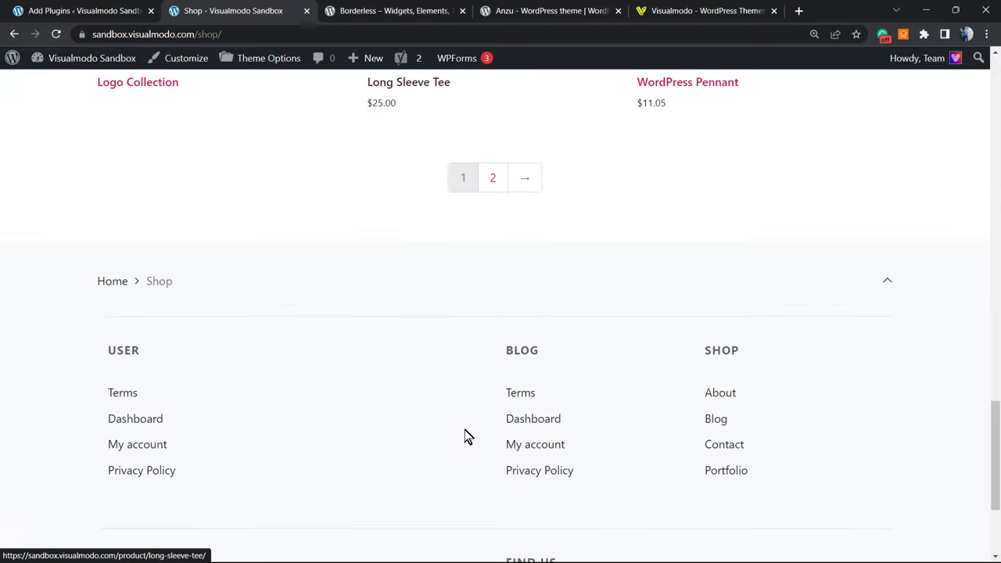
{"action": "scroll", "scroll_direction": "up", "scroll_amount": 3}
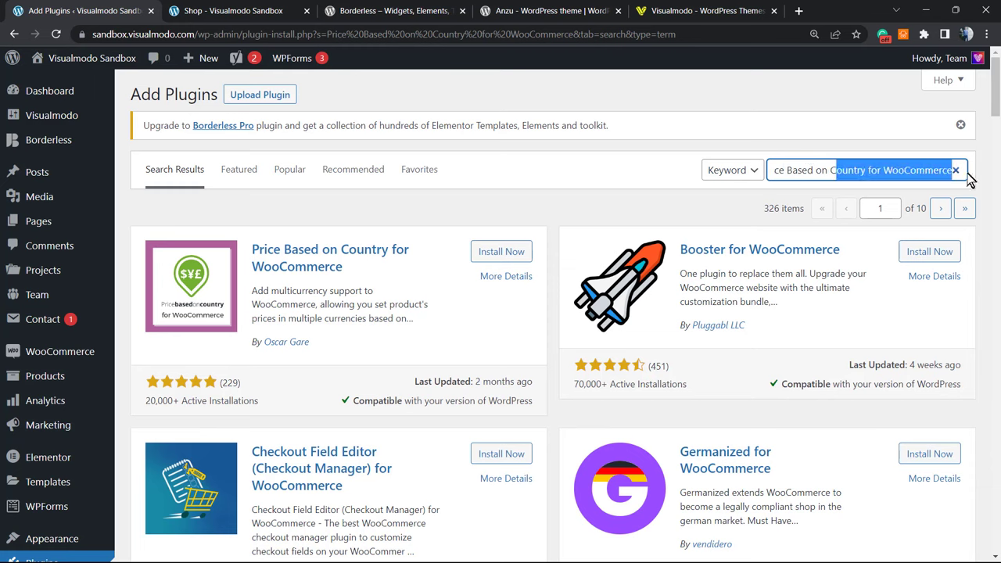
{"action": "mouse_move", "coordinate": [284, 266]}
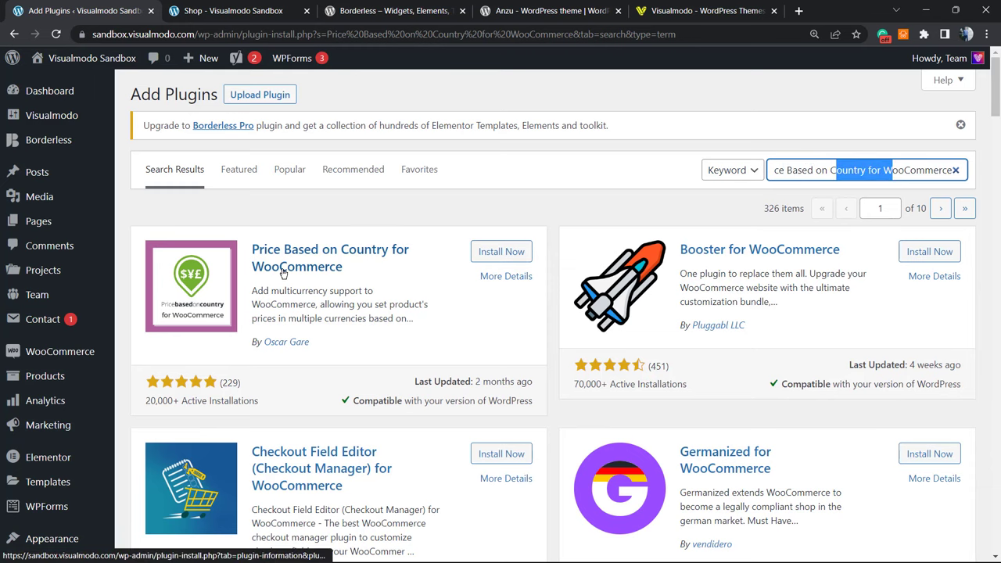
{"action": "mouse_move", "coordinate": [287, 341]}
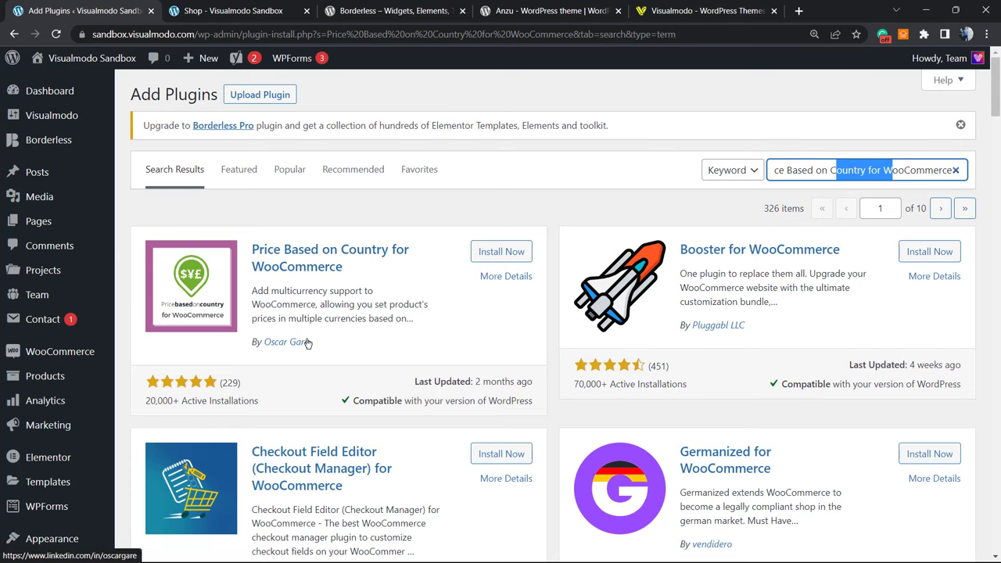
{"action": "mouse_move", "coordinate": [500, 251]}
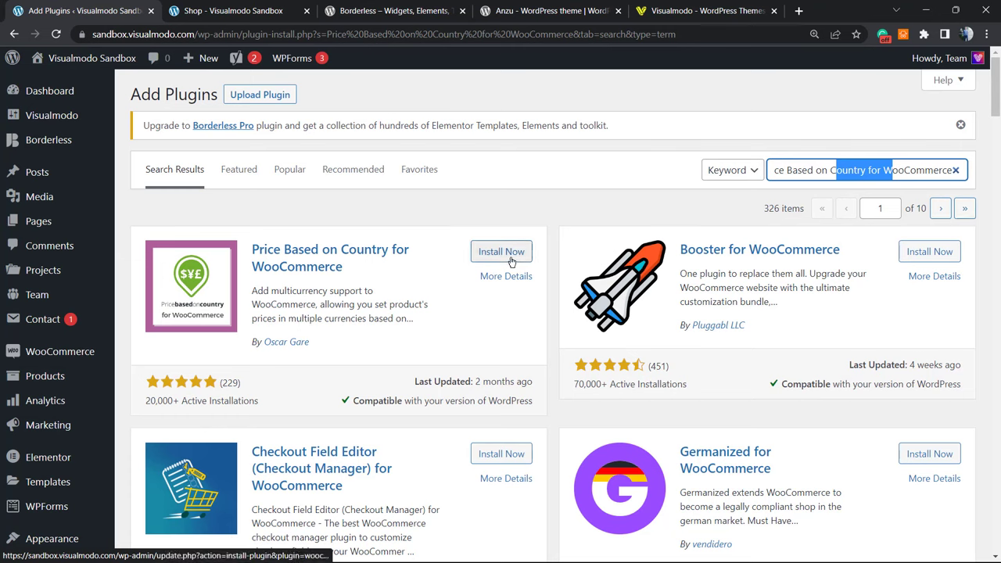
Step: Install Price Based on Country for WooCommerce and start activating it
{"action": "left_click", "coordinate": [501, 250]}
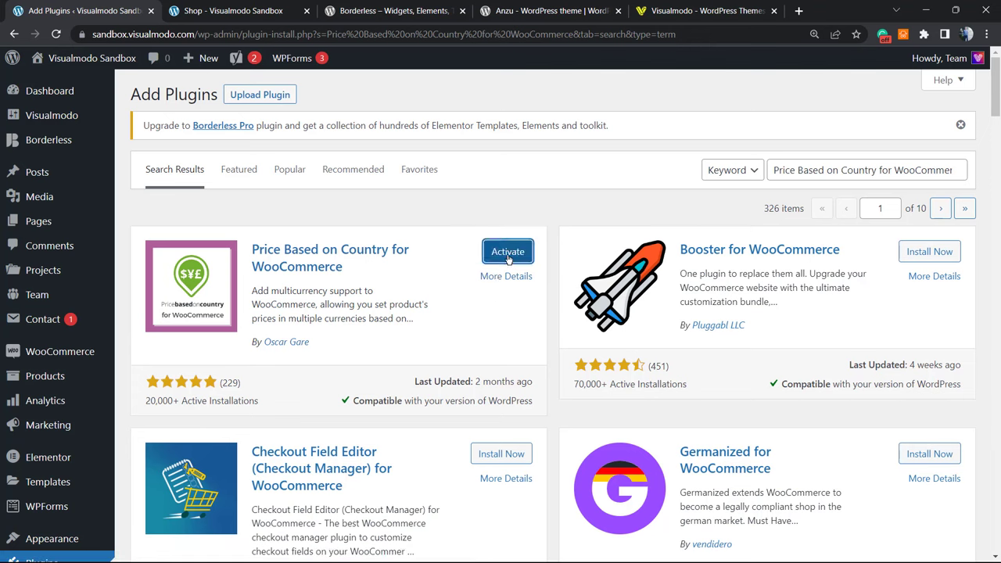
{"action": "left_click", "coordinate": [507, 250]}
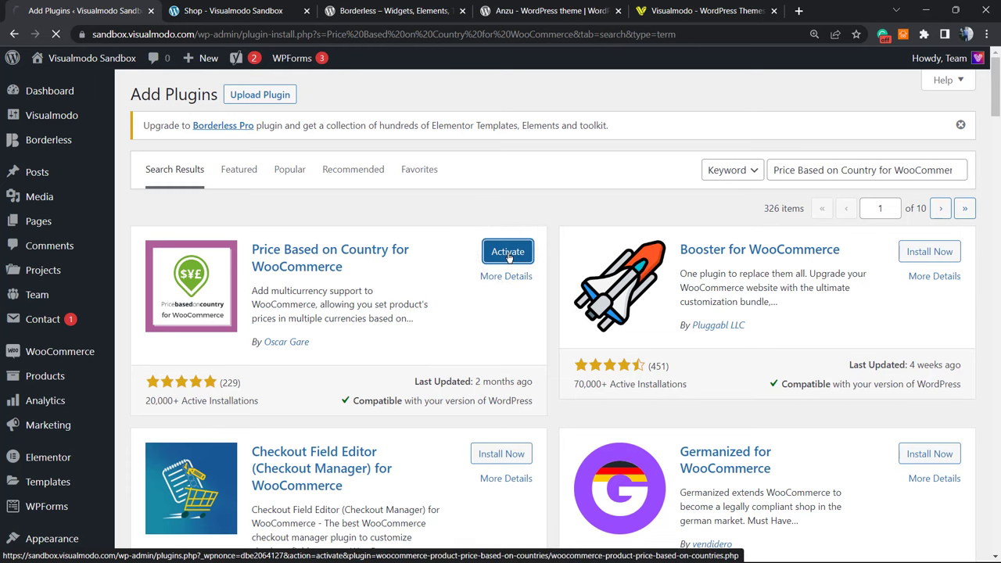
{"action": "left_click", "coordinate": [507, 251]}
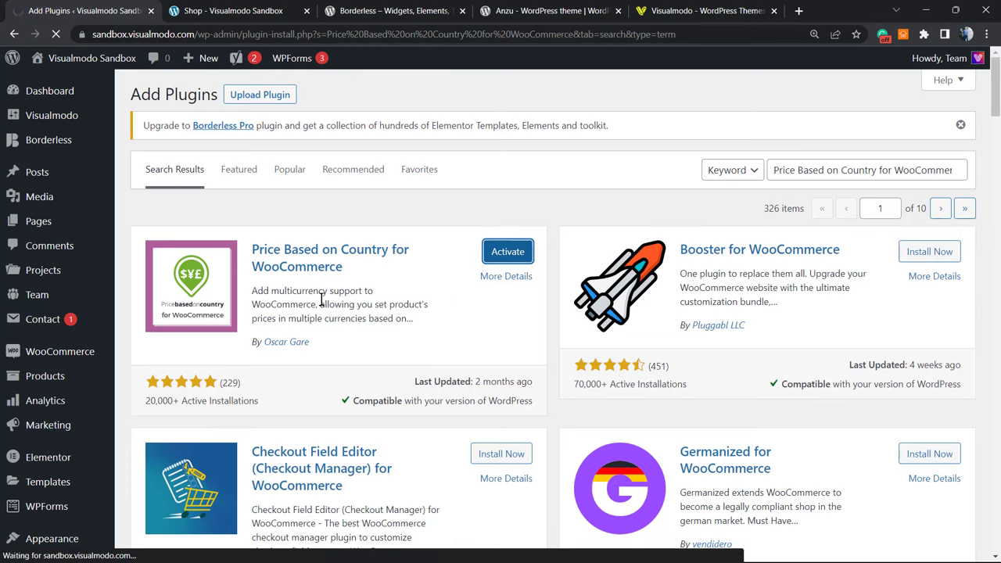
{"action": "mouse_move", "coordinate": [224, 232]}
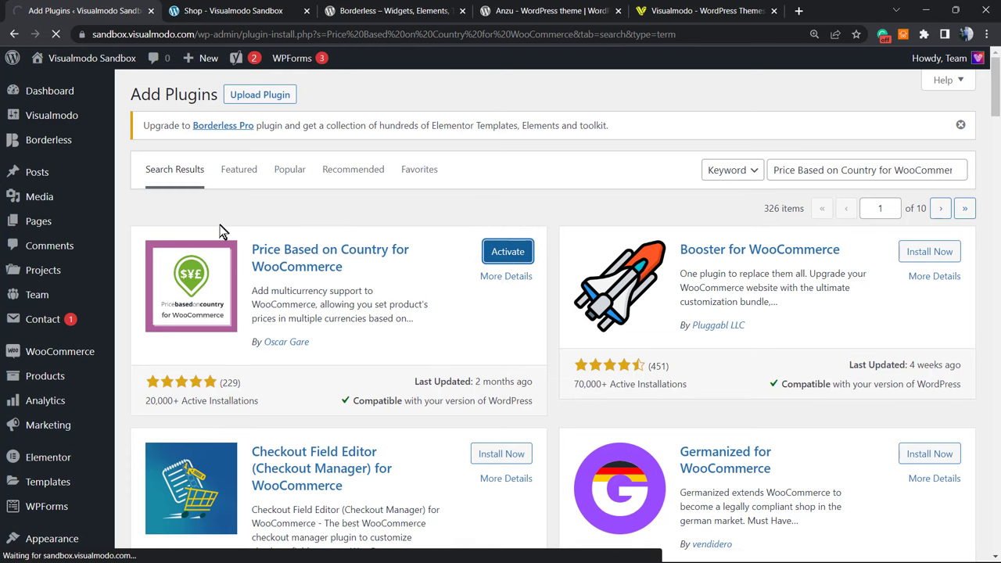
Step: Finish activating the plugin and allow its usage-data collection notice
{"action": "left_click", "coordinate": [507, 251]}
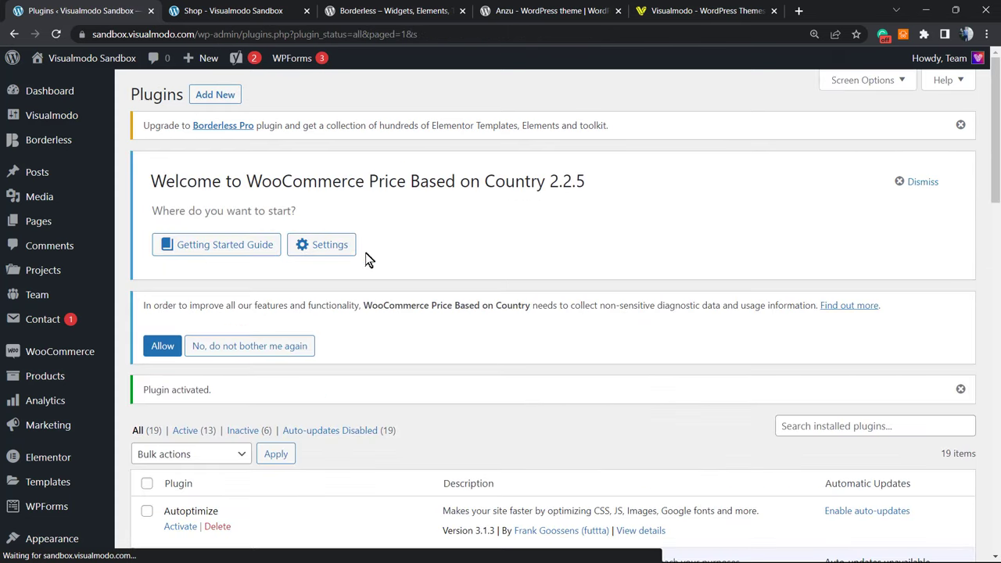
{"action": "scroll", "scroll_direction": "down", "scroll_amount": 3}
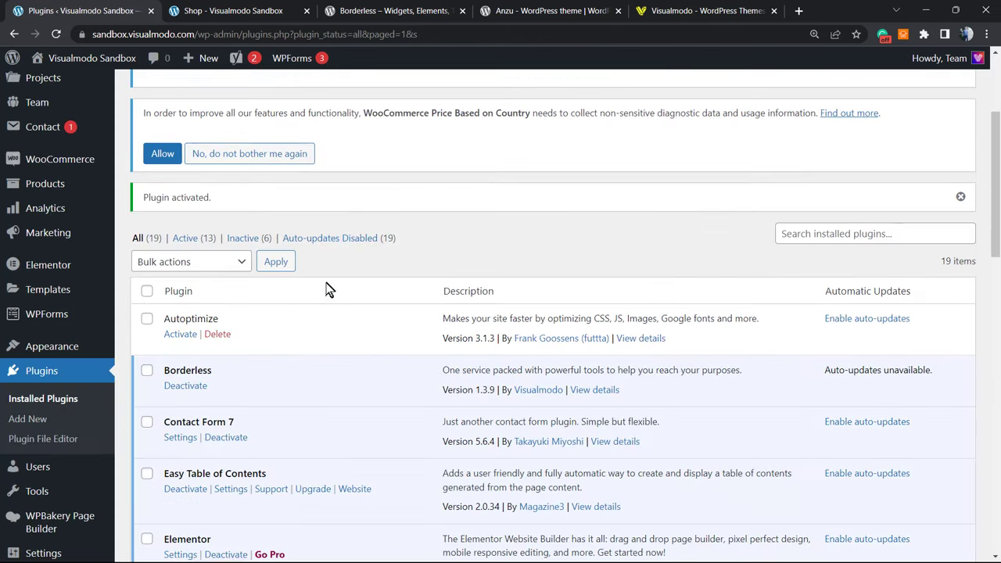
{"action": "scroll", "scroll_direction": "up", "scroll_amount": 3}
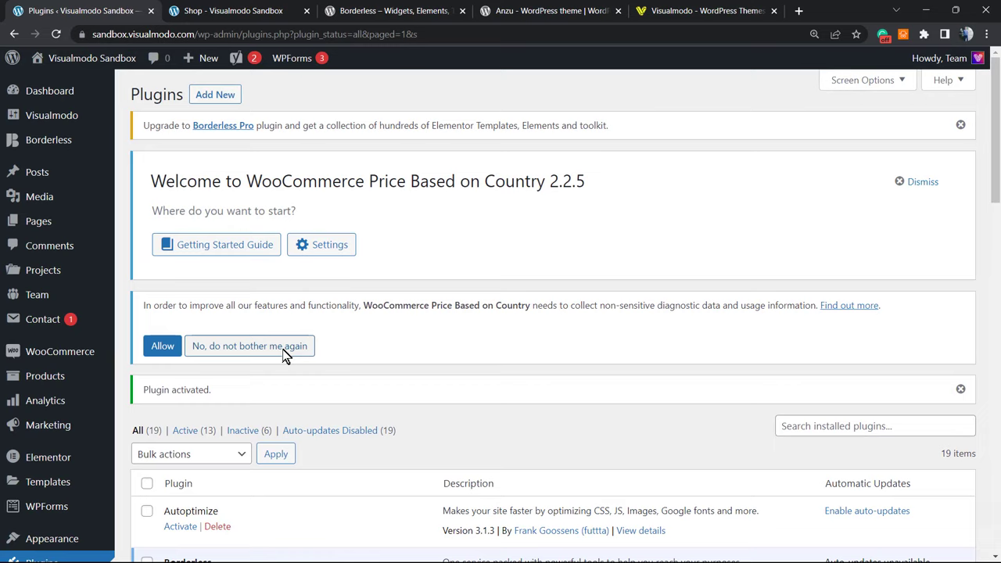
{"action": "mouse_move", "coordinate": [291, 310]}
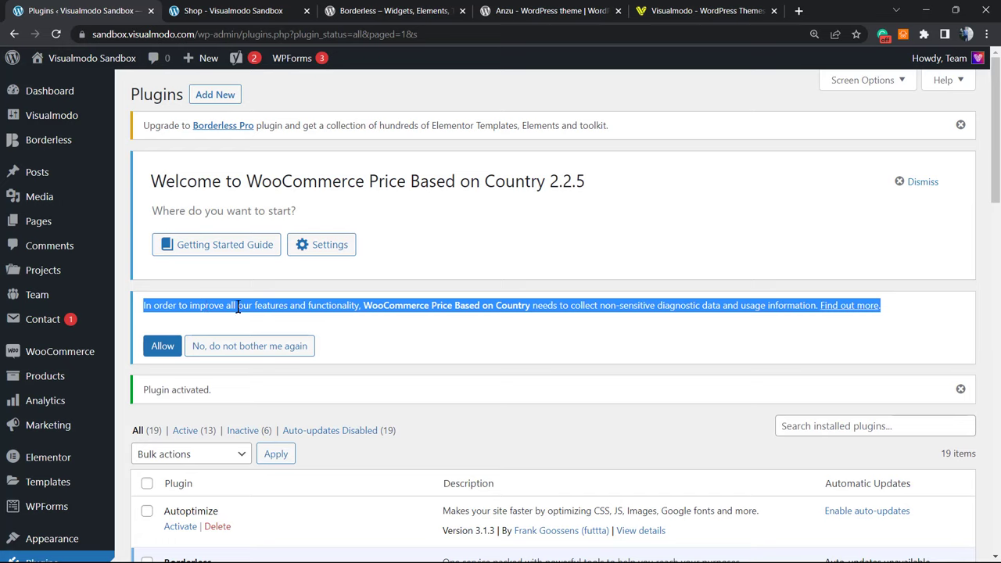
{"action": "mouse_move", "coordinate": [303, 305]}
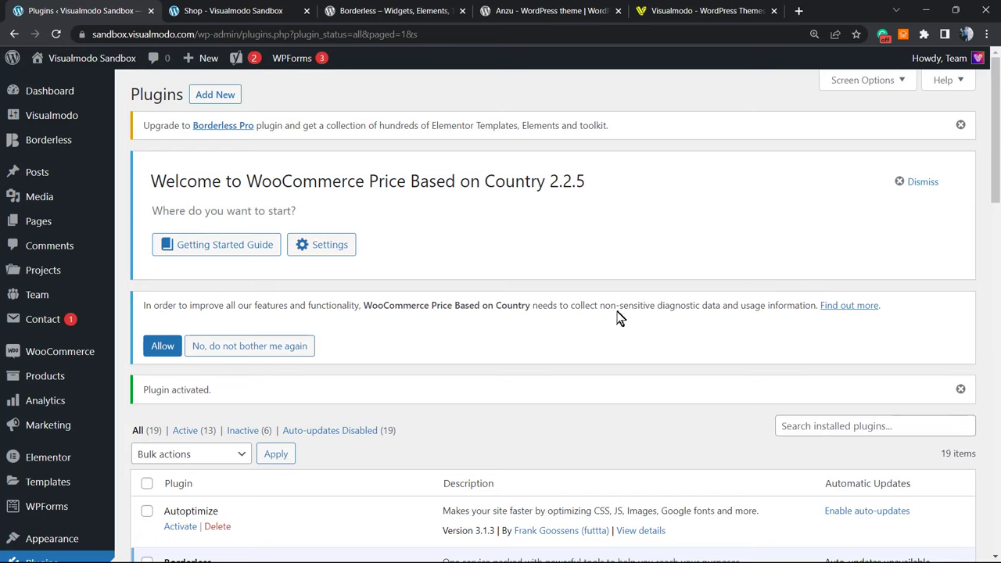
{"action": "mouse_move", "coordinate": [675, 310]}
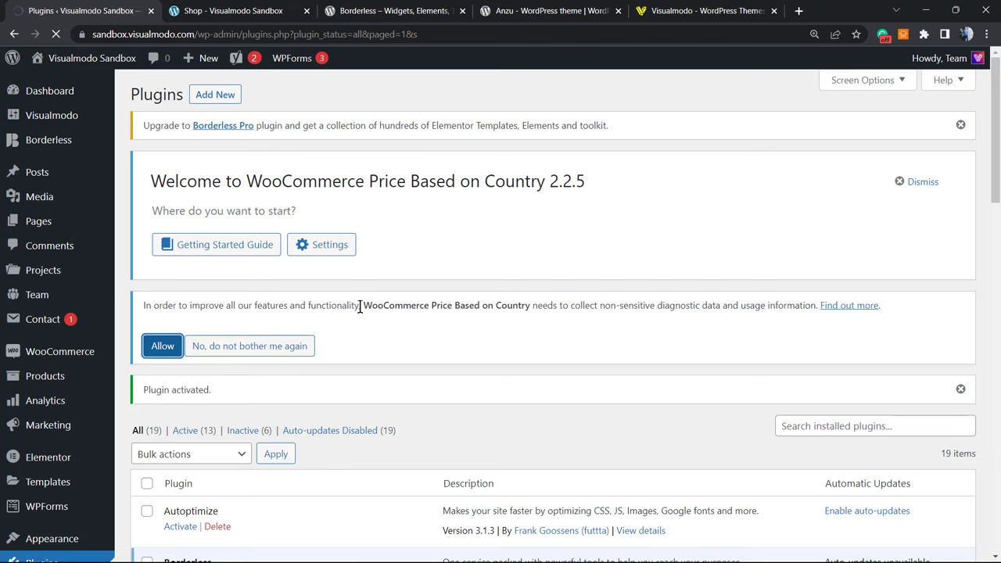
{"action": "left_click", "coordinate": [163, 345]}
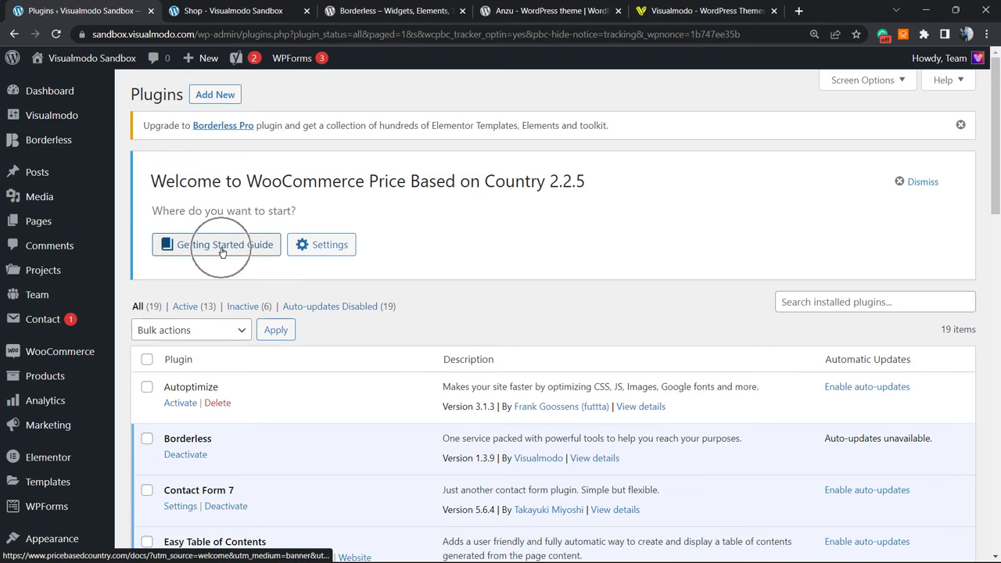
{"action": "mouse_move", "coordinate": [326, 244]}
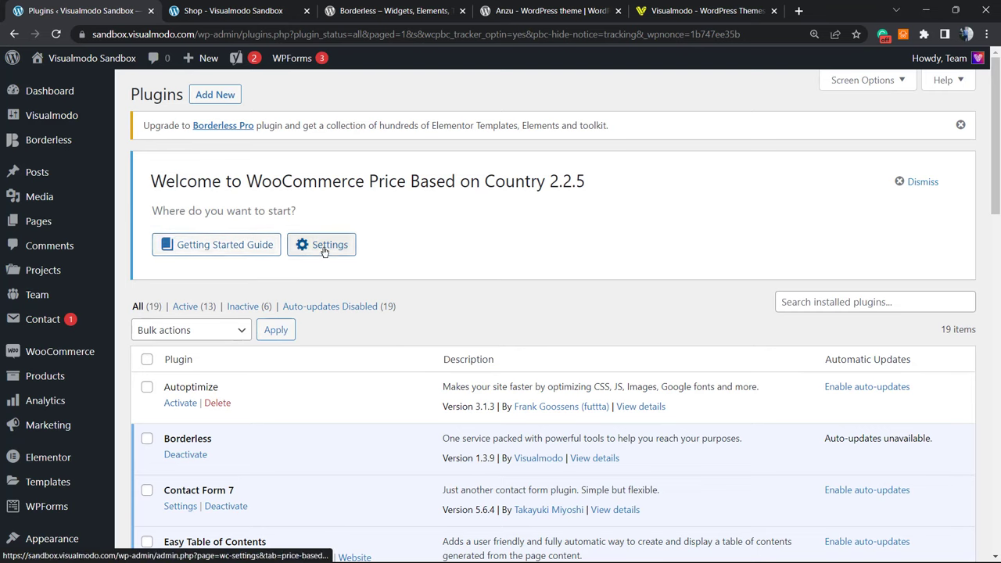
Step: Go to Zone Pricing settings, note the Geolocate requirement and follow its link to the location setting
{"action": "left_click", "coordinate": [322, 244]}
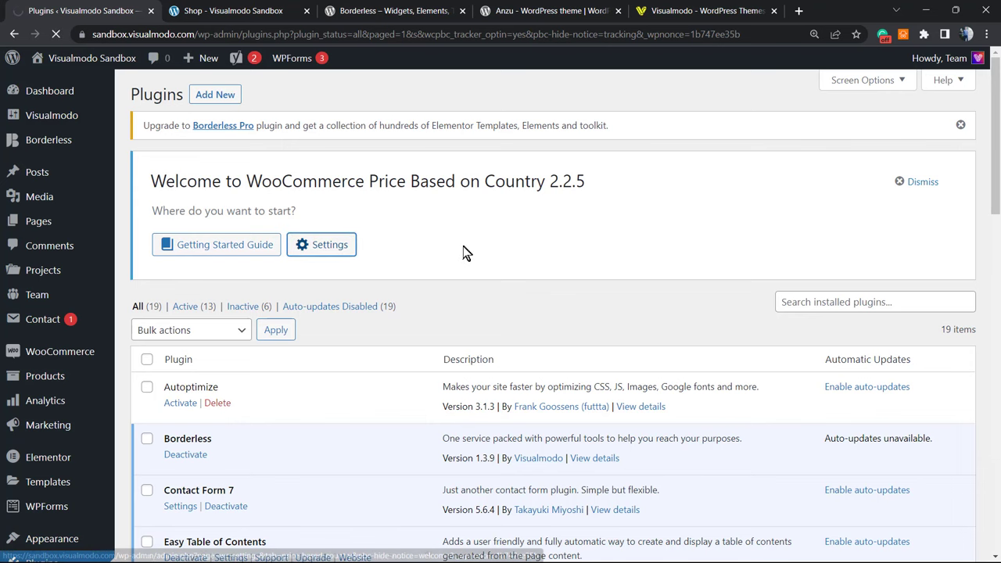
{"action": "left_click", "coordinate": [321, 244]}
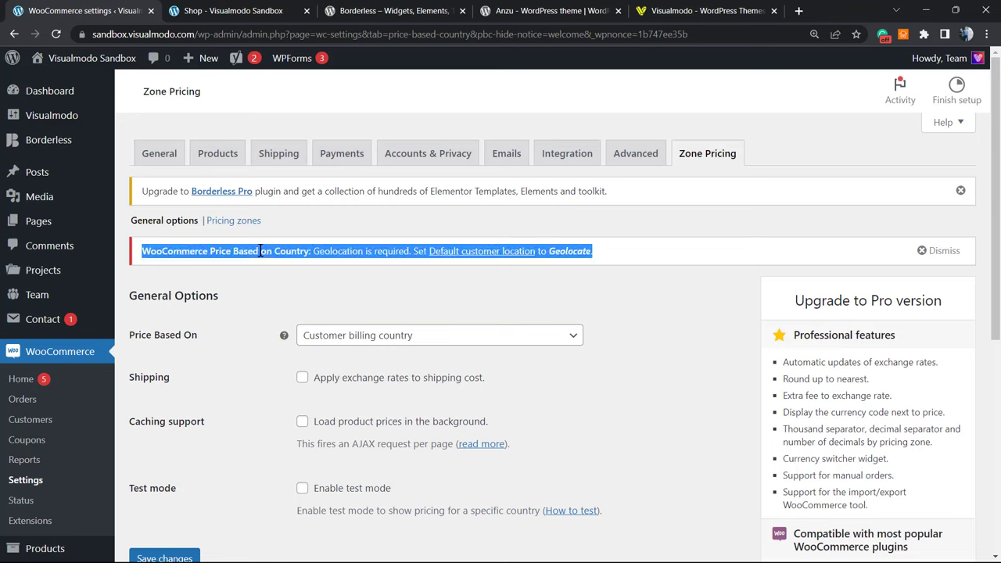
{"action": "mouse_move", "coordinate": [164, 251]}
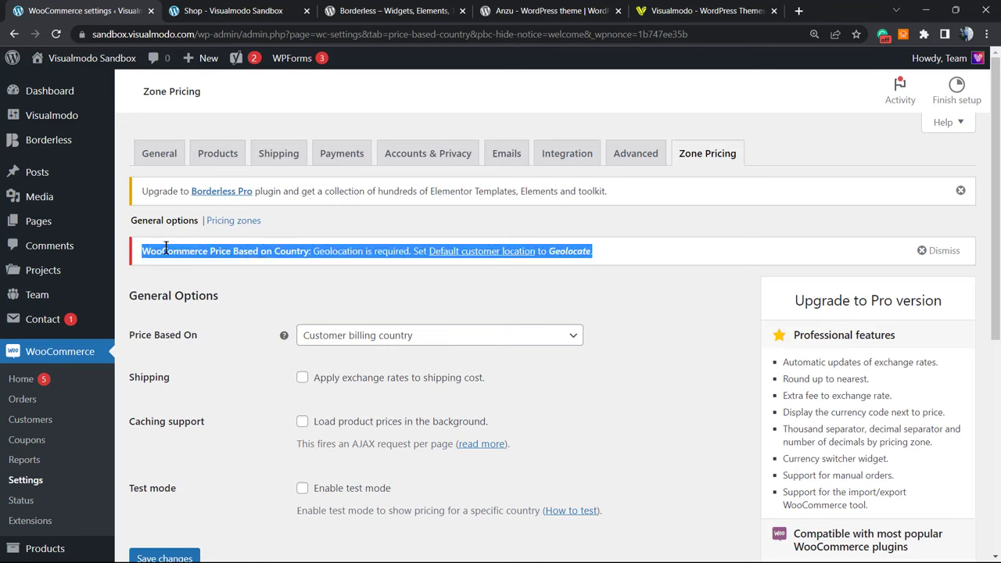
{"action": "double_click", "coordinate": [174, 250]}
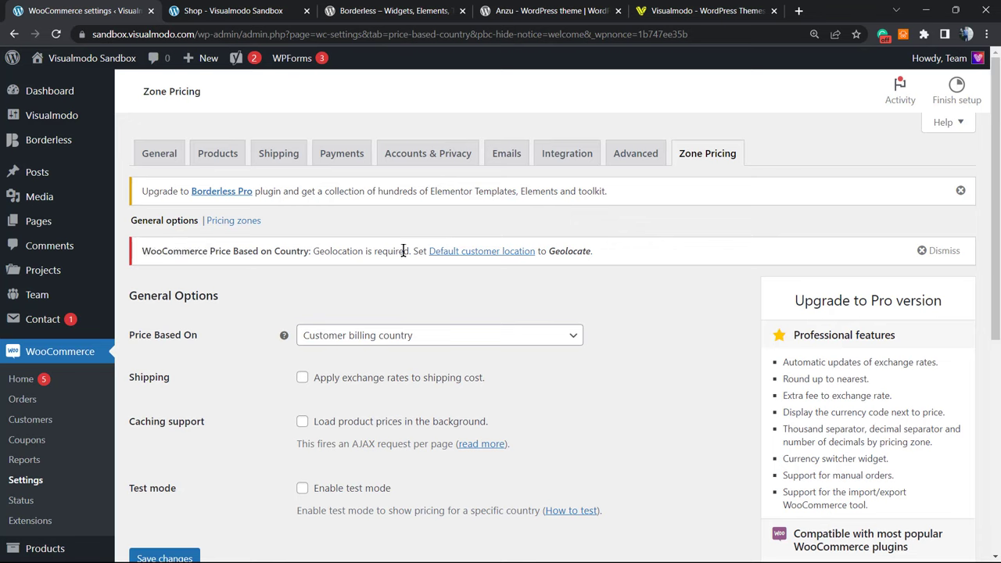
{"action": "mouse_move", "coordinate": [482, 250]}
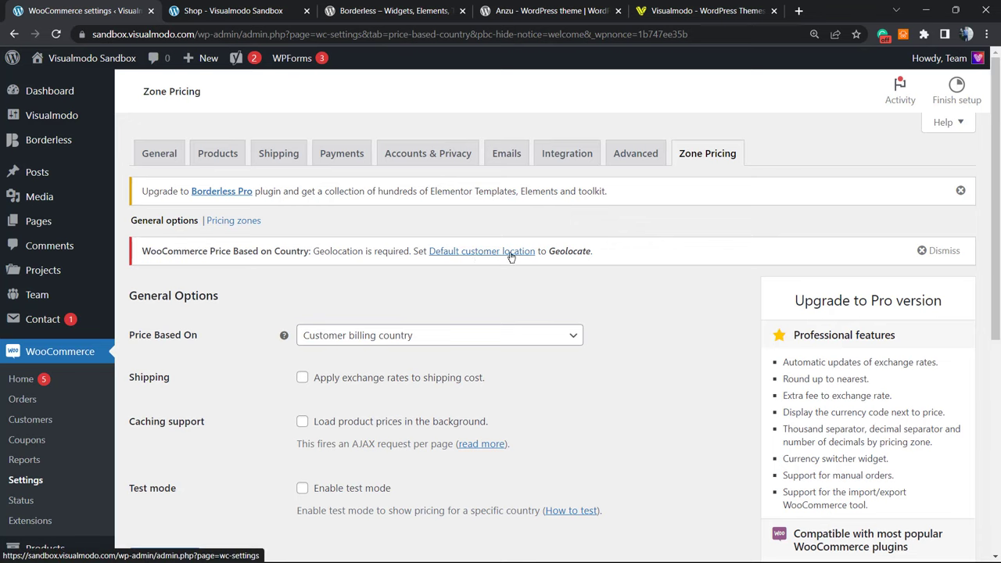
{"action": "double_click", "coordinate": [569, 250]}
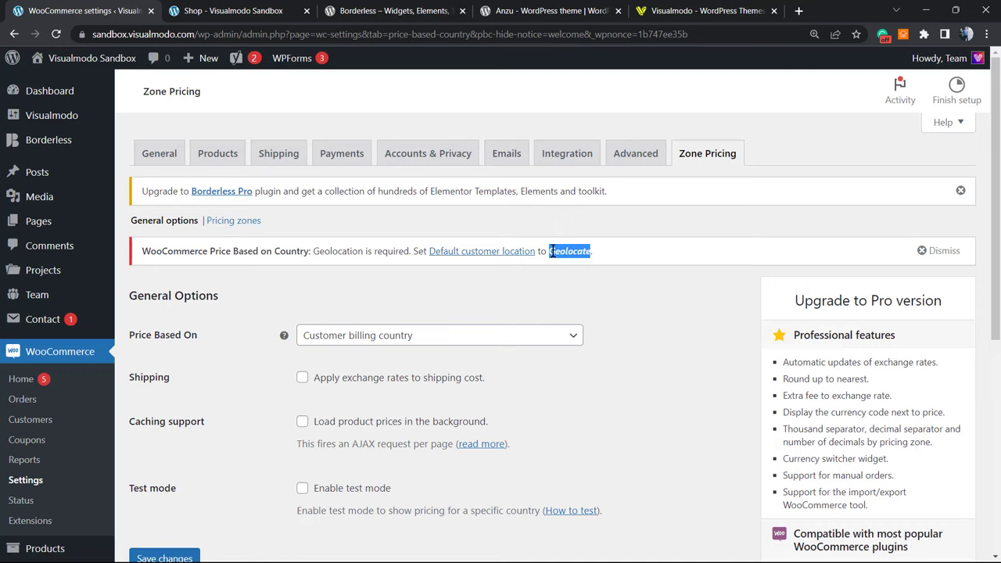
{"action": "left_click", "coordinate": [482, 250]}
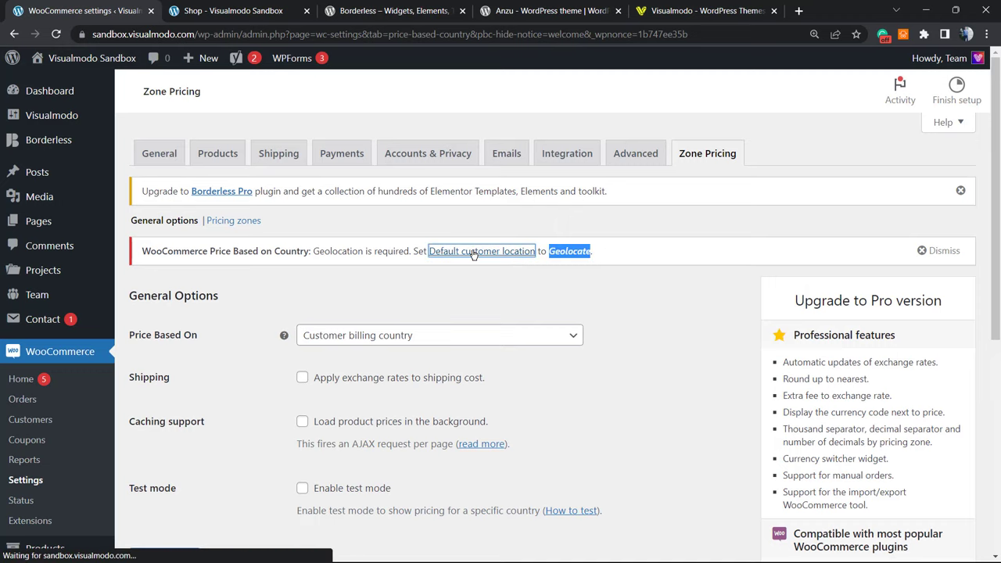
Step: In General settings, set Default customer location to Geolocate
{"action": "left_click", "coordinate": [160, 153]}
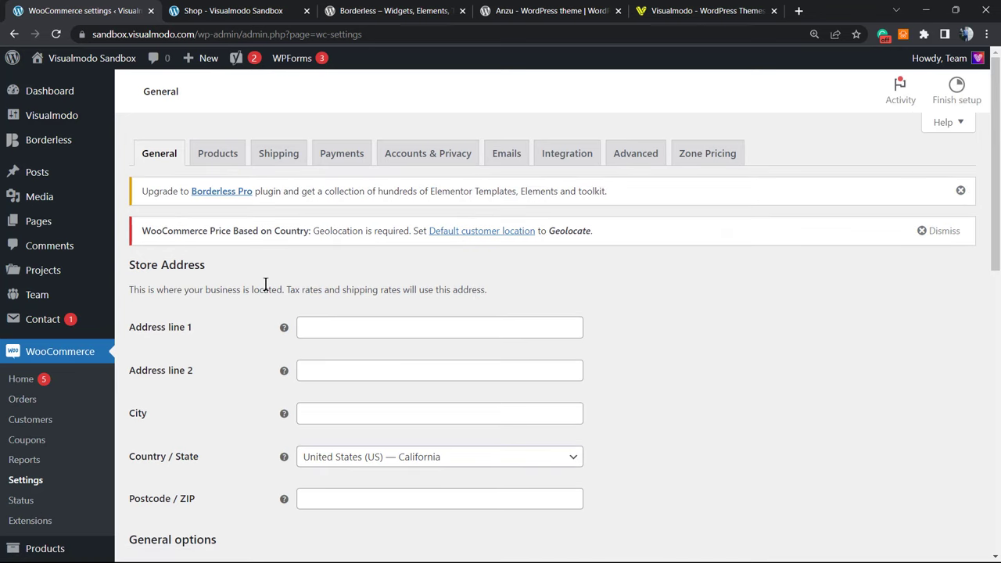
{"action": "mouse_move", "coordinate": [363, 284]}
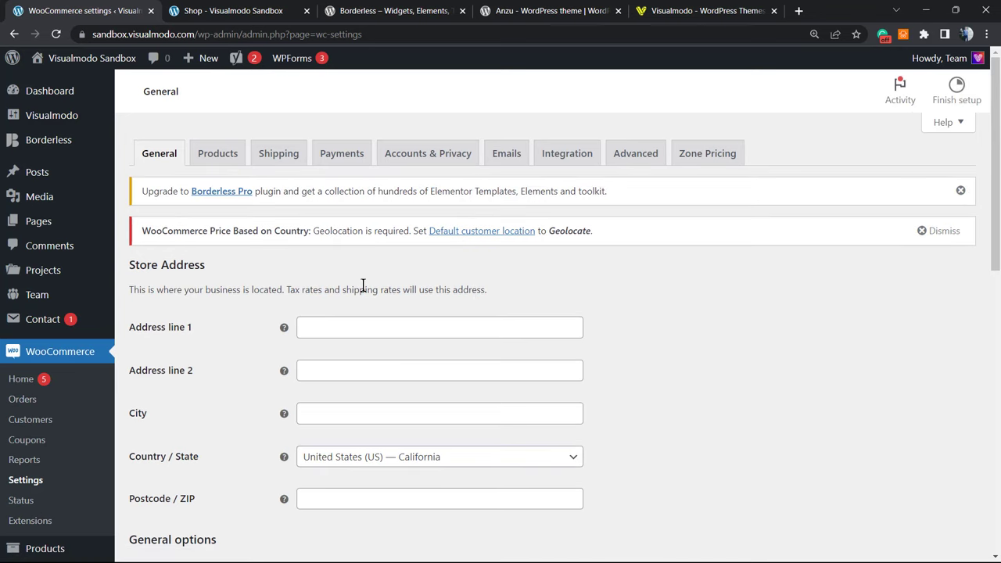
{"action": "scroll", "scroll_direction": "down", "scroll_amount": 3}
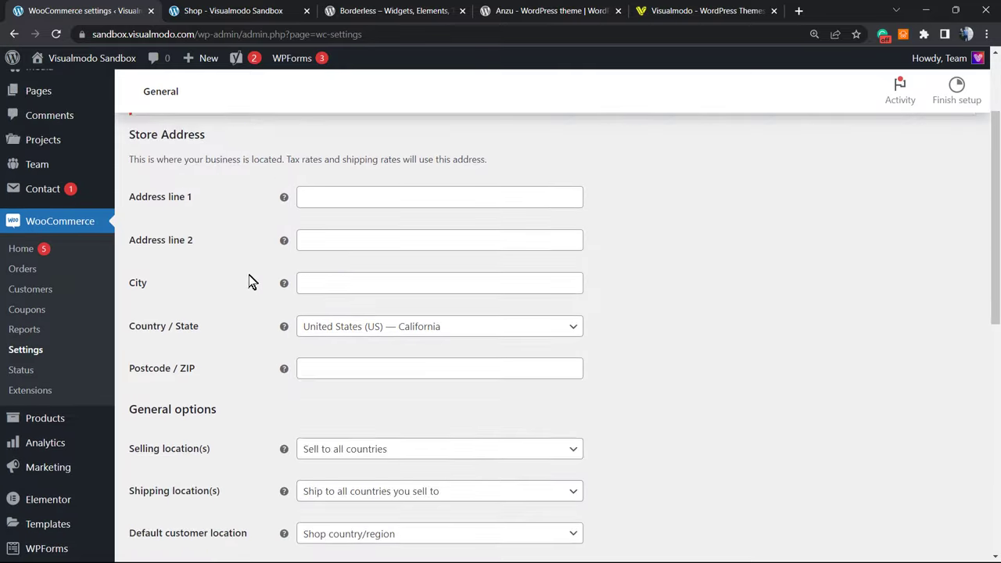
{"action": "scroll", "scroll_direction": "down", "scroll_amount": 3}
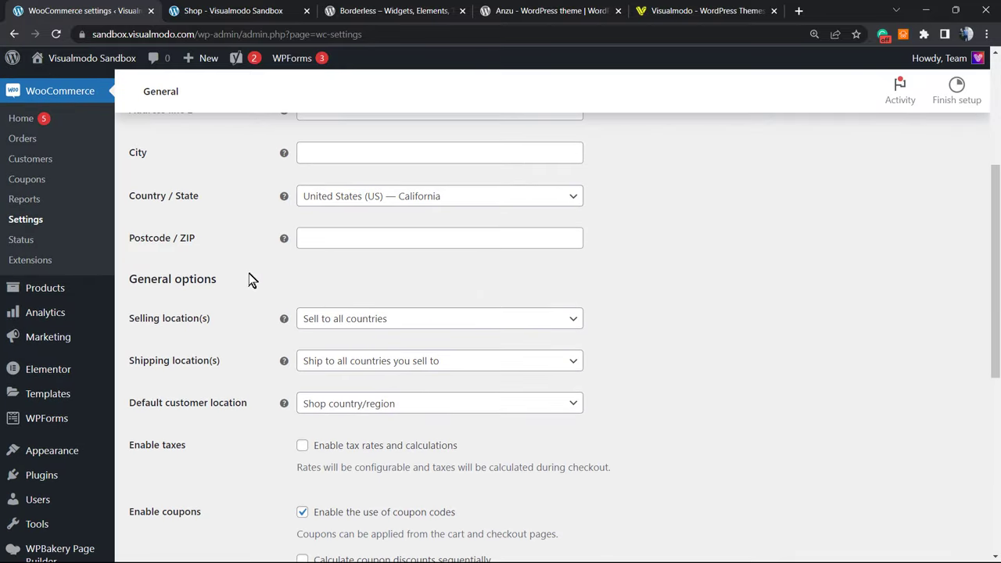
{"action": "scroll", "scroll_direction": "down", "scroll_amount": 3}
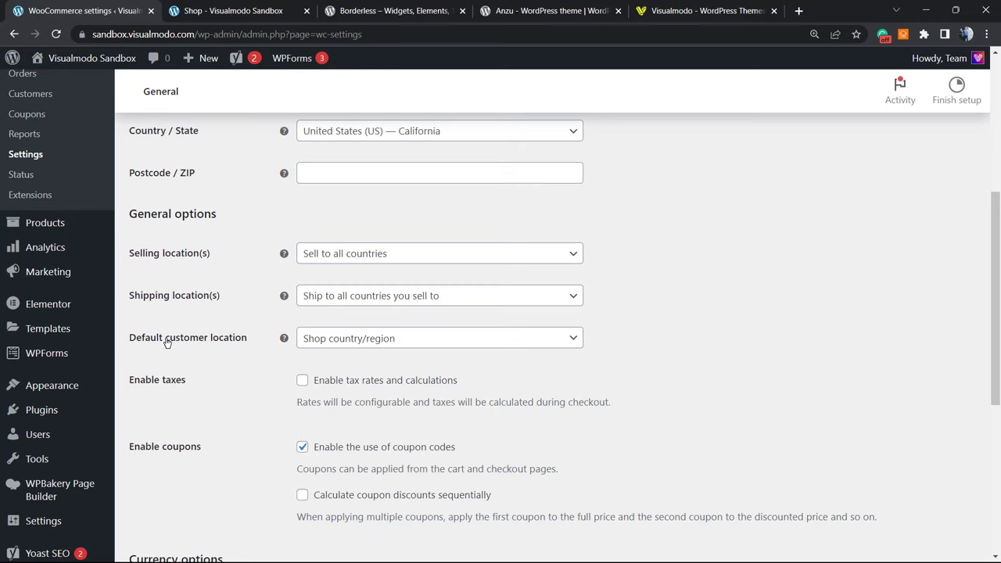
{"action": "left_click", "coordinate": [439, 338]}
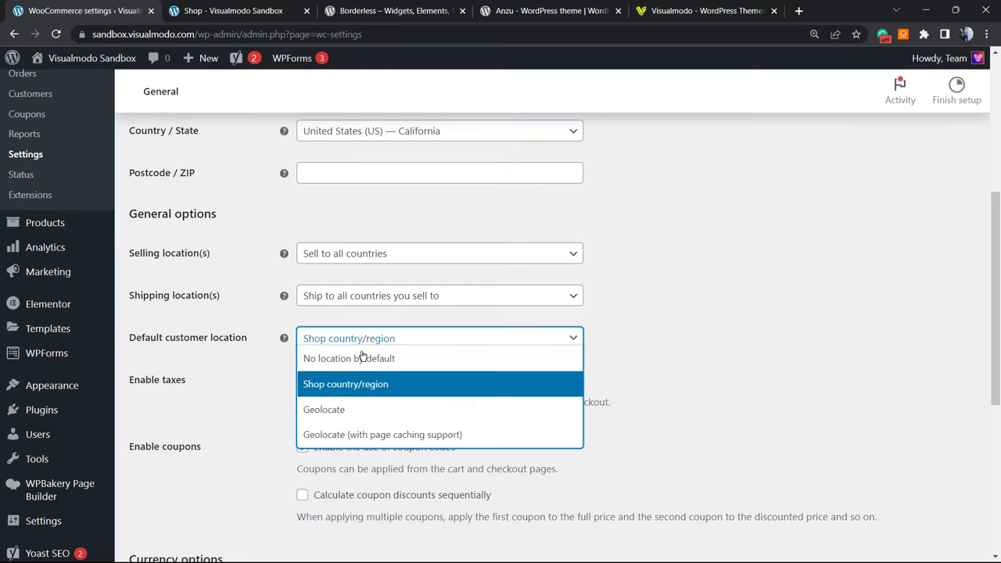
{"action": "mouse_move", "coordinate": [324, 410]}
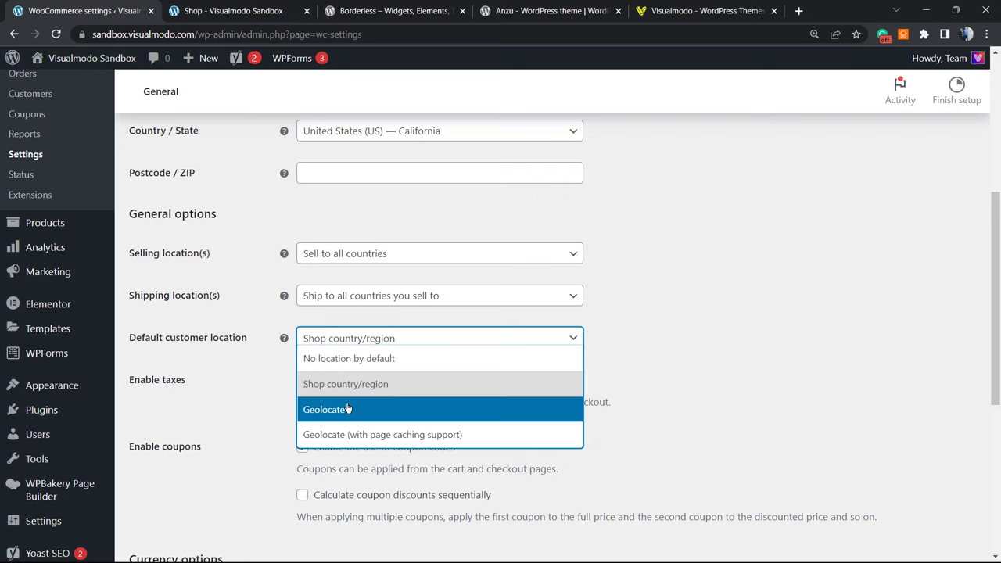
{"action": "left_click", "coordinate": [348, 410]}
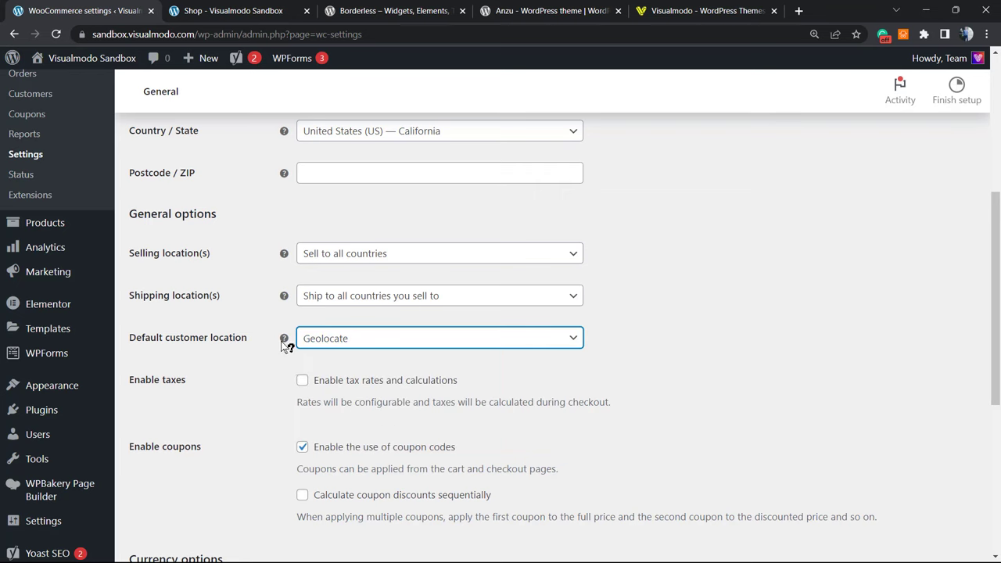
Step: Save the general settings with the Geolocate location
{"action": "scroll", "scroll_direction": "down", "scroll_amount": 3}
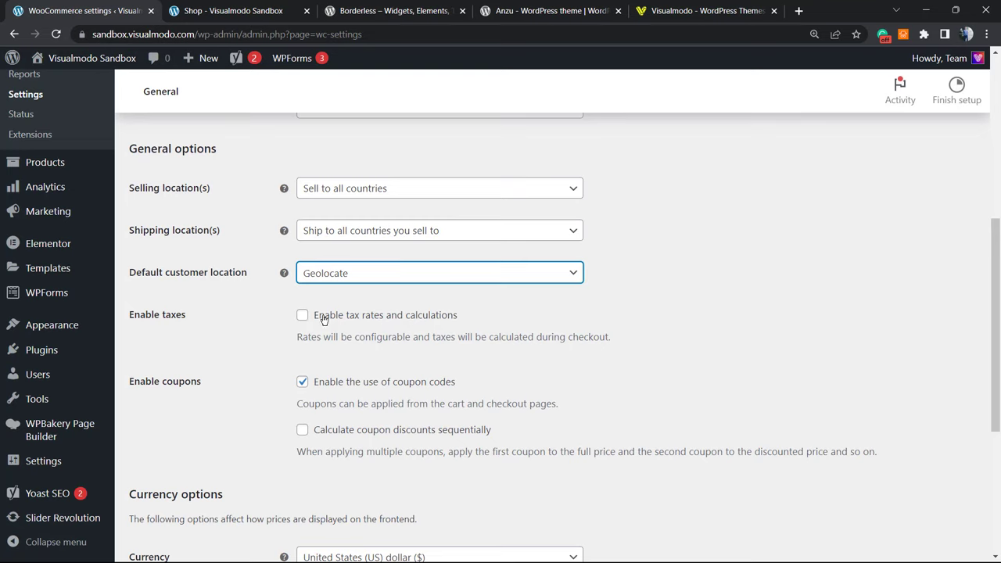
{"action": "mouse_move", "coordinate": [257, 322]}
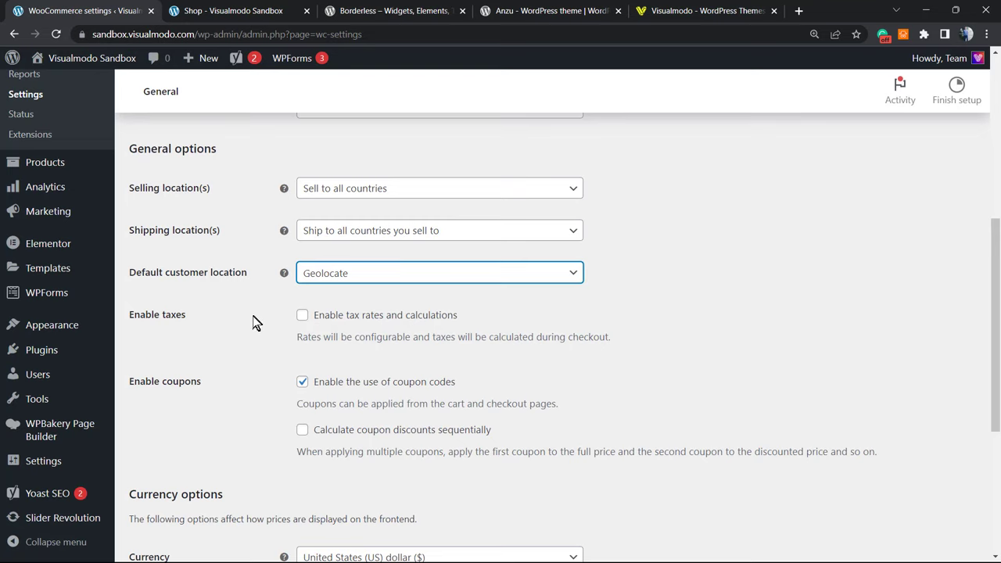
{"action": "scroll", "scroll_direction": "down", "scroll_amount": 3}
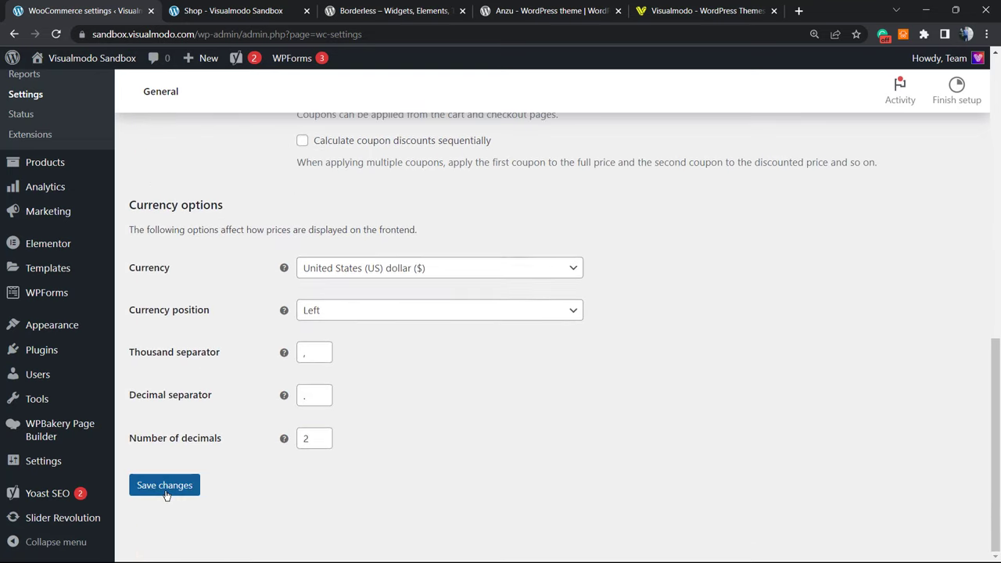
{"action": "left_click", "coordinate": [164, 485]}
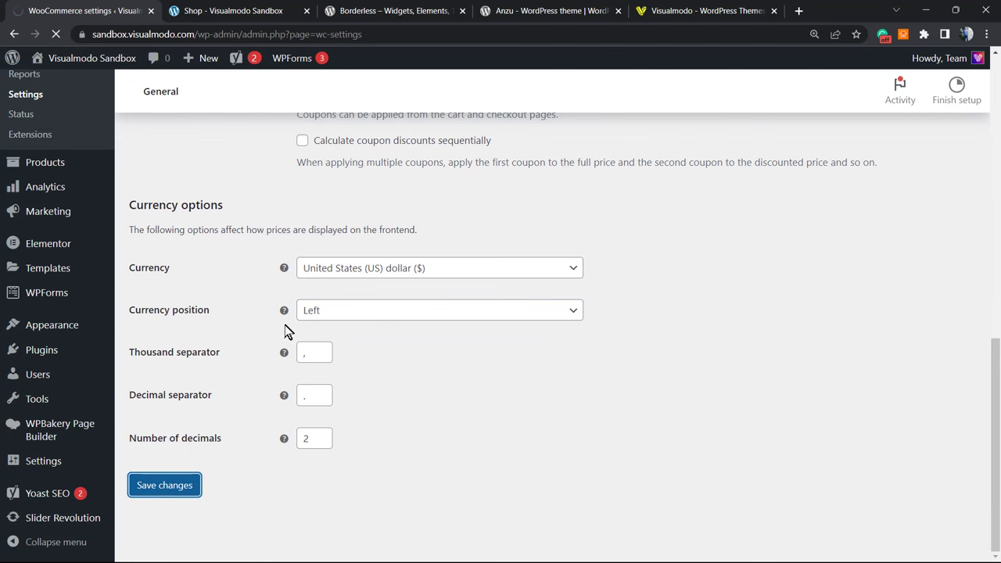
{"action": "left_click", "coordinate": [164, 485]}
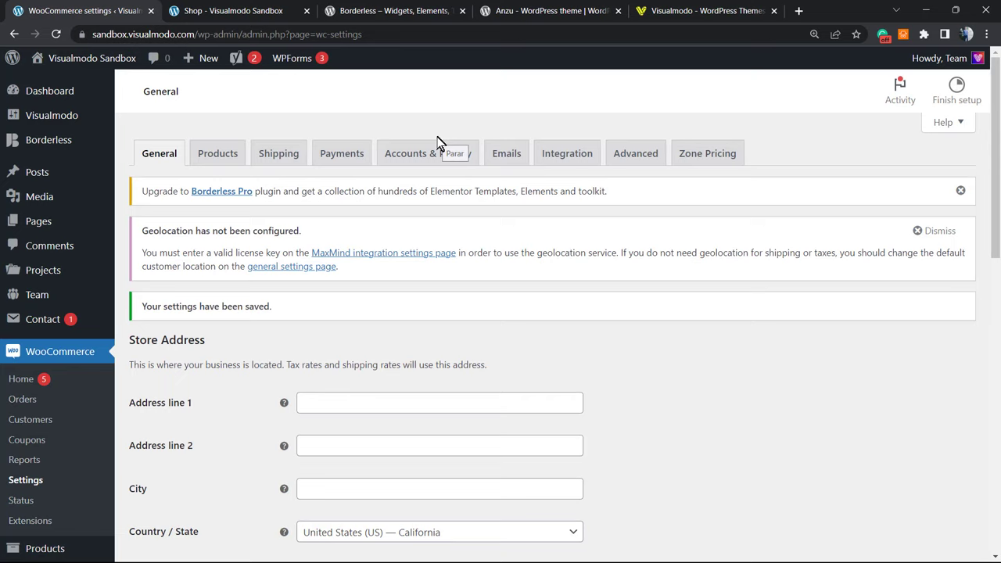
{"action": "mouse_move", "coordinate": [363, 219]}
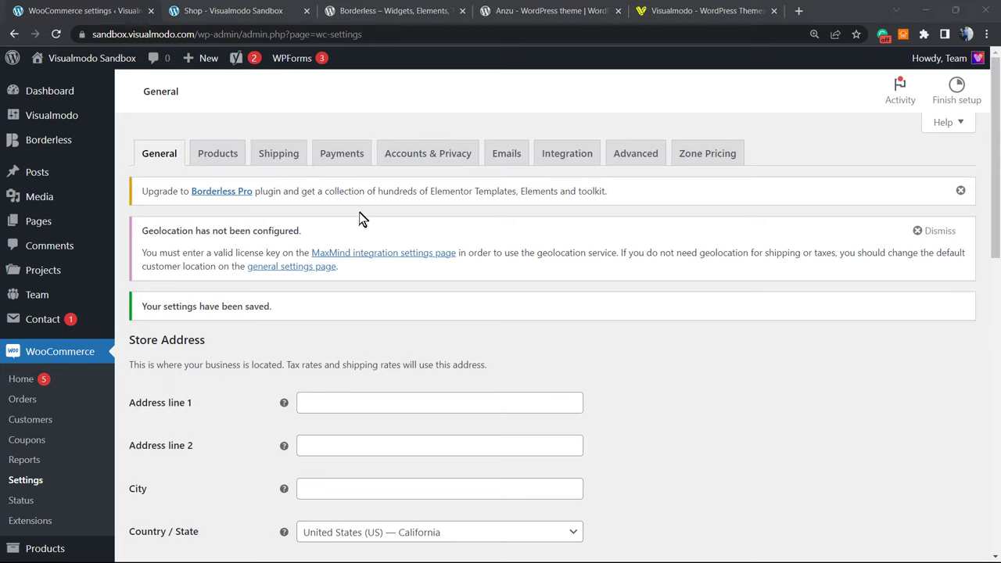
{"action": "double_click", "coordinate": [251, 254]}
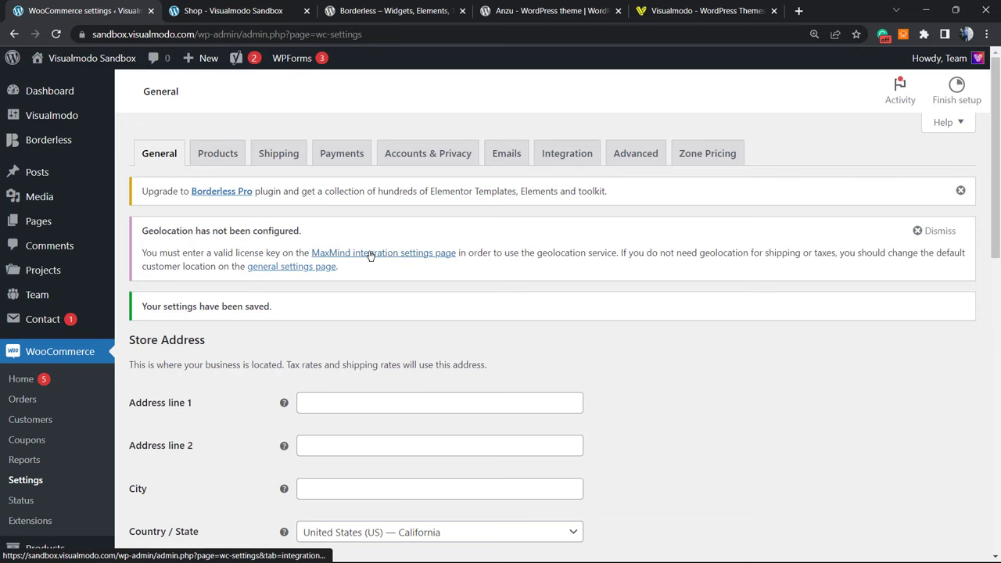
{"action": "left_click", "coordinate": [291, 266]}
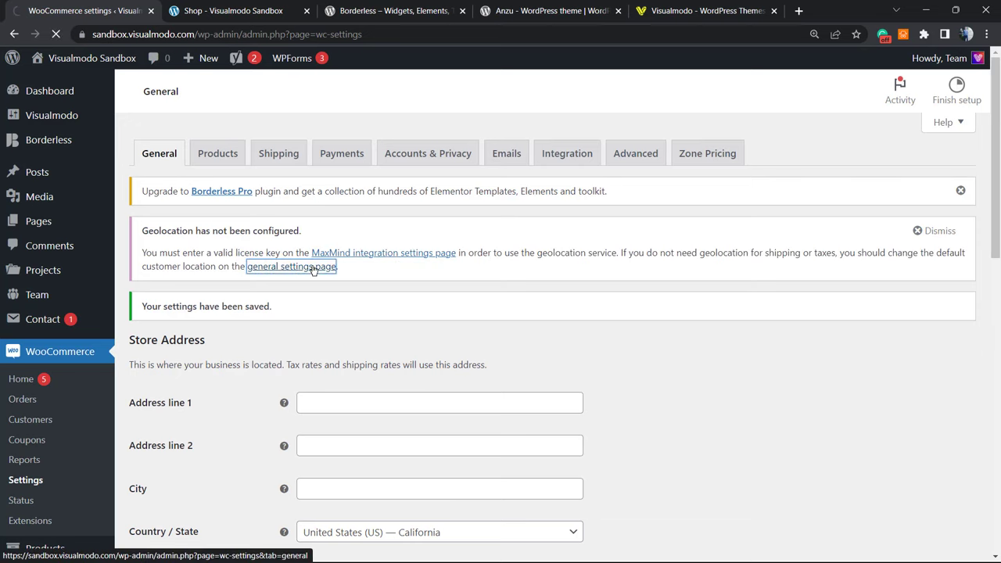
{"action": "left_click", "coordinate": [291, 266]}
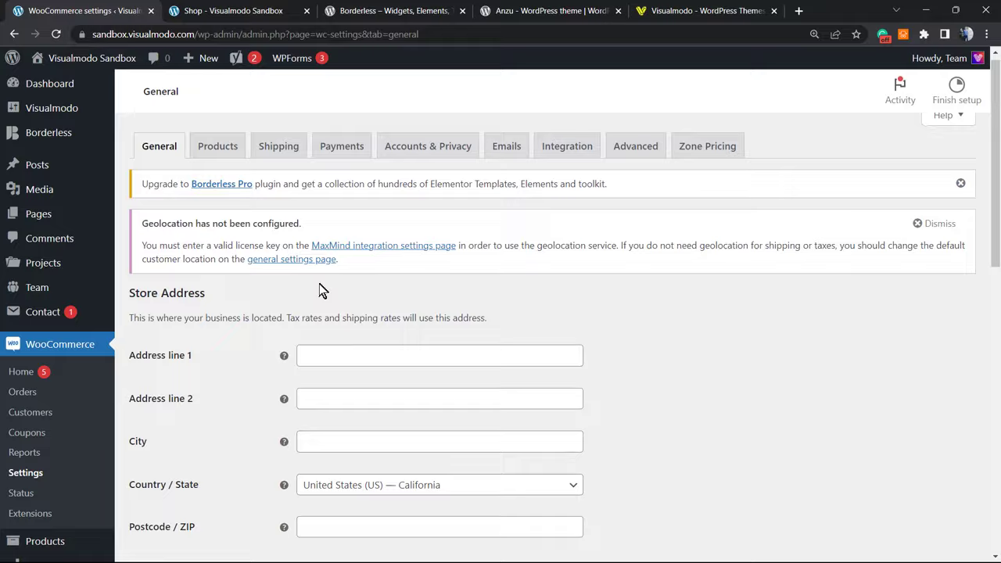
{"action": "scroll", "scroll_direction": "down", "scroll_amount": 3}
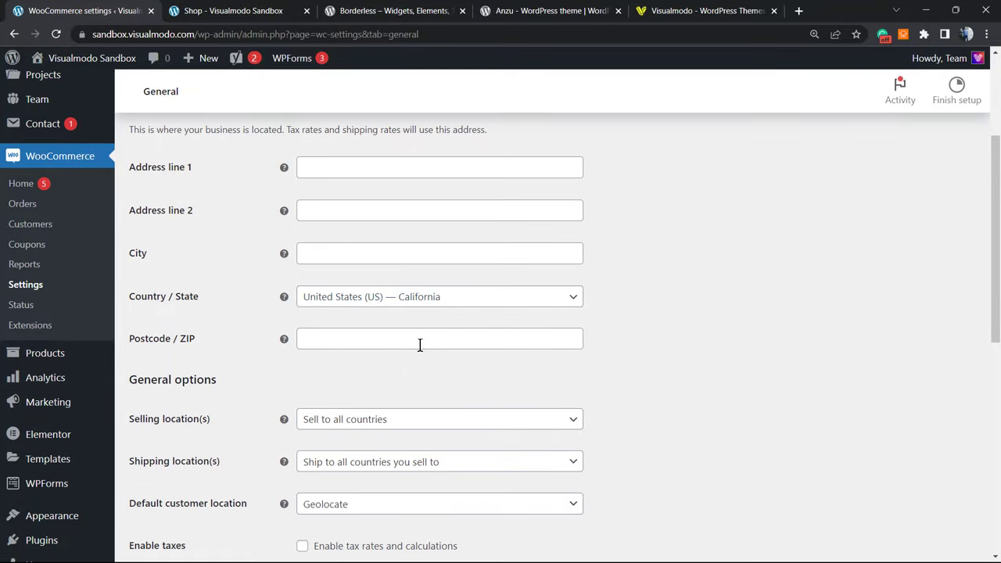
{"action": "scroll", "scroll_direction": "up", "scroll_amount": 3}
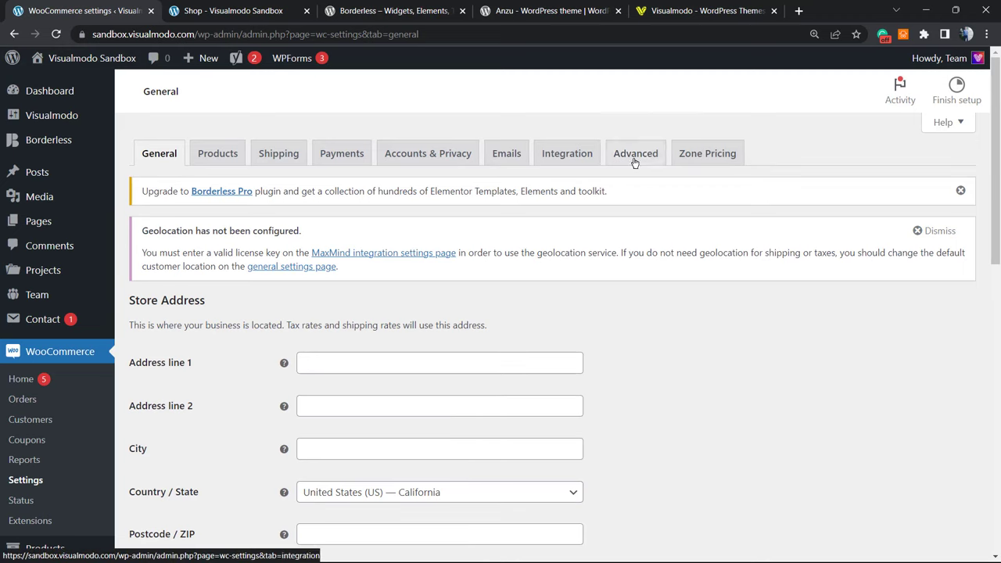
{"action": "mouse_move", "coordinate": [763, 153]}
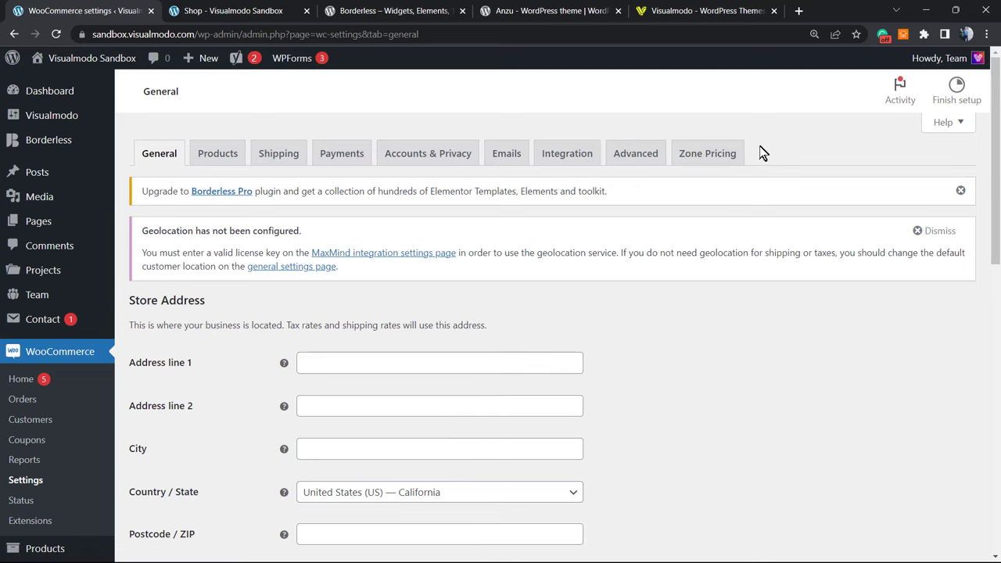
{"action": "mouse_move", "coordinate": [792, 156]}
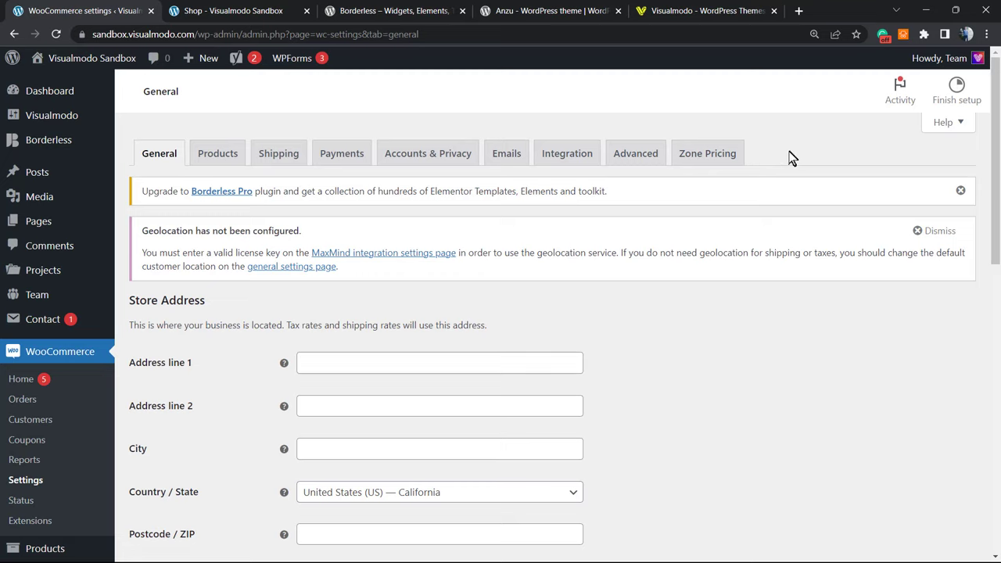
{"action": "mouse_move", "coordinate": [550, 191]}
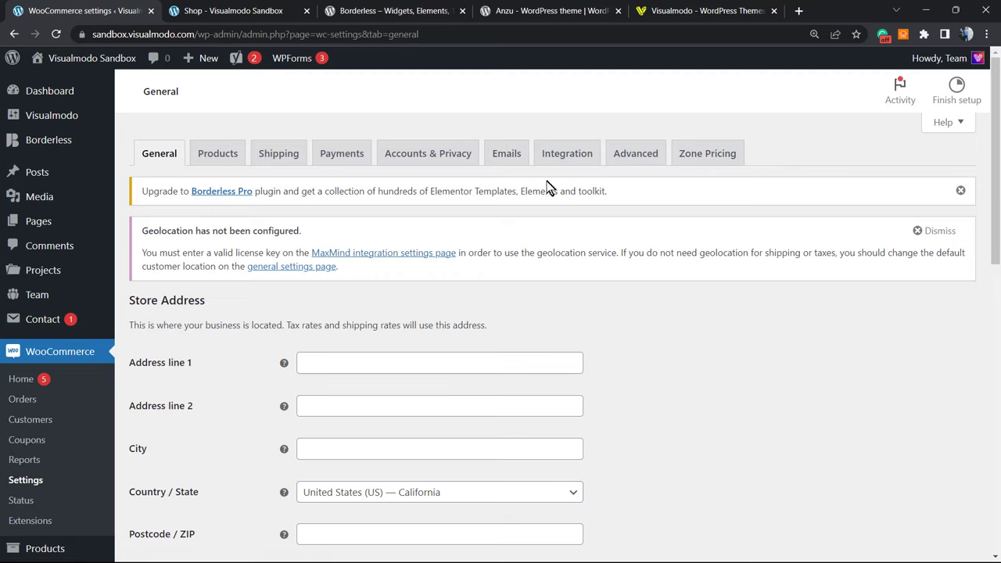
{"action": "mouse_move", "coordinate": [707, 154]}
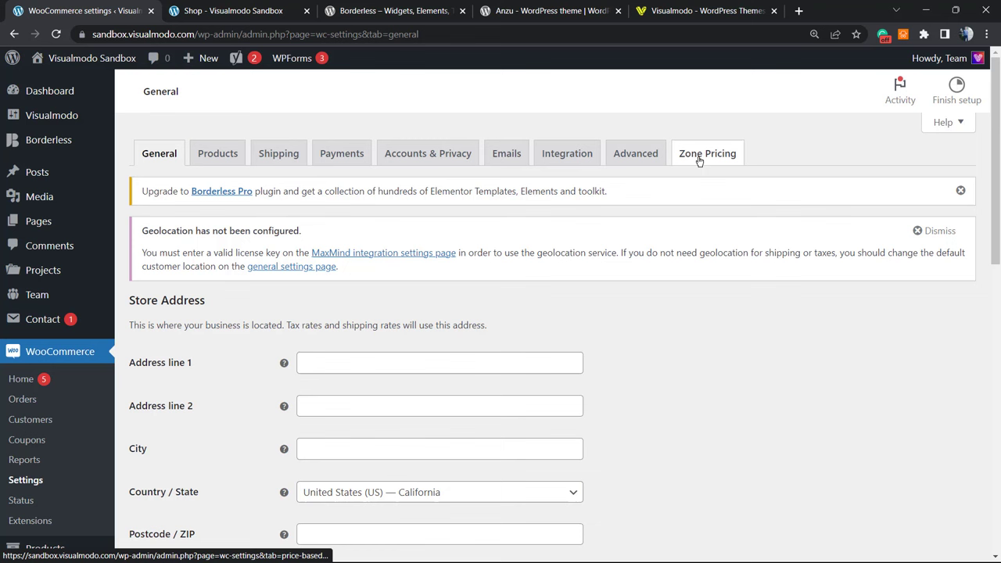
Step: In Zone Pricing, apply exchange rates to shipping cost, leave caching support off, and save
{"action": "left_click", "coordinate": [707, 153]}
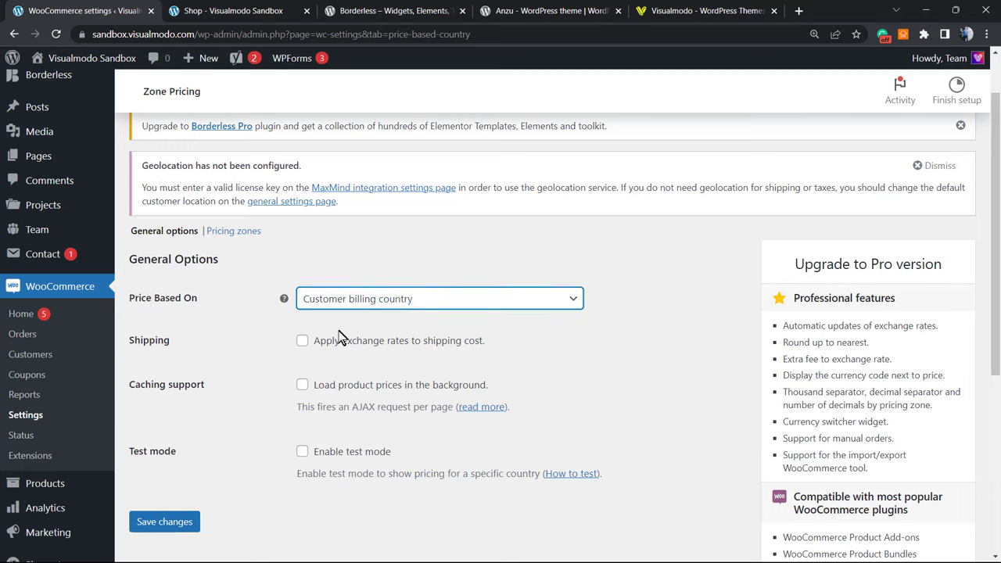
{"action": "left_click", "coordinate": [303, 341]}
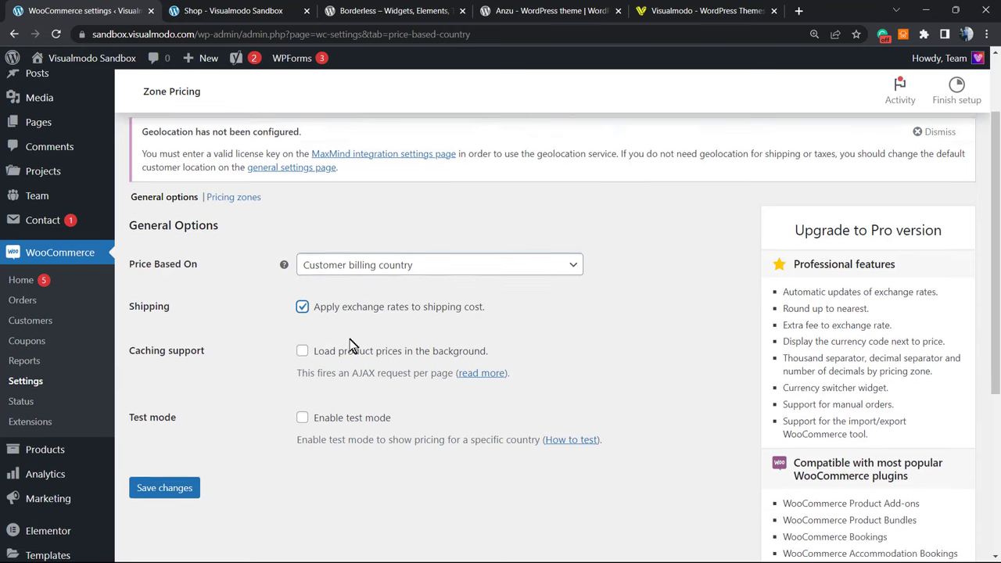
{"action": "scroll", "scroll_direction": "down", "scroll_amount": 3}
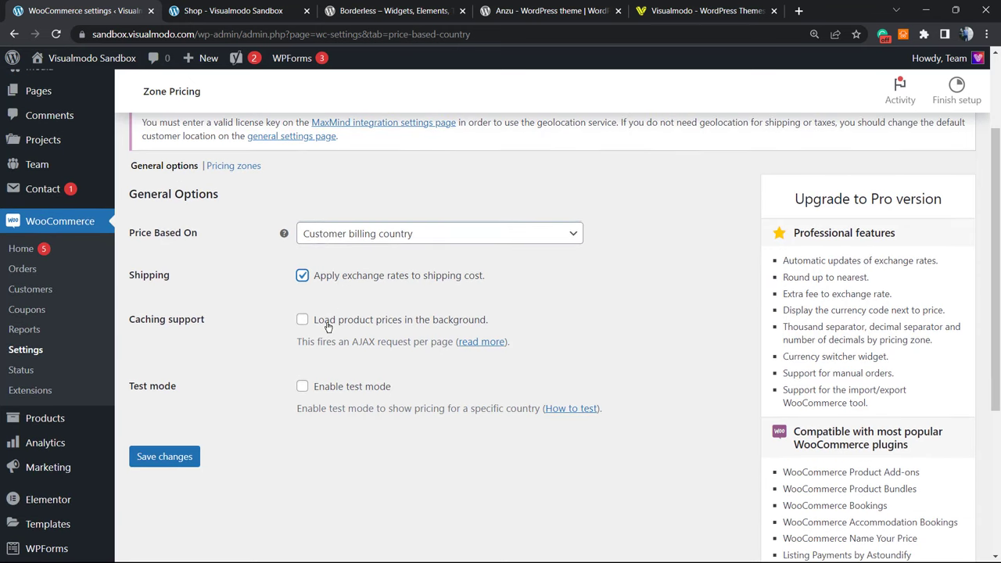
{"action": "left_click", "coordinate": [302, 319]}
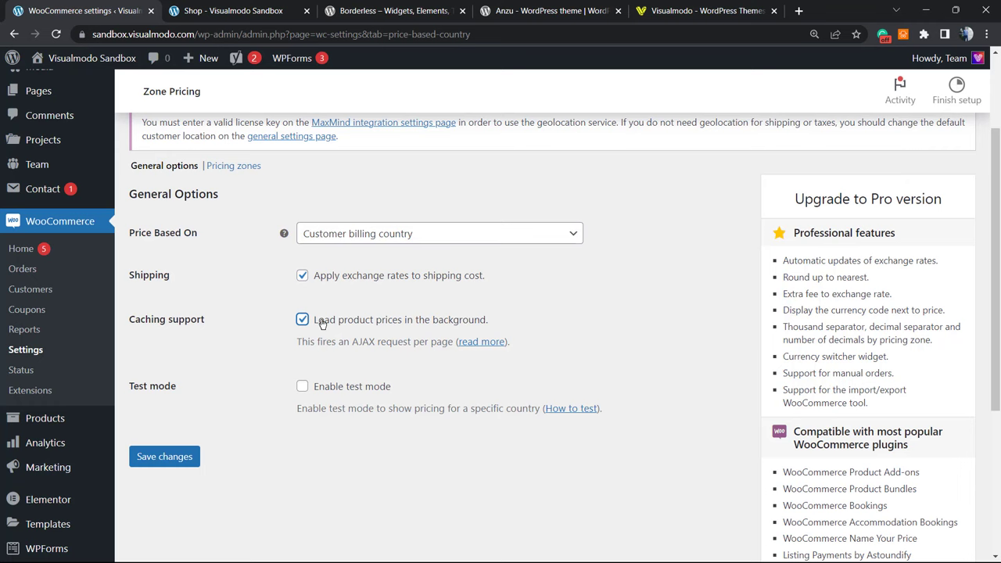
{"action": "left_click", "coordinate": [302, 320]}
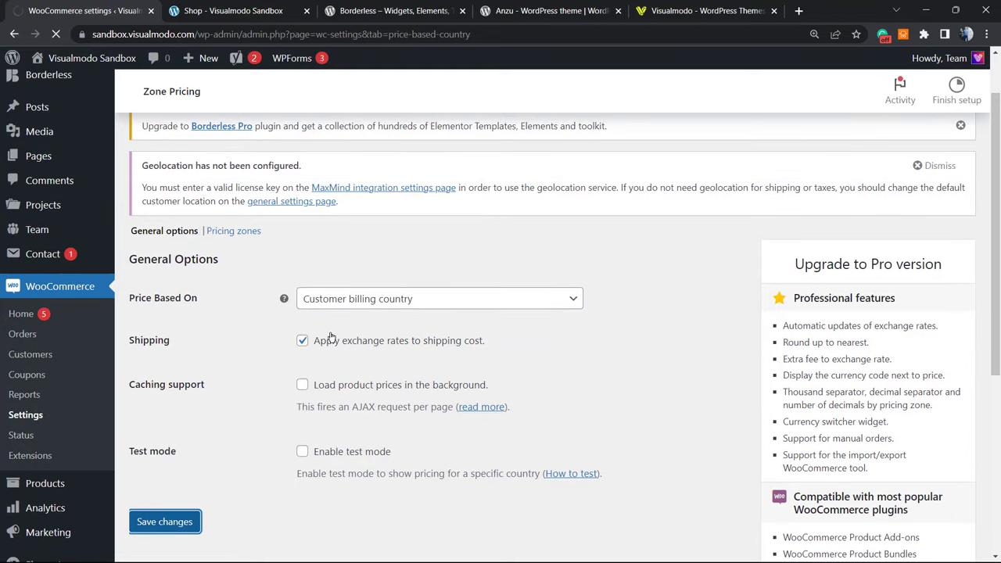
{"action": "left_click", "coordinate": [165, 523]}
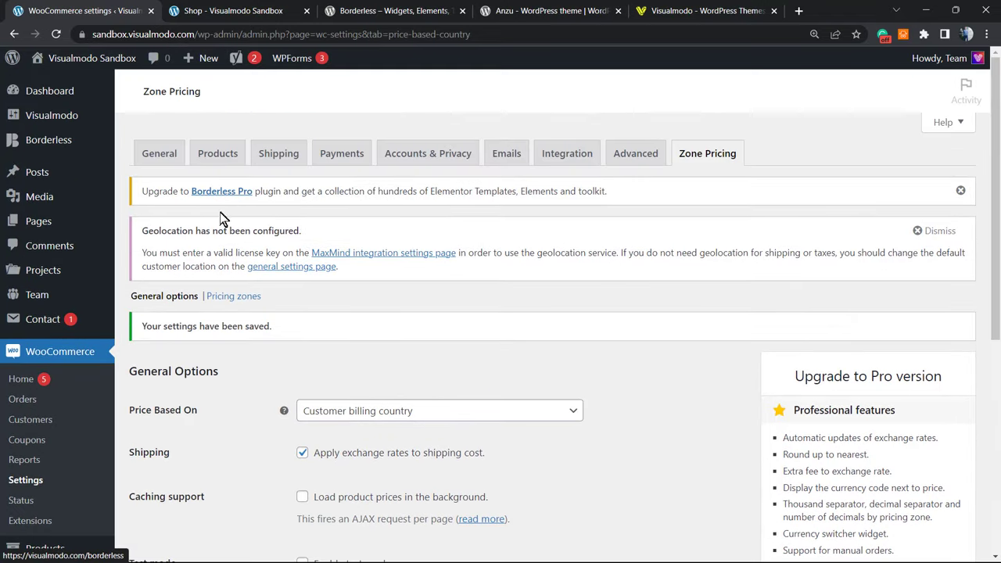
Step: Add a new pricing zone named Brazil
{"action": "left_click", "coordinate": [233, 295]}
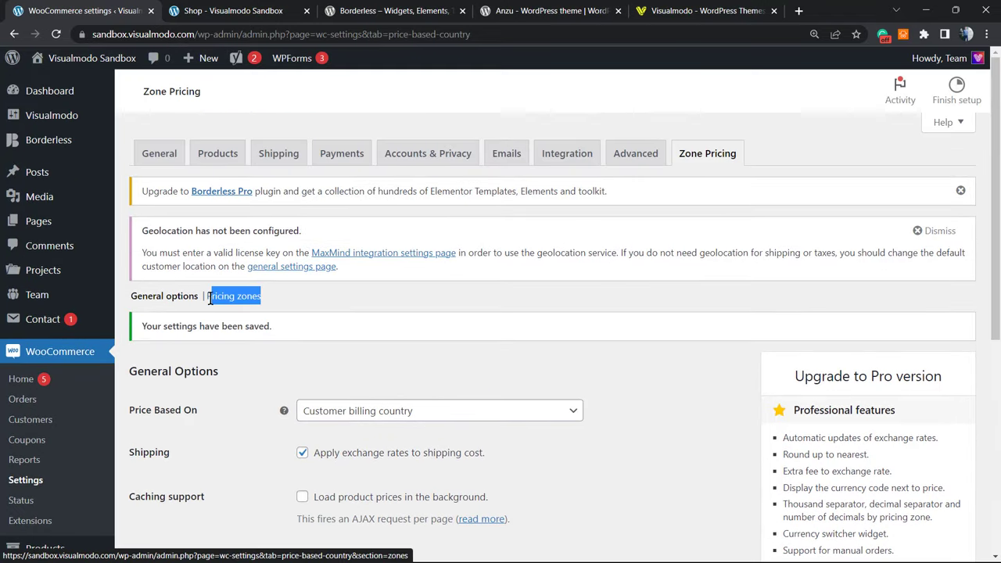
{"action": "left_click", "coordinate": [233, 295]}
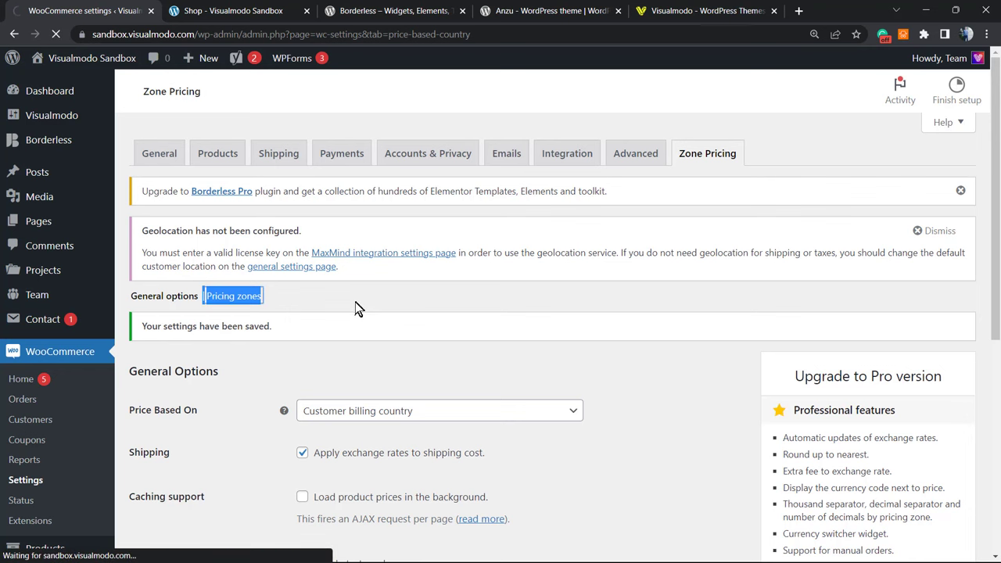
{"action": "left_click", "coordinate": [231, 295]}
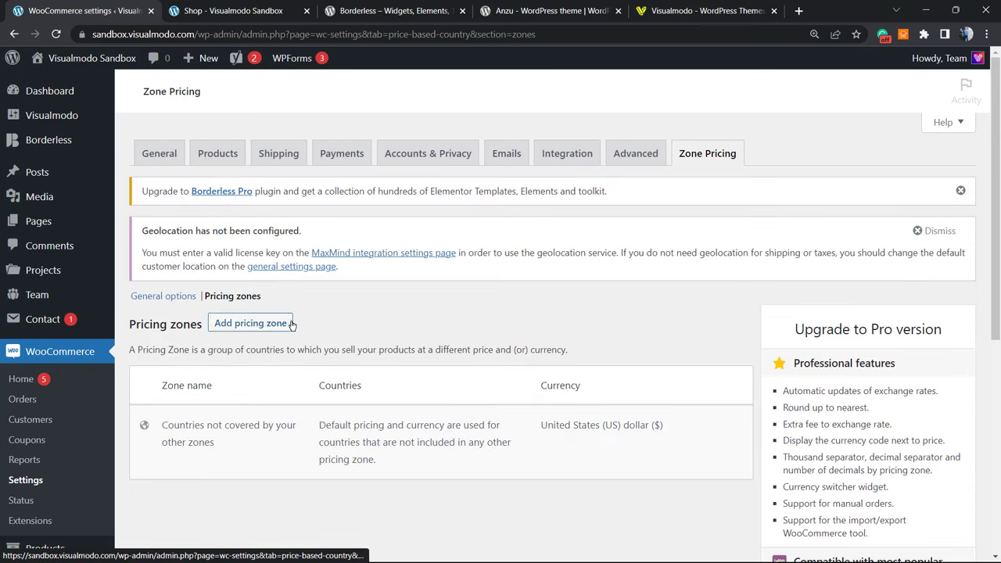
{"action": "scroll", "scroll_direction": "down", "scroll_amount": 3}
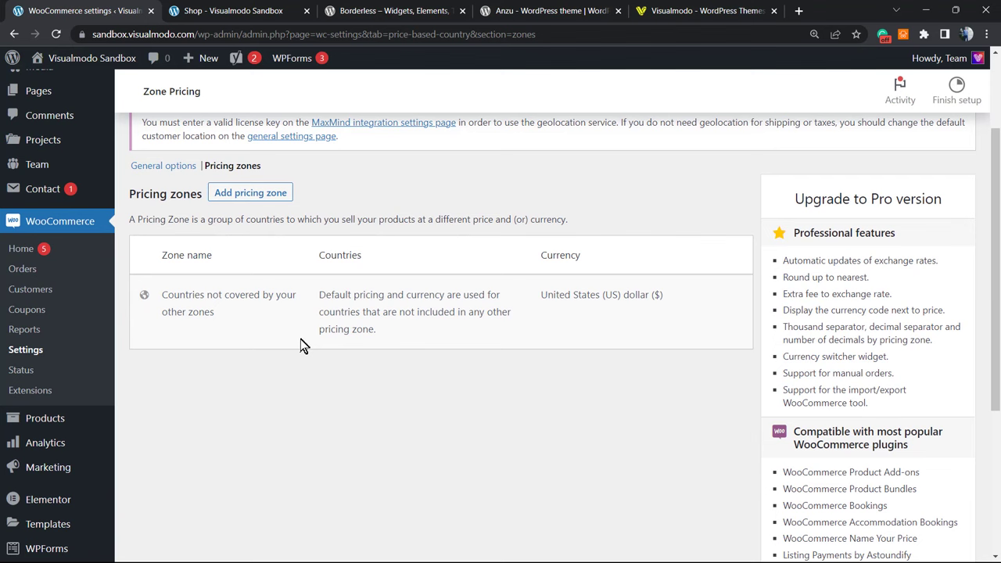
{"action": "left_click", "coordinate": [251, 192]}
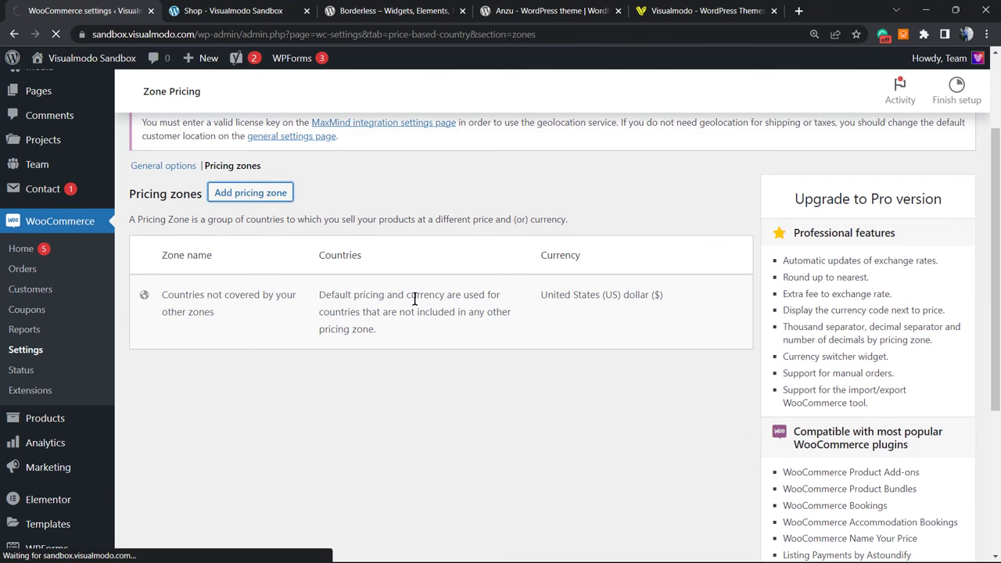
{"action": "left_click", "coordinate": [251, 192]}
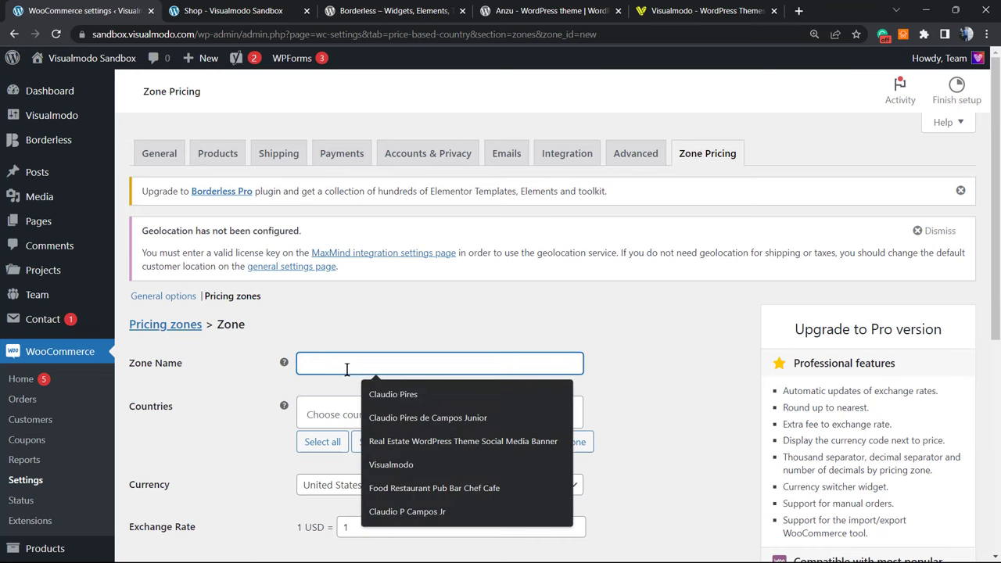
{"action": "type", "text": "B"}
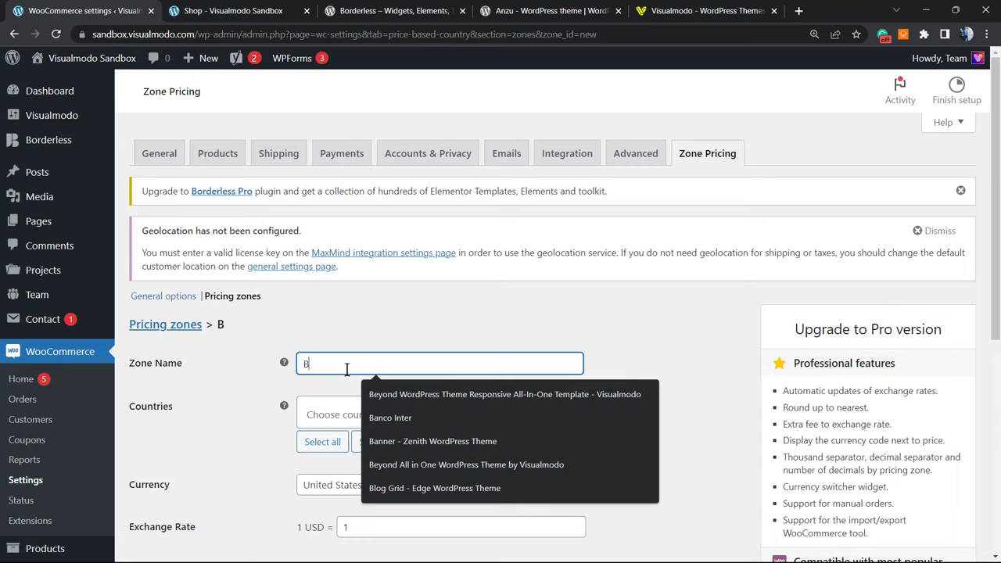
{"action": "type", "text": "raz"}
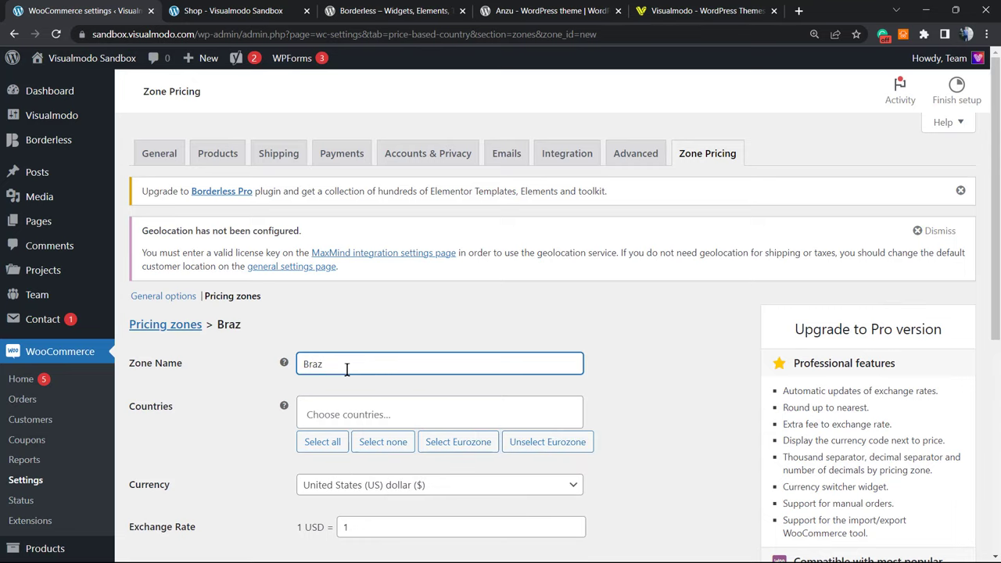
{"action": "type", "text": "il"}
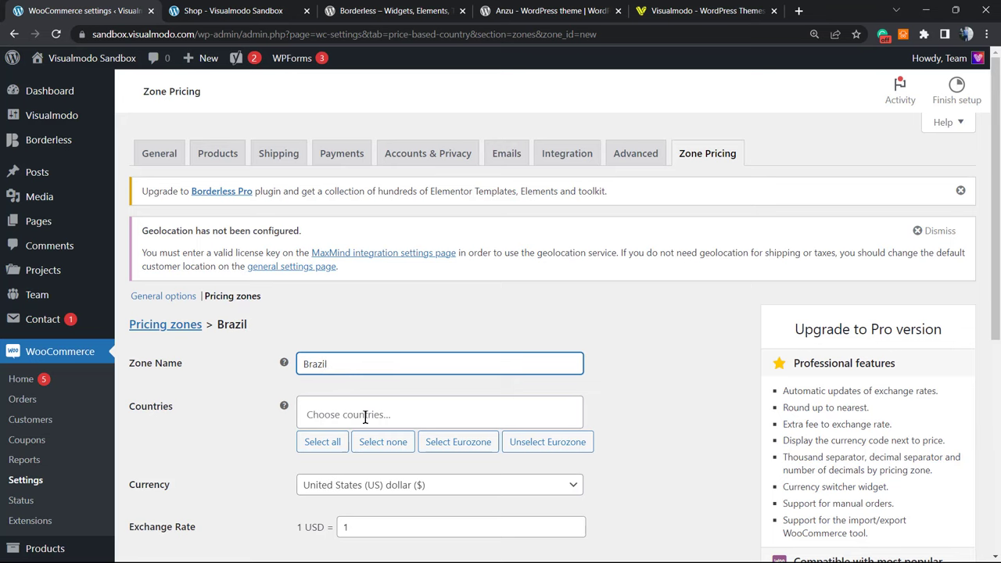
Step: Assign Brazil as the zone's country and Brazilian real (BRL) as its currency
{"action": "left_click", "coordinate": [438, 413]}
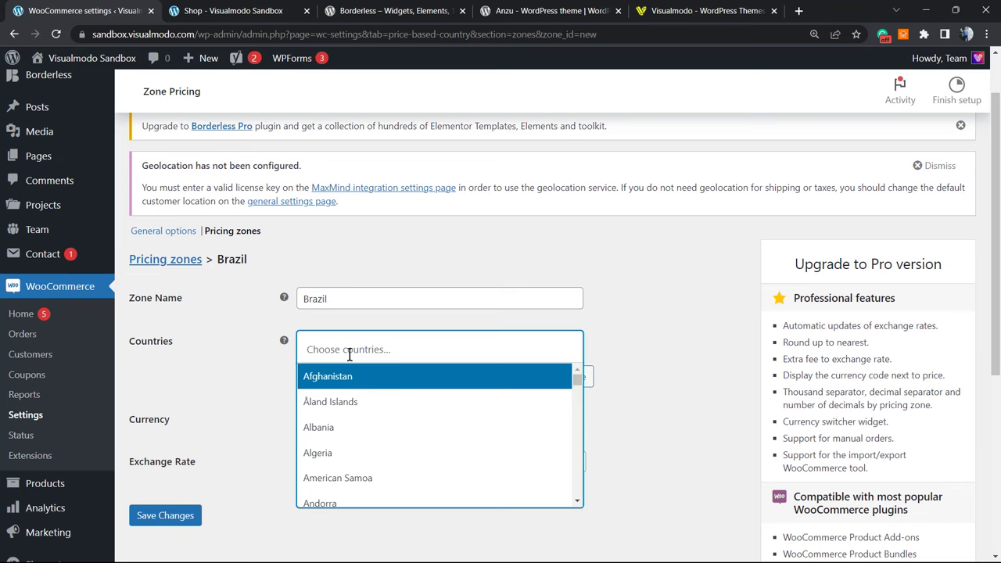
{"action": "type", "text": "br"}
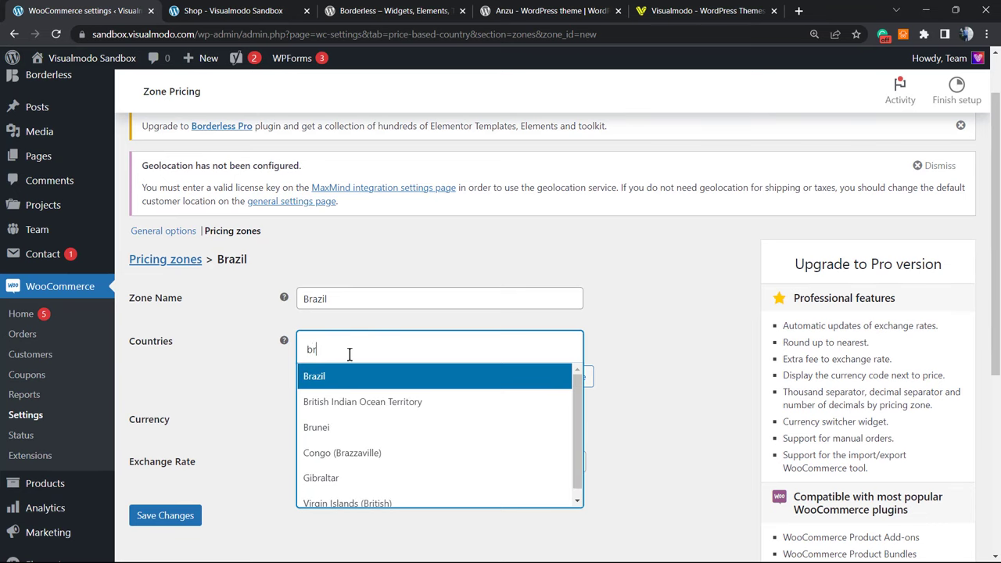
{"action": "left_click", "coordinate": [313, 375]}
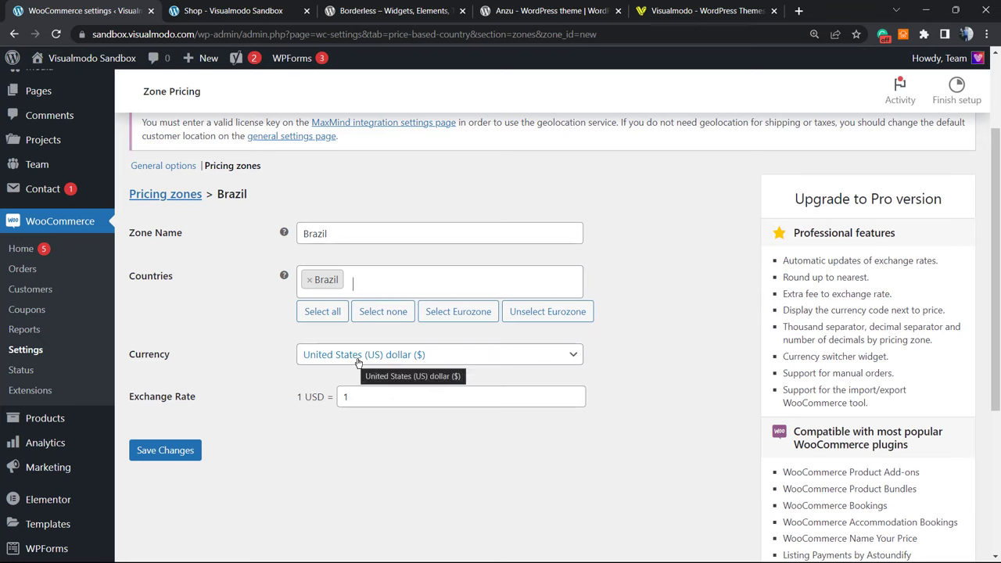
{"action": "left_click", "coordinate": [440, 353]}
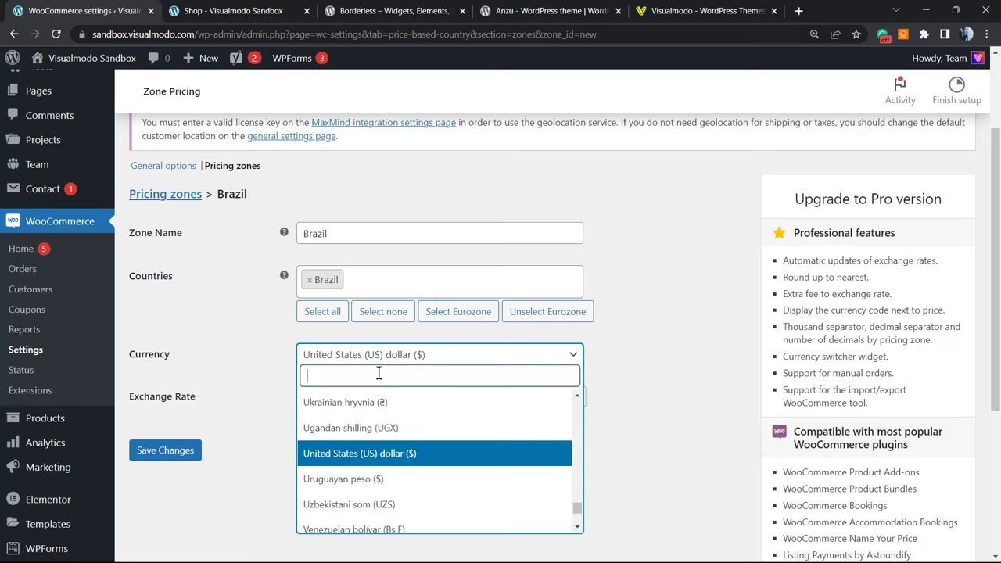
{"action": "type", "text": "brl"}
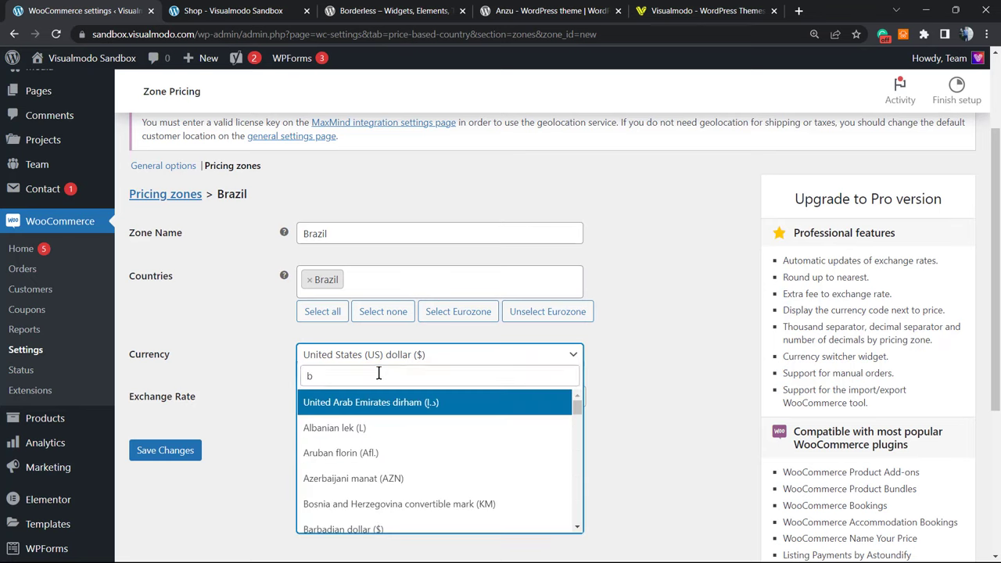
{"action": "type", "text": "ra"}
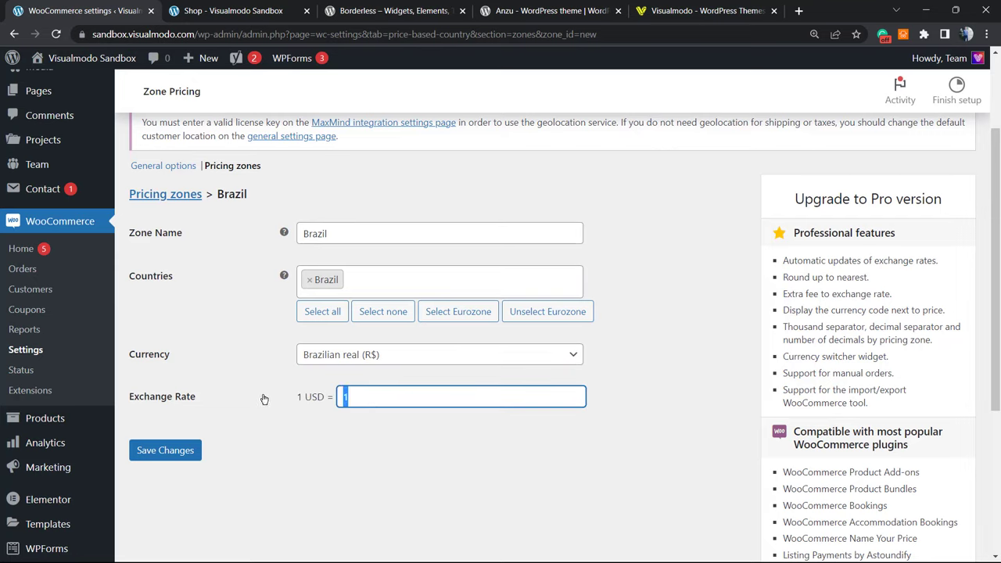
Step: Set the exchange rate to 1 USD = 5 (correcting 6) and save the zone
{"action": "type", "text": "6"}
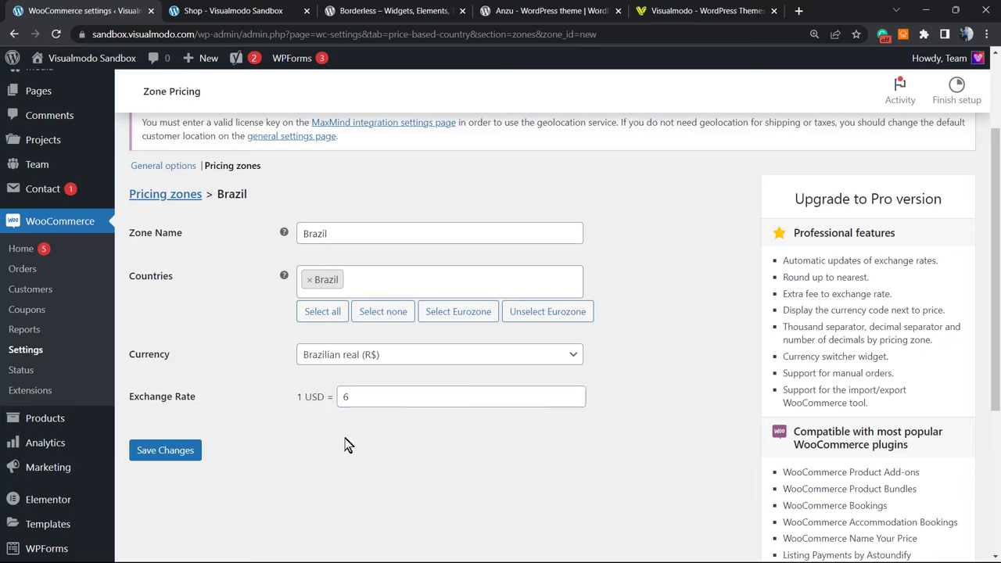
{"action": "left_click", "coordinate": [460, 397]}
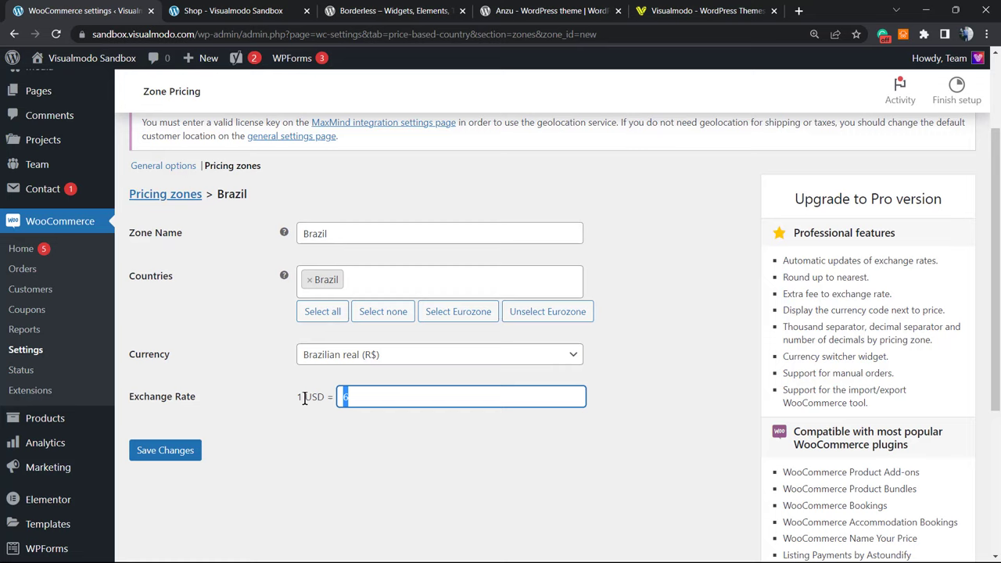
{"action": "type", "text": "5"}
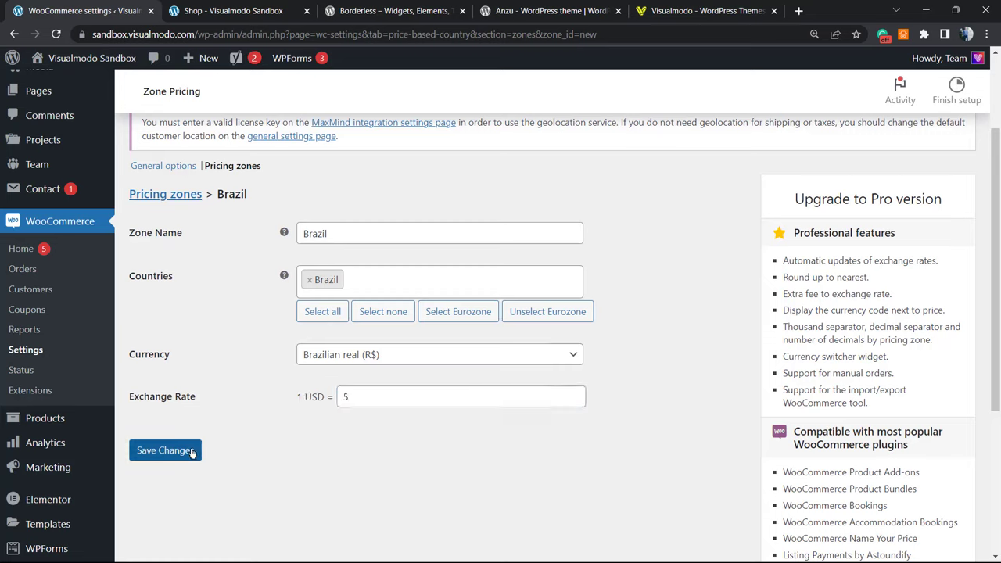
{"action": "left_click", "coordinate": [166, 451]}
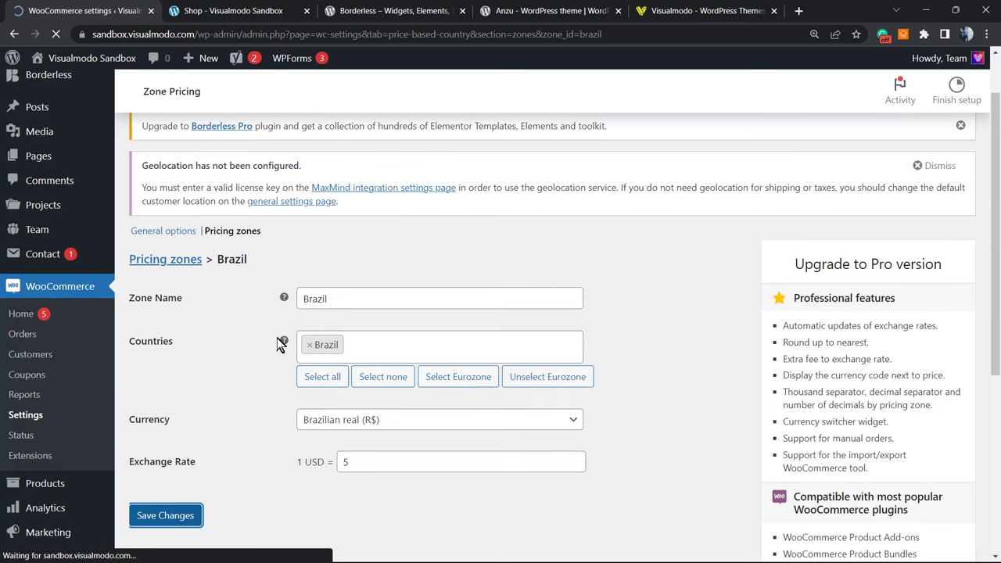
Step: Confirm Brazil in the pricing zones list and go to General options
{"action": "left_click", "coordinate": [165, 514]}
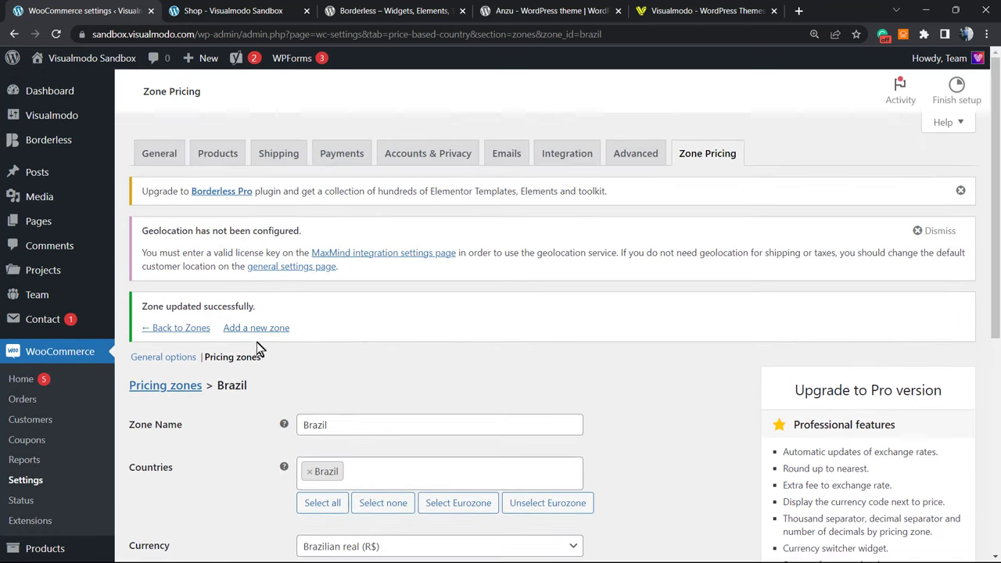
{"action": "scroll", "scroll_direction": "down", "scroll_amount": 3}
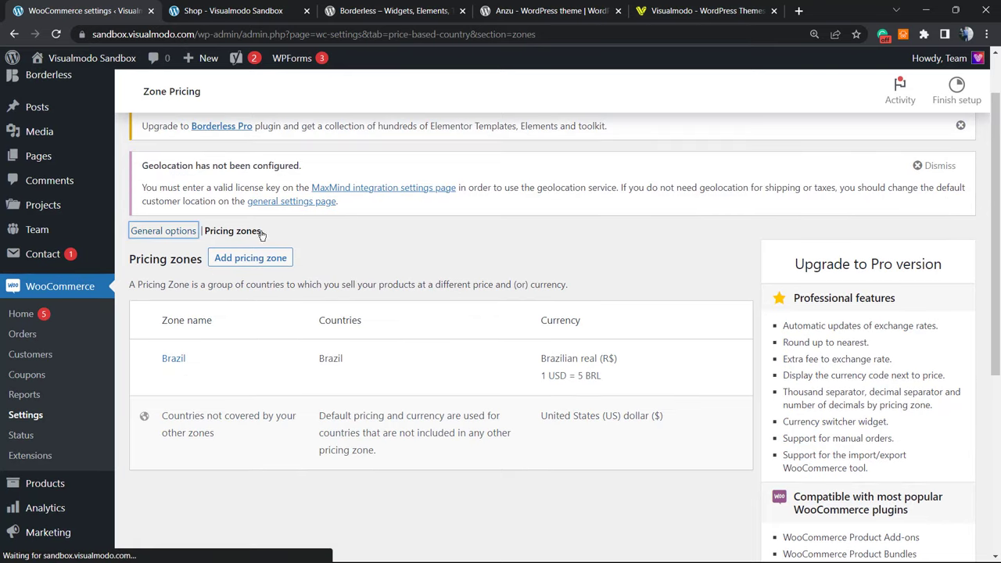
{"action": "left_click", "coordinate": [162, 230]}
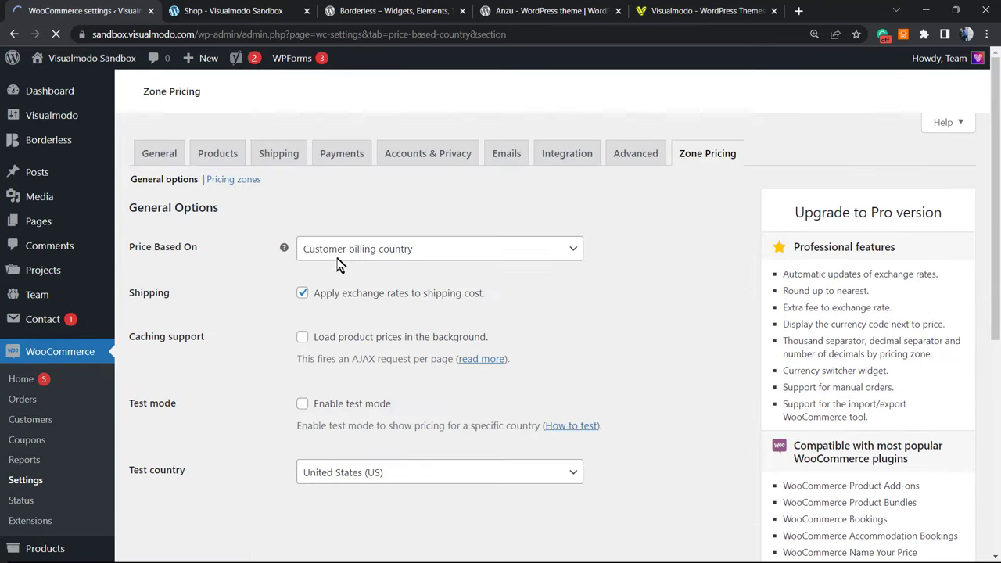
Step: Enable test mode with Brazil as the test country and save
{"action": "scroll", "scroll_direction": "down", "scroll_amount": 3}
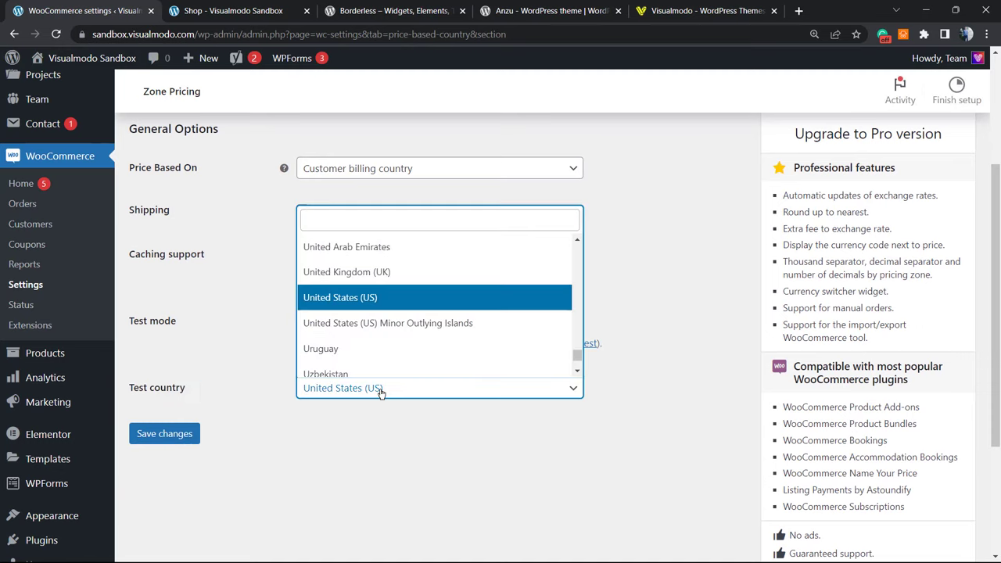
{"action": "left_click", "coordinate": [438, 219]}
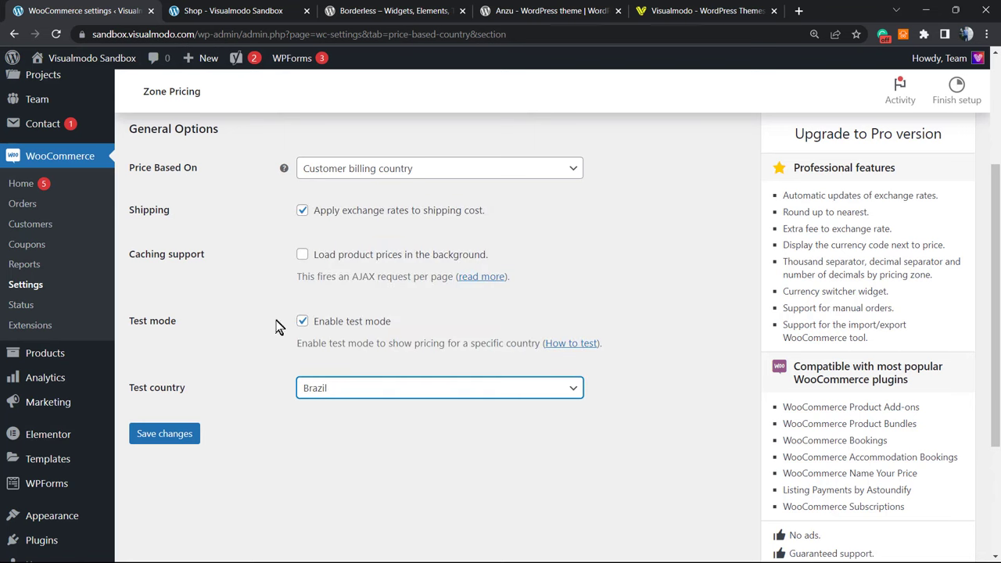
{"action": "left_click", "coordinate": [164, 433]}
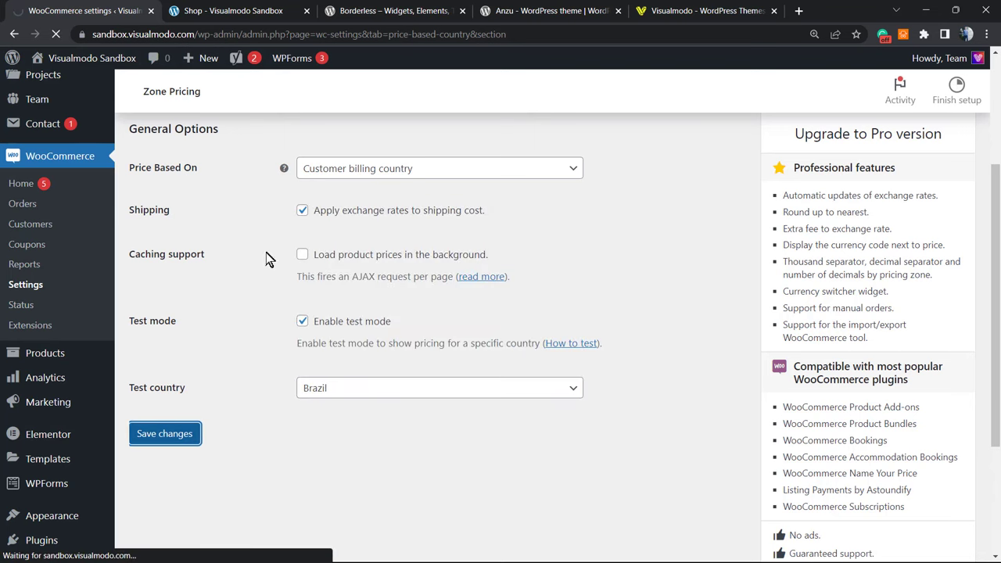
{"action": "left_click", "coordinate": [164, 434]}
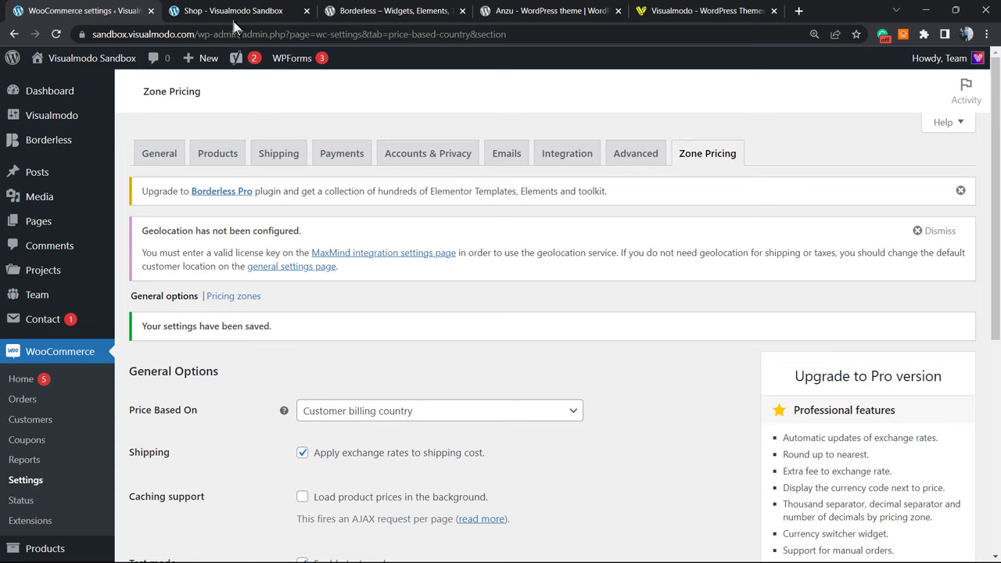
Step: Reload the storefront and check the PayWall product now shows its price as R$5.00
{"action": "left_click", "coordinate": [234, 9]}
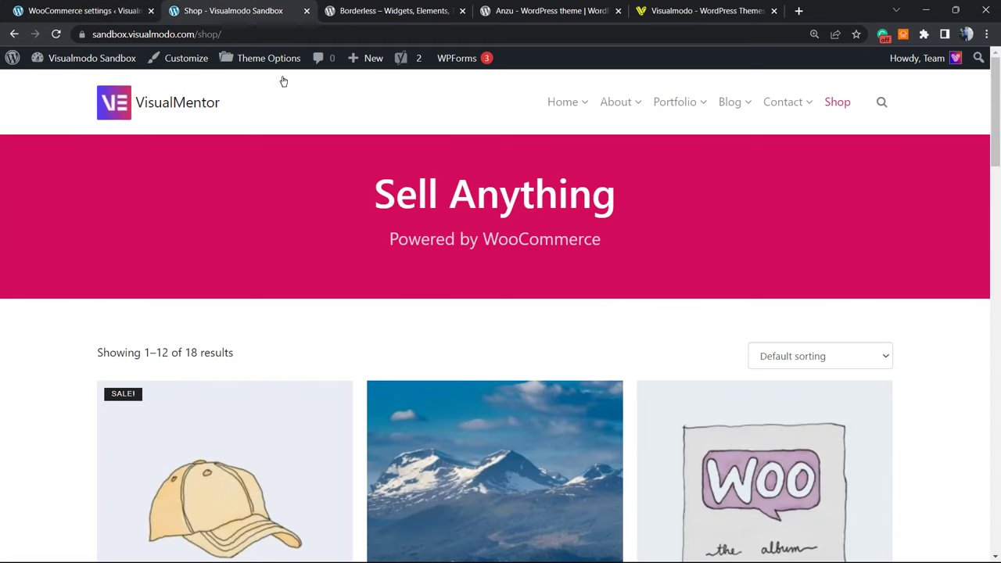
{"action": "scroll", "scroll_direction": "down", "scroll_amount": 3}
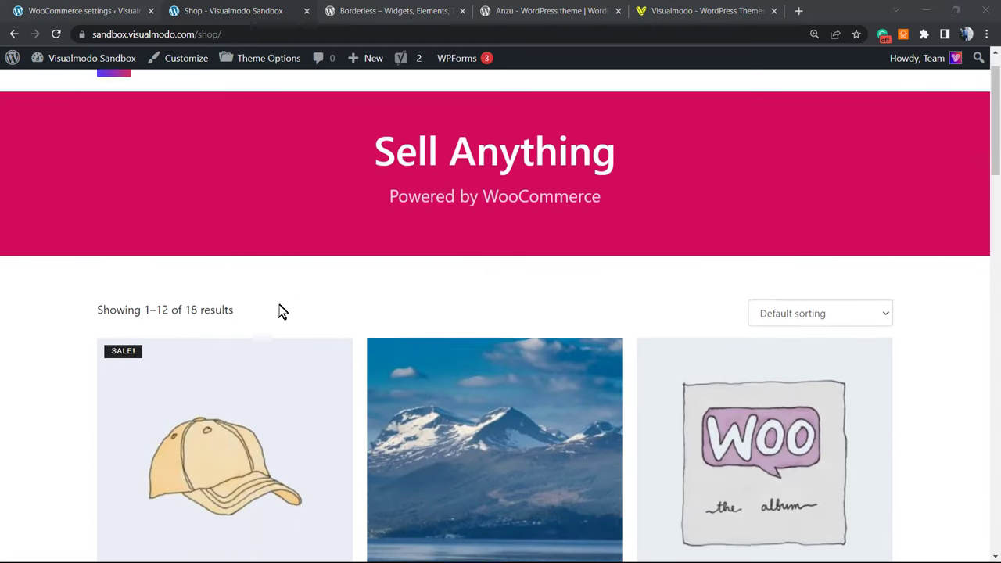
{"action": "scroll", "scroll_direction": "down", "scroll_amount": 3}
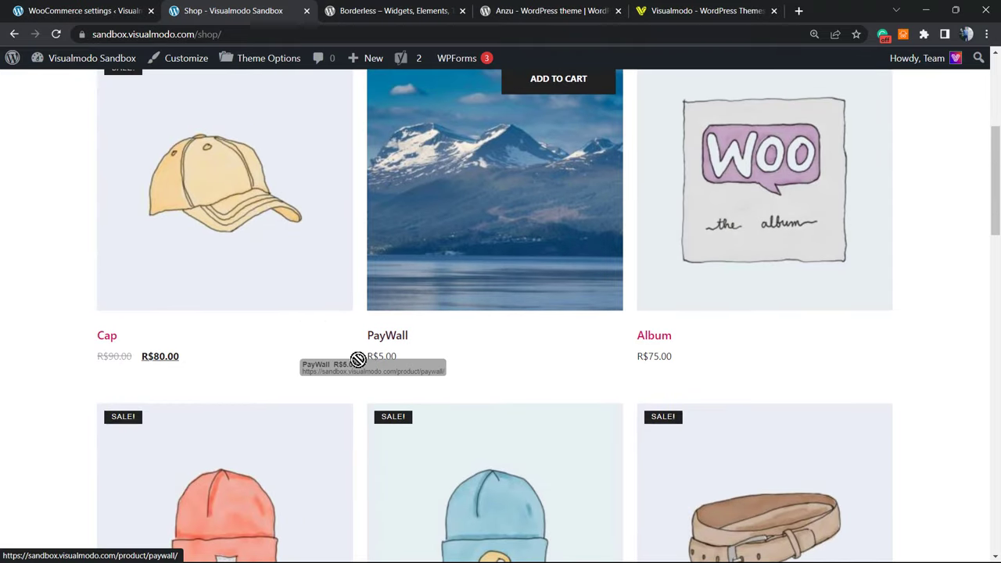
{"action": "mouse_move", "coordinate": [399, 360]}
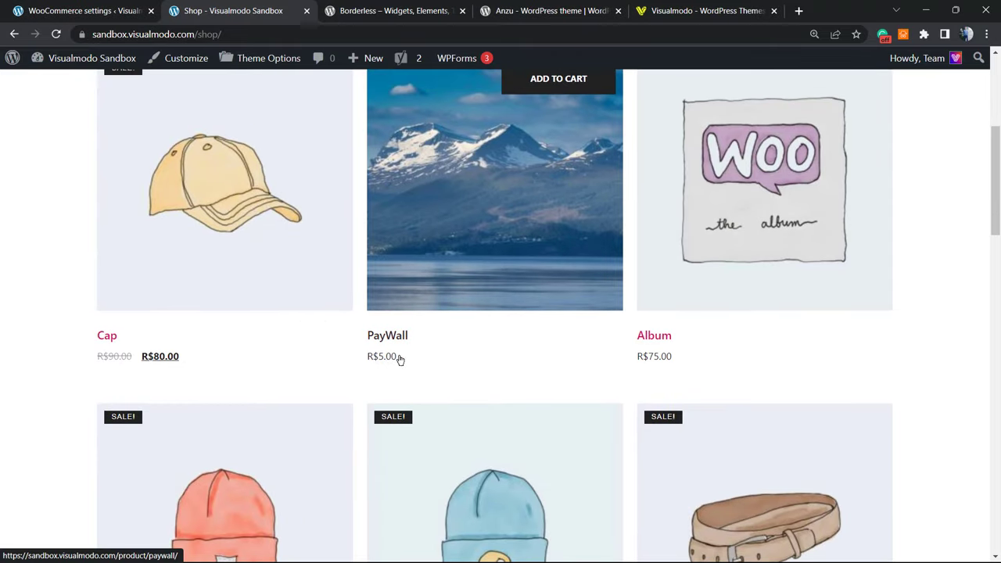
{"action": "mouse_move", "coordinate": [601, 344]}
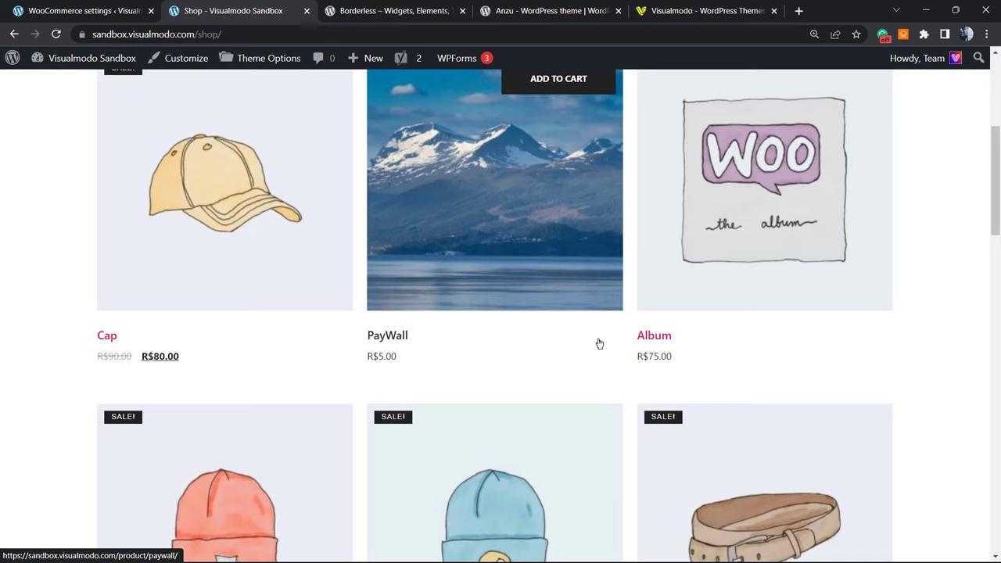
{"action": "mouse_move", "coordinate": [487, 333]}
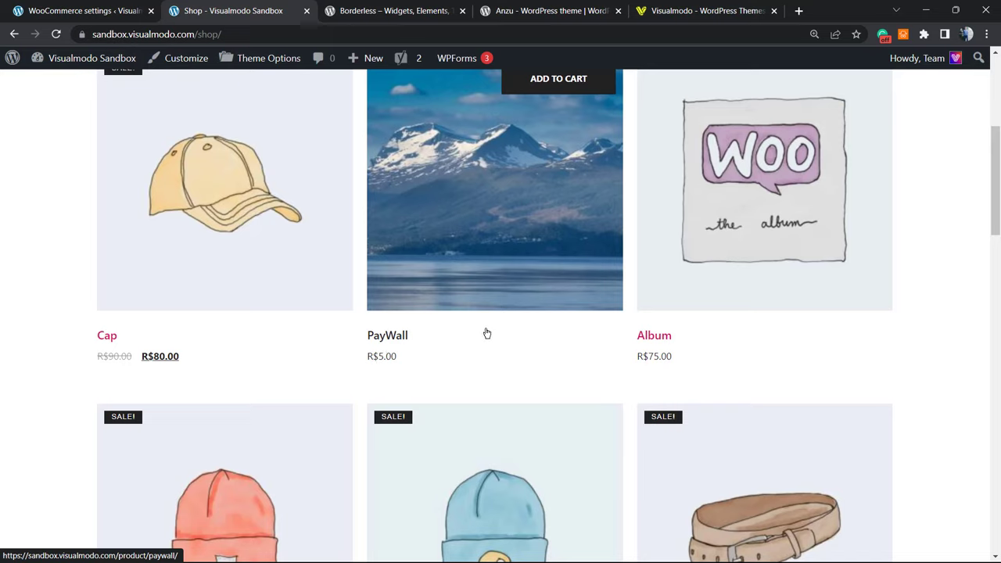
{"action": "mouse_move", "coordinate": [413, 287]}
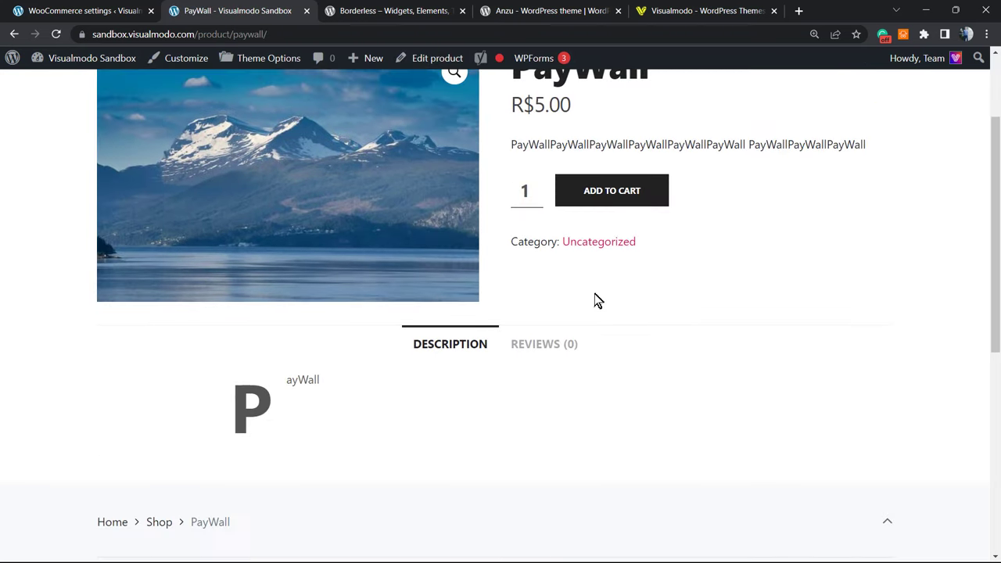
{"action": "scroll", "scroll_direction": "up", "scroll_amount": 3}
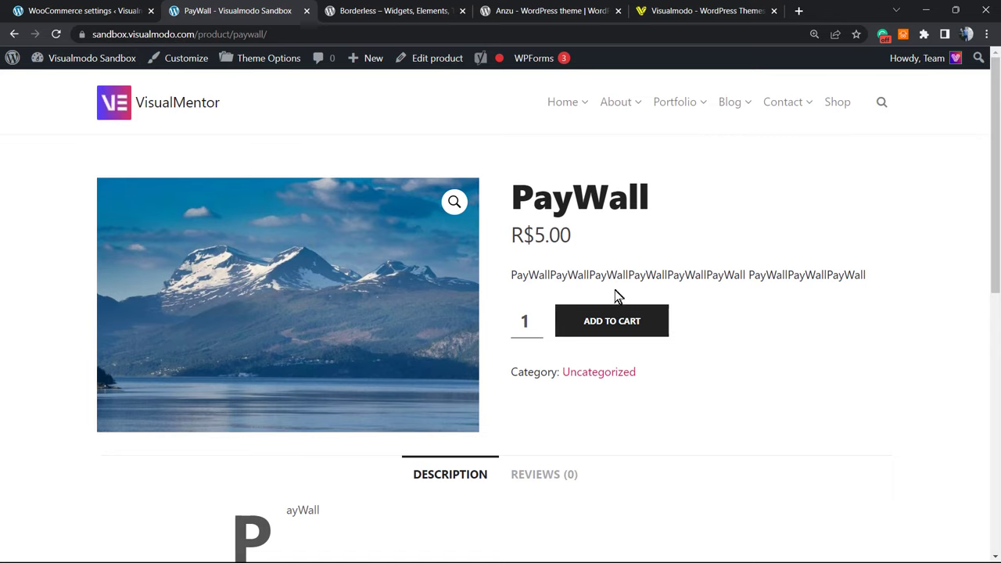
{"action": "mouse_move", "coordinate": [660, 319]}
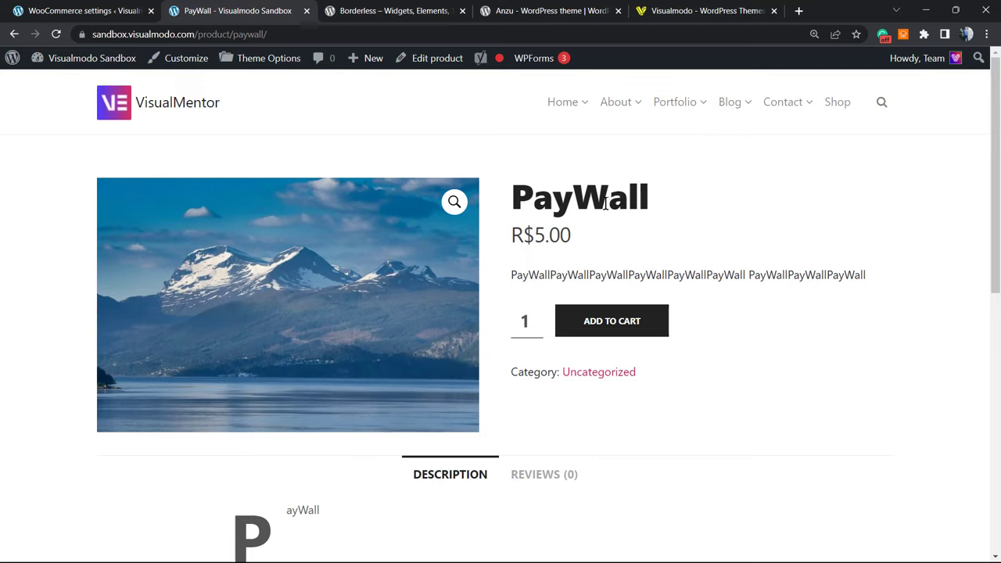
{"action": "mouse_move", "coordinate": [673, 187]}
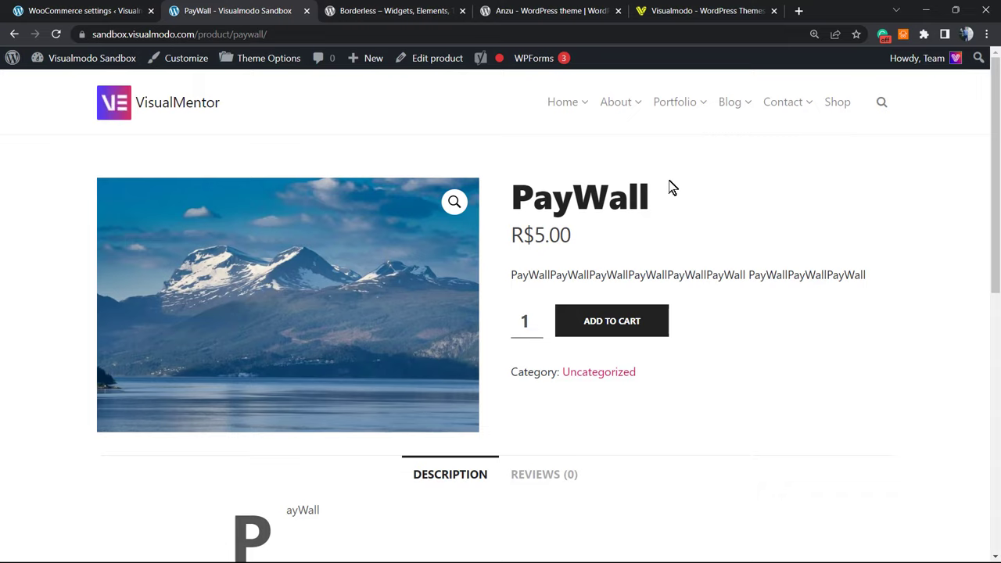
{"action": "mouse_move", "coordinate": [626, 301]}
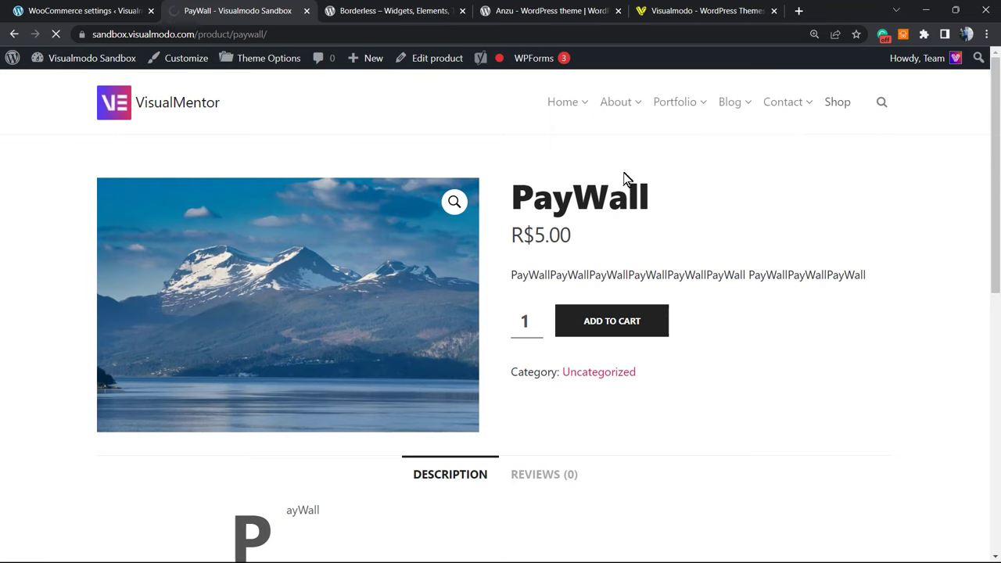
Step: View the Shop page and review the 18 products priced in reais, e.g. Hoodie with Logo at R$225.00
{"action": "left_click", "coordinate": [837, 102]}
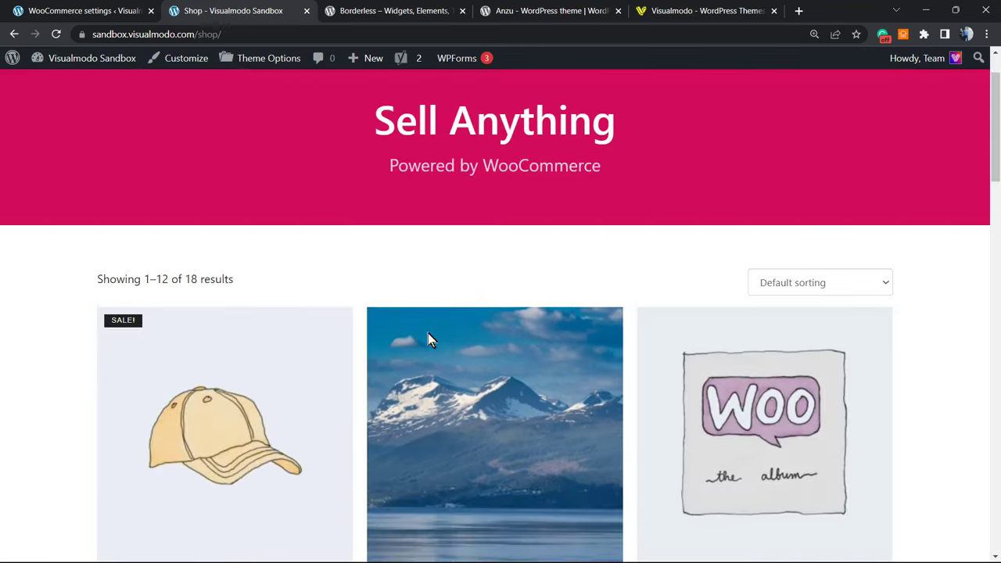
{"action": "scroll", "scroll_direction": "up", "scroll_amount": 3}
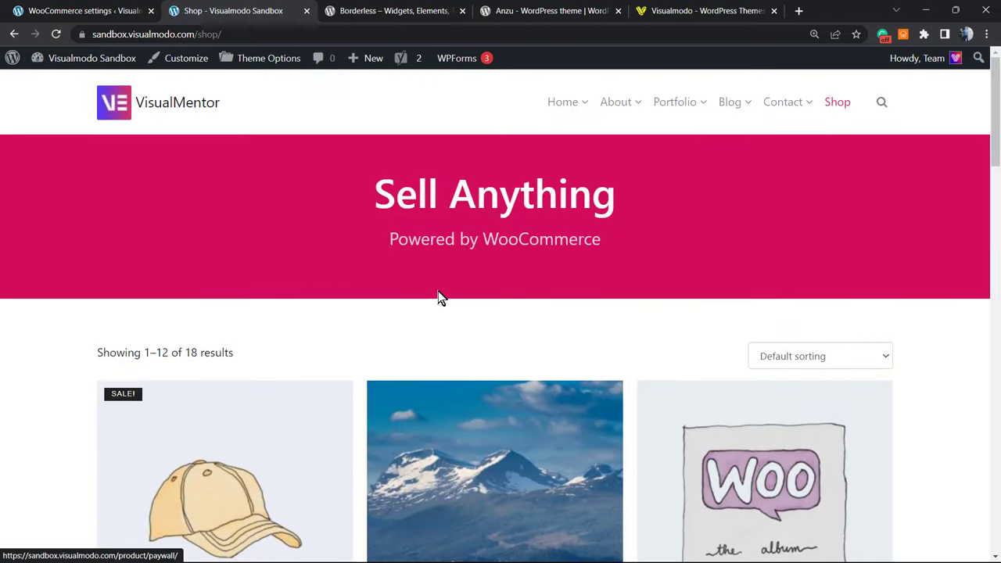
{"action": "mouse_move", "coordinate": [466, 178]}
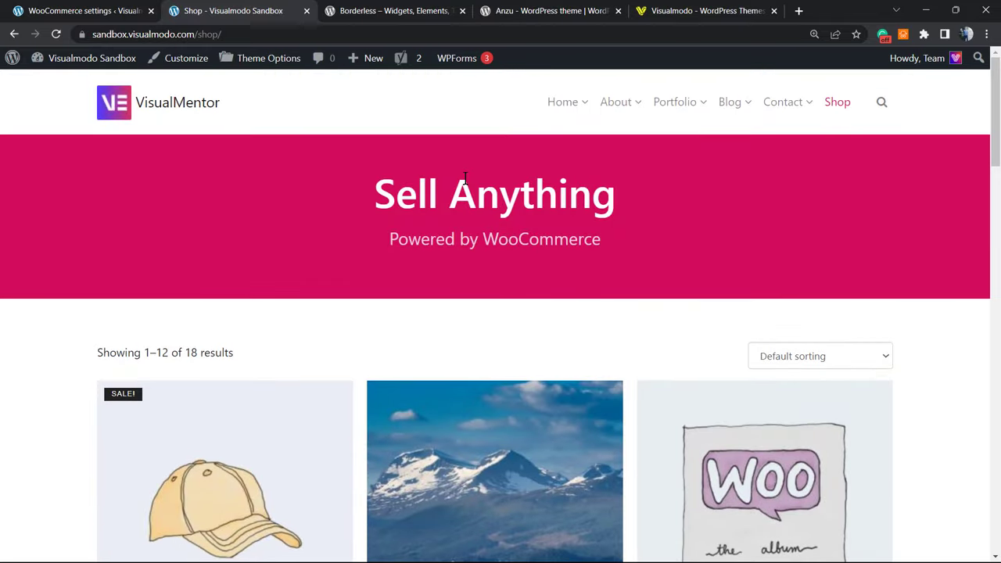
{"action": "scroll", "scroll_direction": "down", "scroll_amount": 3}
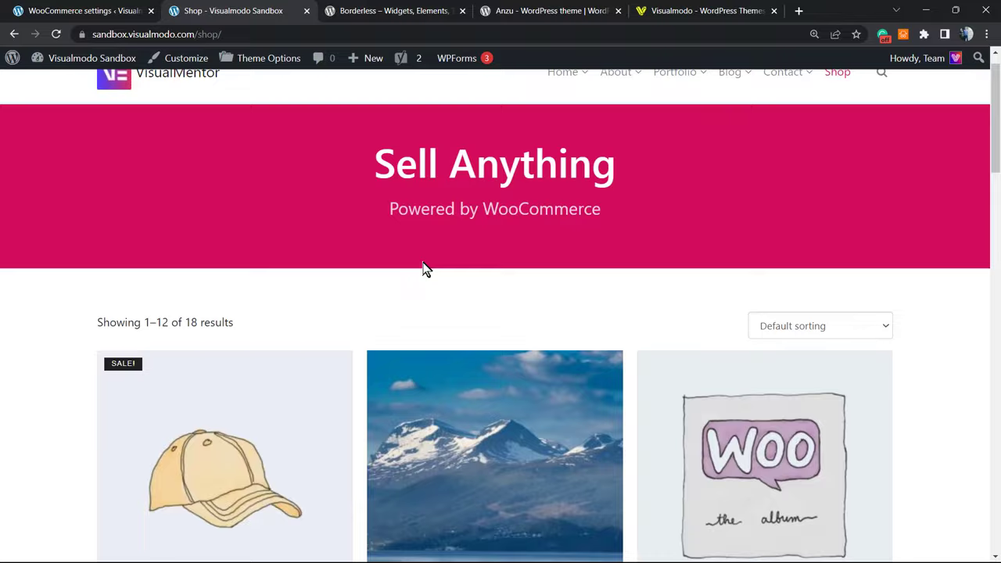
{"action": "scroll", "scroll_direction": "down", "scroll_amount": 3}
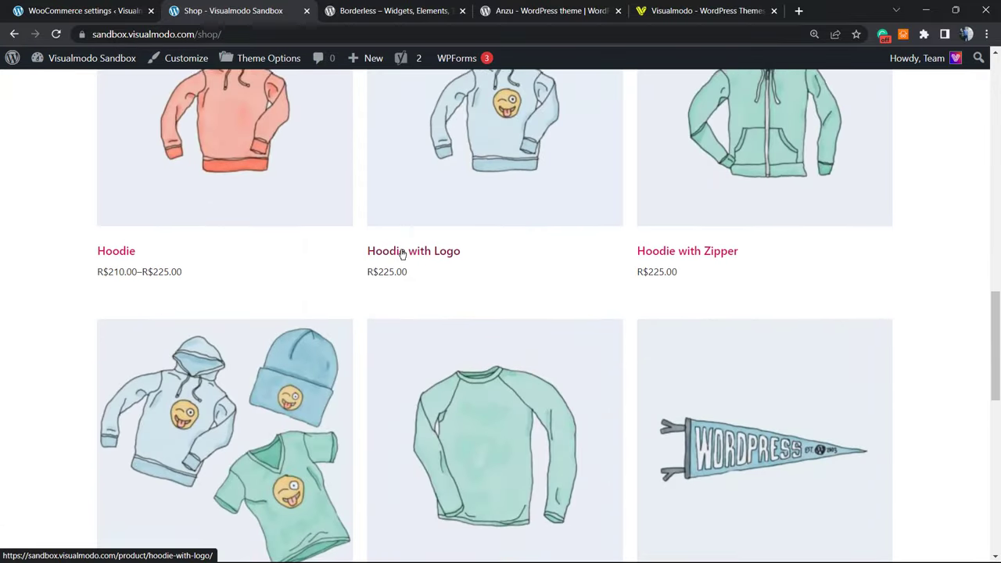
{"action": "scroll", "scroll_direction": "down", "scroll_amount": 3}
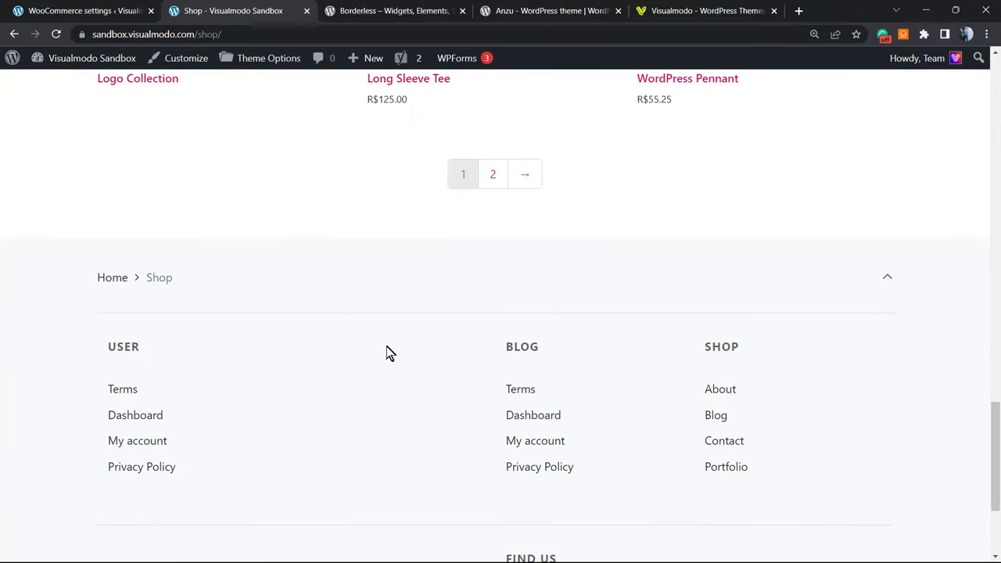
{"action": "scroll", "scroll_direction": "up", "scroll_amount": 3}
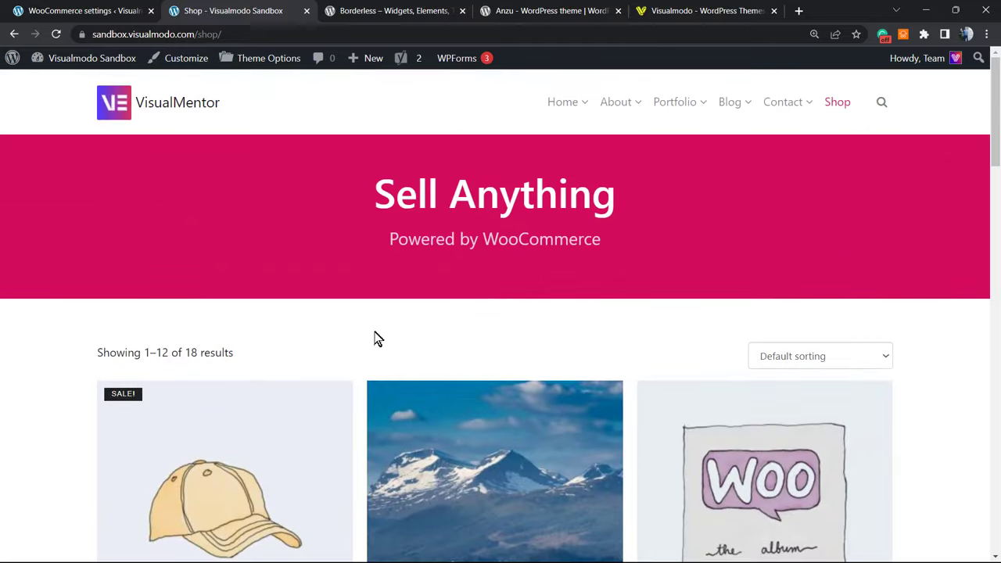
{"action": "mouse_move", "coordinate": [369, 324]}
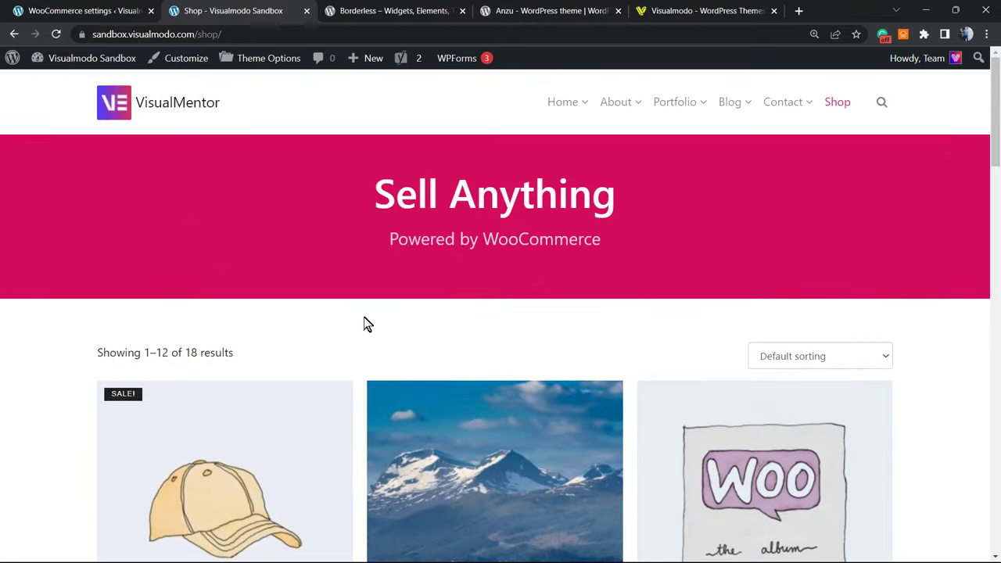
{"action": "mouse_move", "coordinate": [363, 323]}
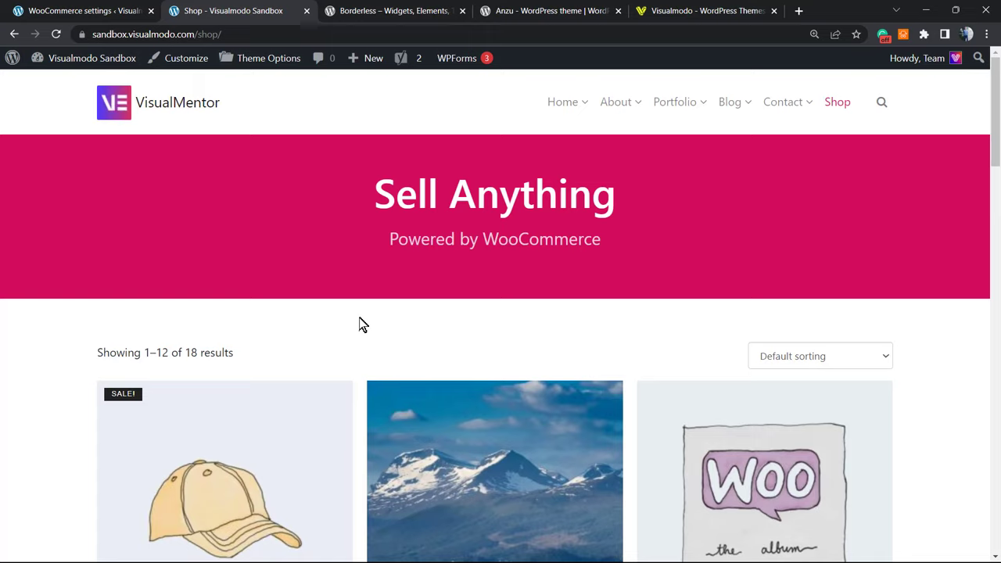
{"action": "mouse_move", "coordinate": [349, 320]}
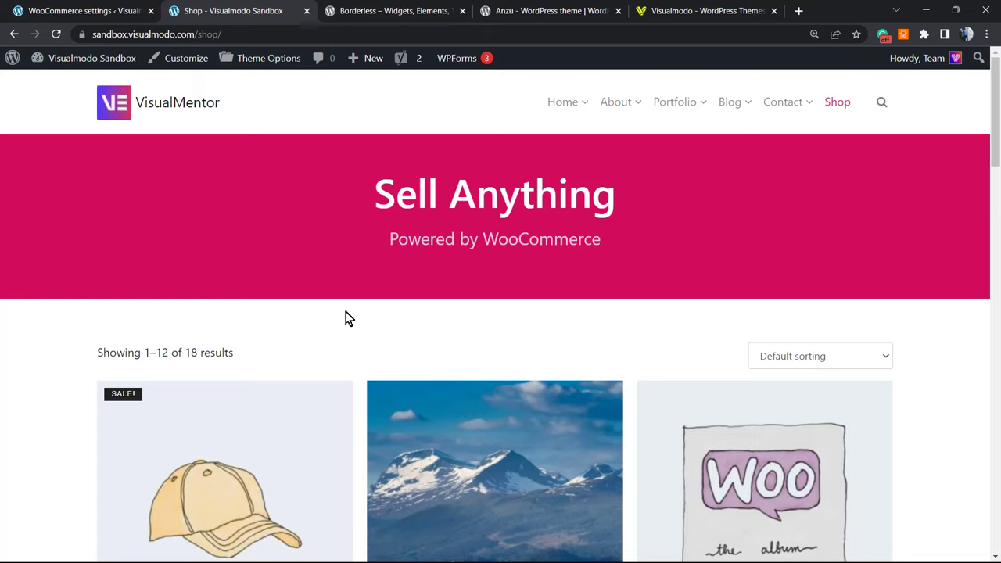
{"action": "mouse_move", "coordinate": [357, 297]}
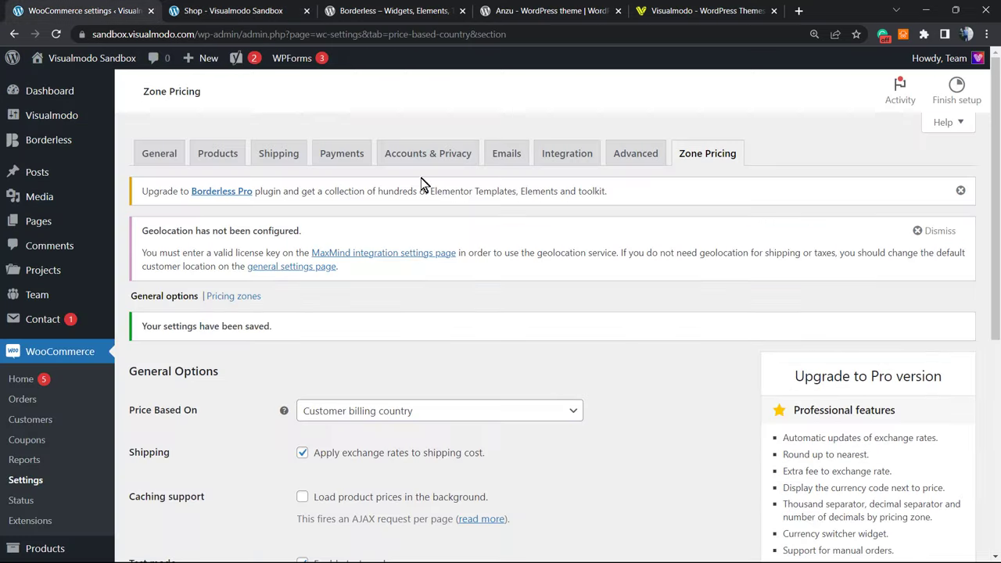
Step: Review the saved Zone Pricing General Options with billing-country pricing and test mode enabled
{"action": "scroll", "scroll_direction": "down", "scroll_amount": 3}
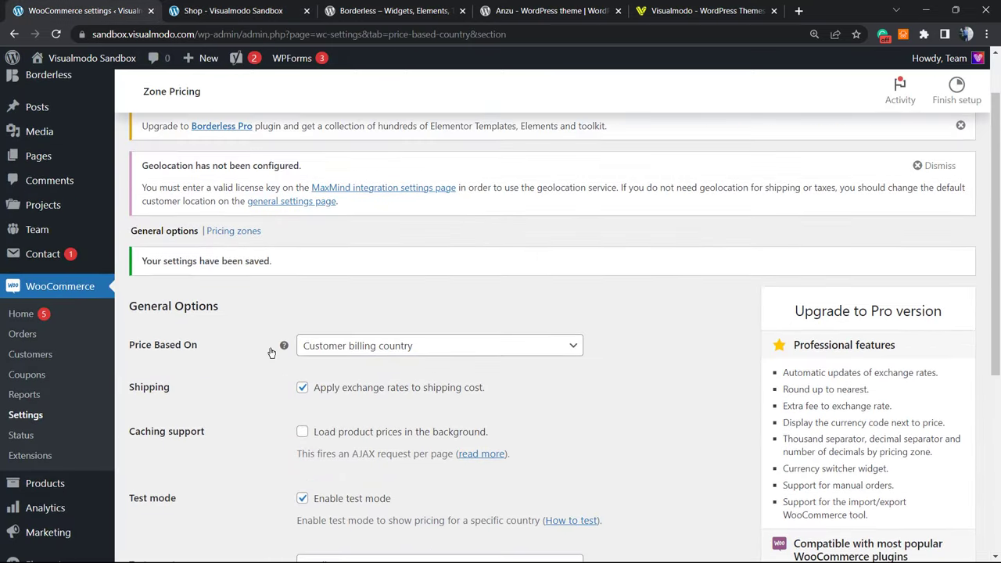
{"action": "scroll", "scroll_direction": "up", "scroll_amount": 3}
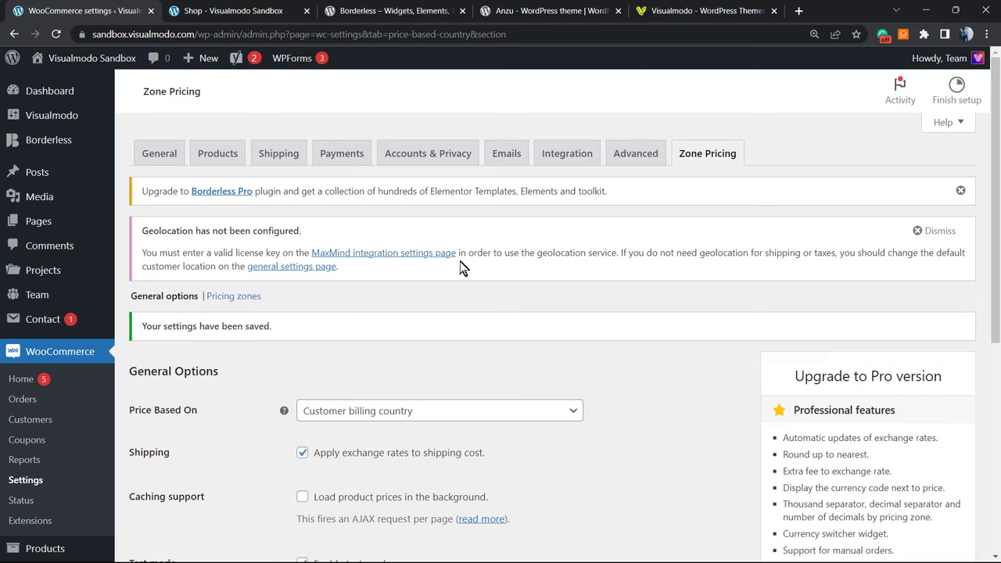
{"action": "mouse_move", "coordinate": [514, 252]}
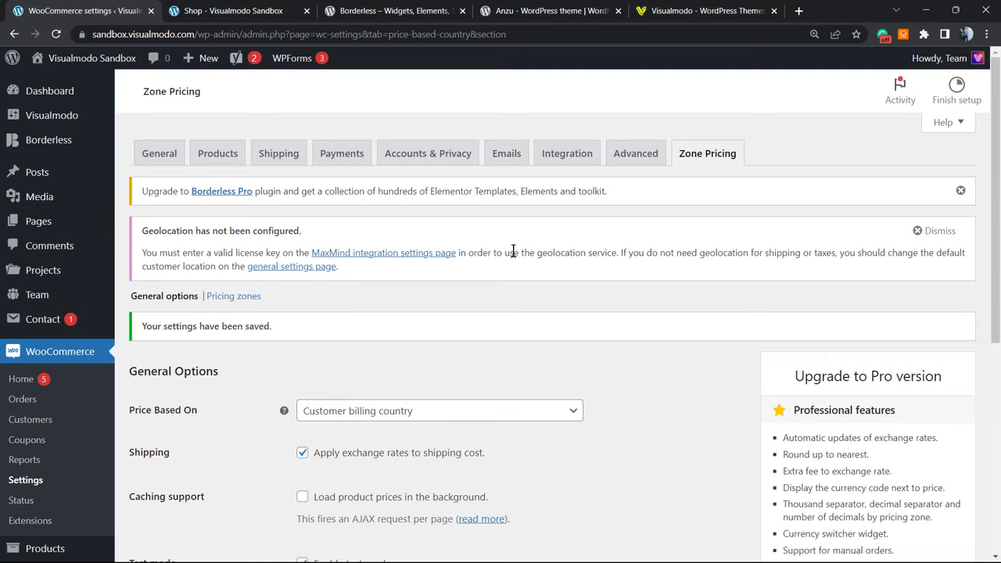
{"action": "mouse_move", "coordinate": [416, 267]}
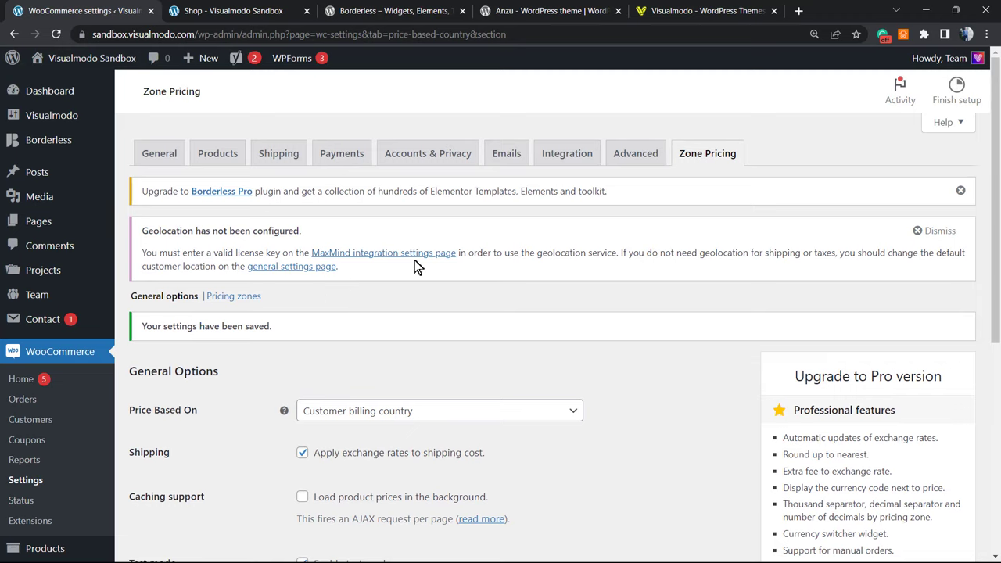
{"action": "mouse_move", "coordinate": [369, 310]}
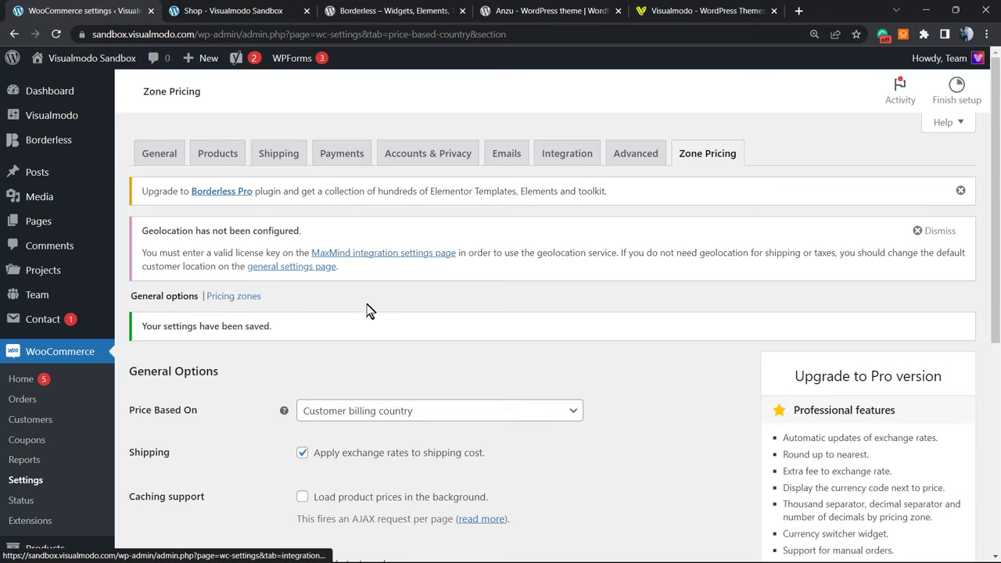
{"action": "mouse_move", "coordinate": [363, 266]}
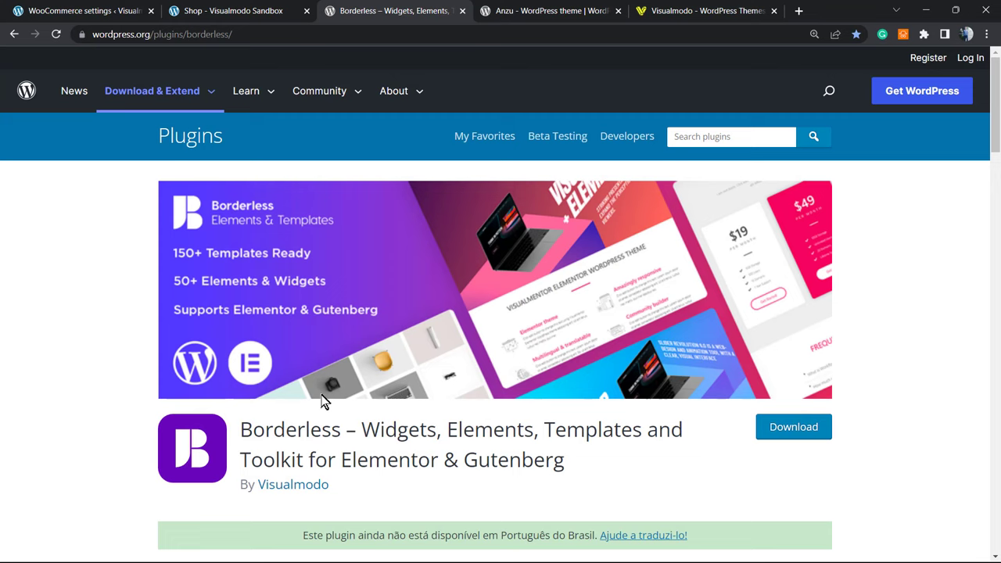
Step: Leave the Borderless plugin page for the Anzu theme page by Visualmodo on WordPress.org
{"action": "scroll", "scroll_direction": "down", "scroll_amount": 3}
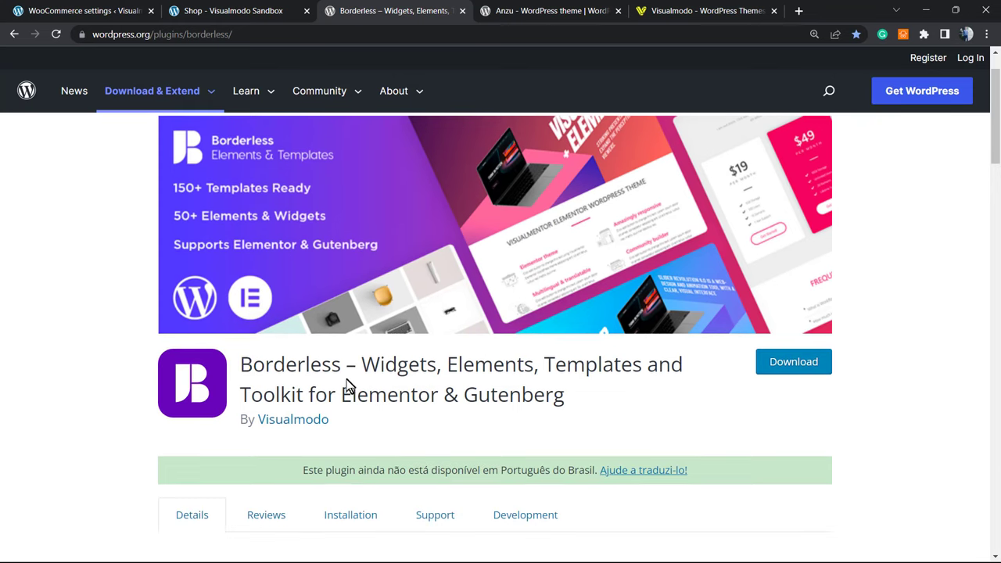
{"action": "mouse_move", "coordinate": [518, 366]}
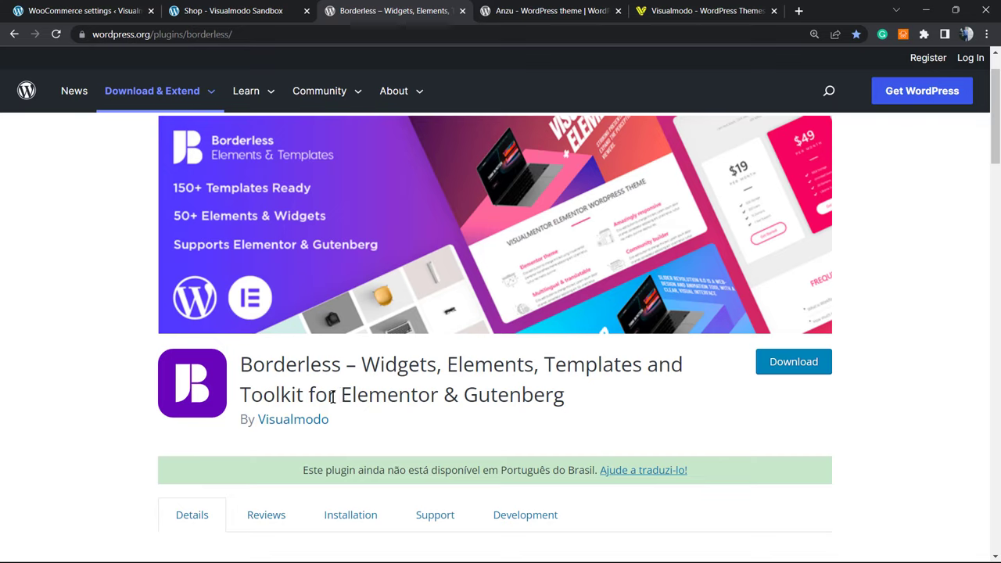
{"action": "mouse_move", "coordinate": [238, 284]}
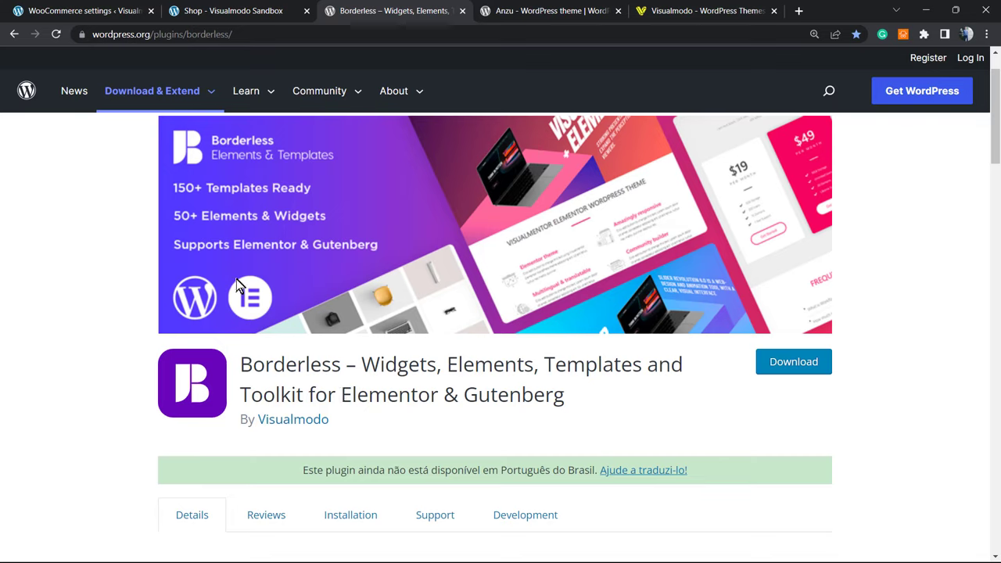
{"action": "mouse_move", "coordinate": [226, 304]}
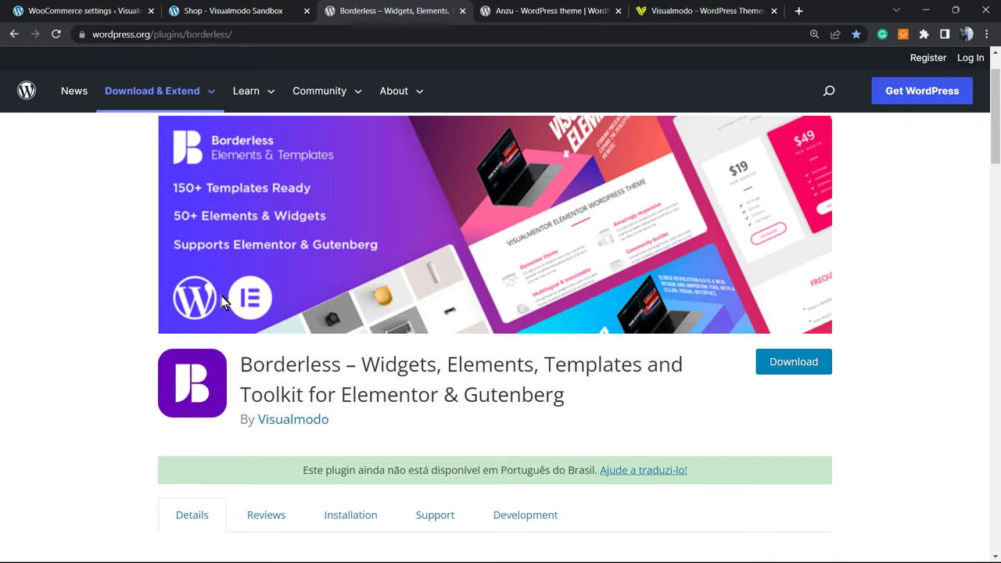
{"action": "mouse_move", "coordinate": [219, 304]}
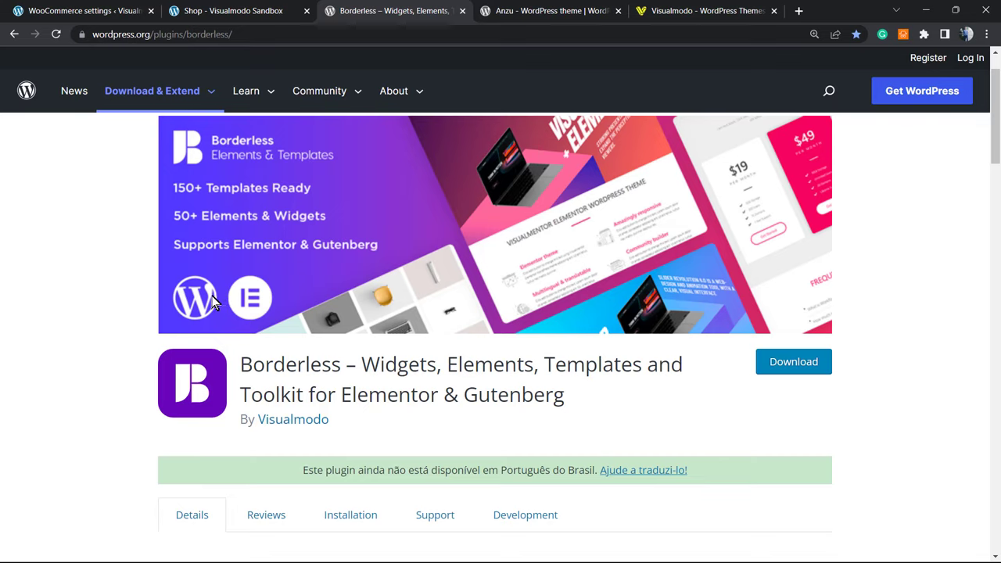
{"action": "mouse_move", "coordinate": [273, 360]}
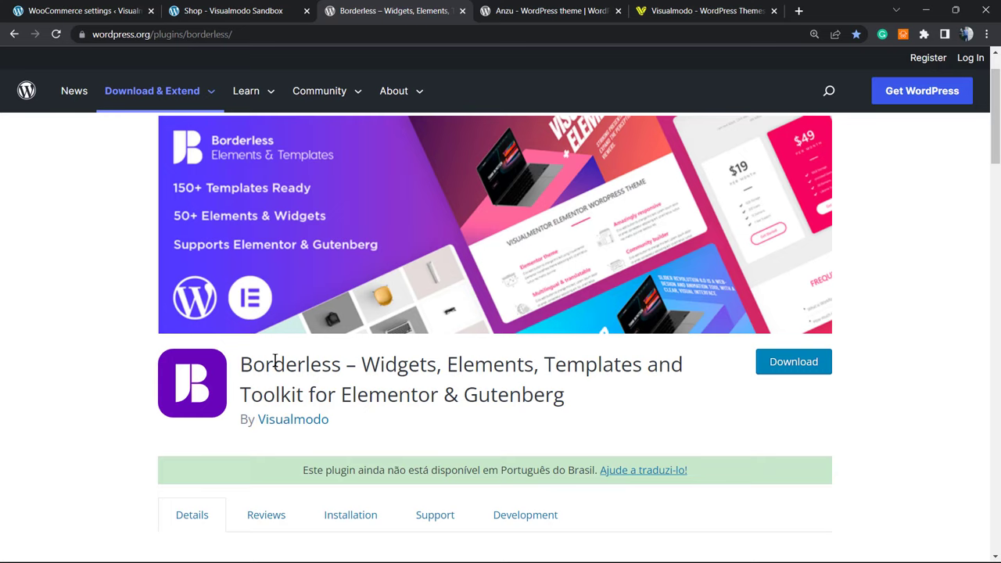
{"action": "mouse_move", "coordinate": [275, 385]}
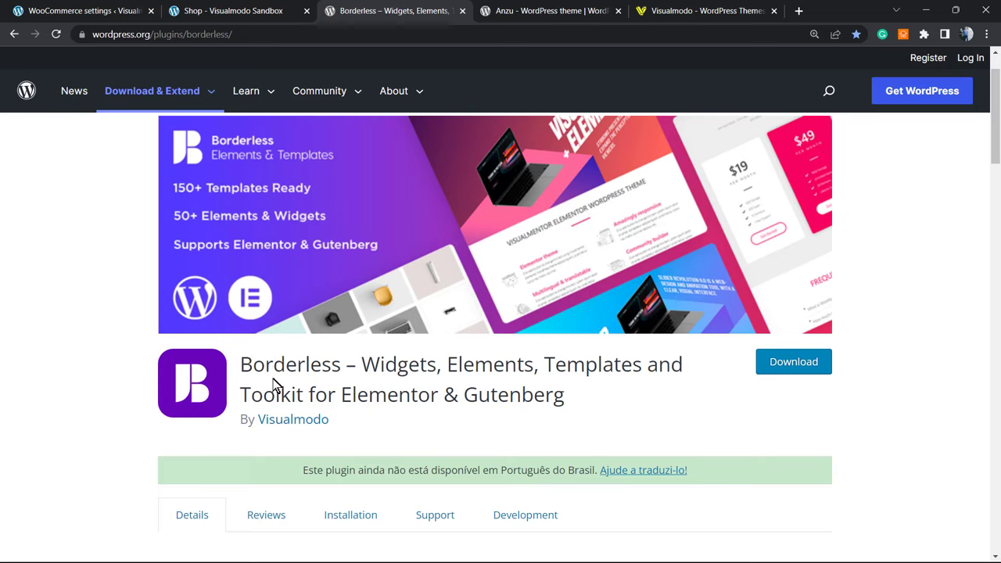
{"action": "double_click", "coordinate": [289, 364]}
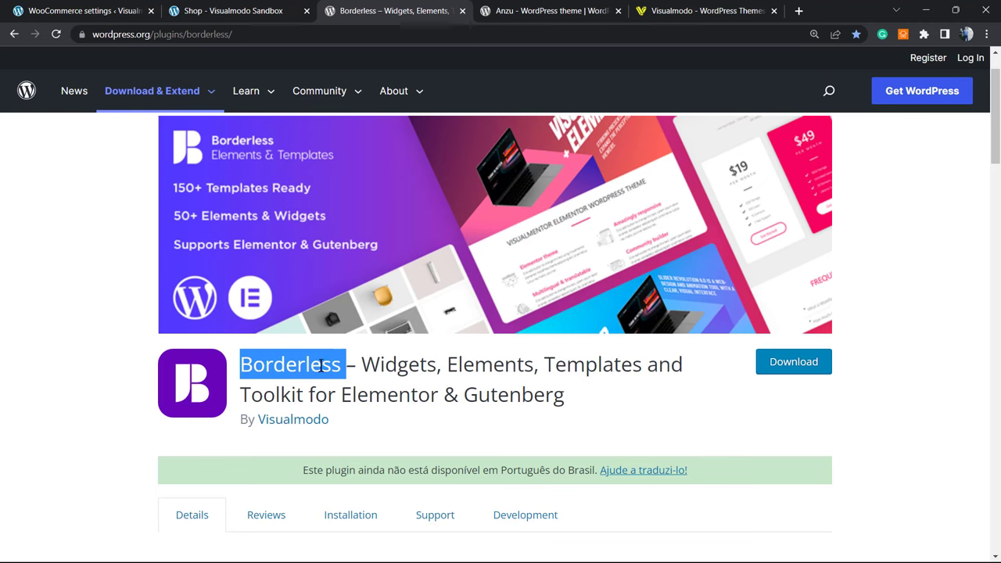
{"action": "left_click", "coordinate": [551, 10]}
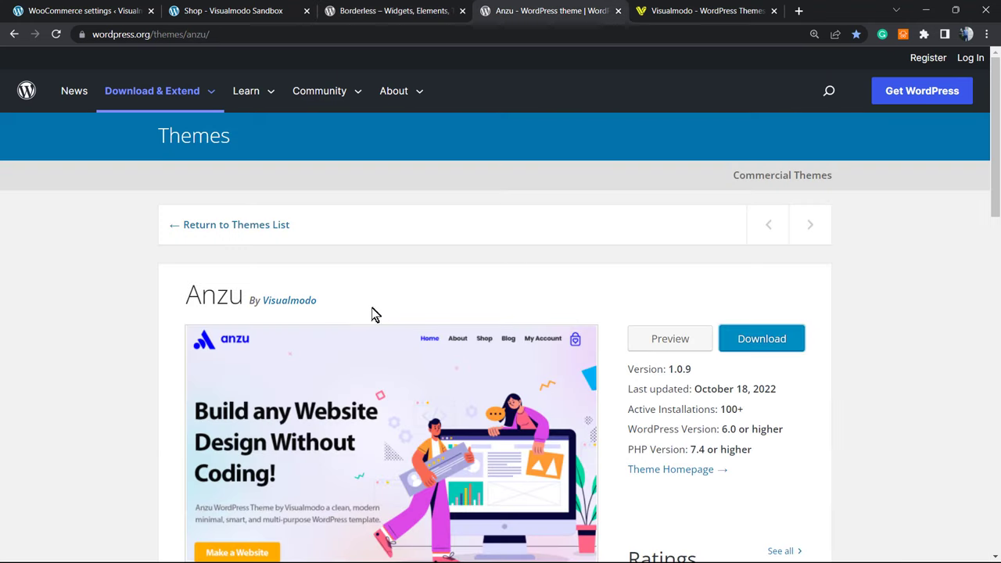
{"action": "mouse_move", "coordinate": [208, 300]}
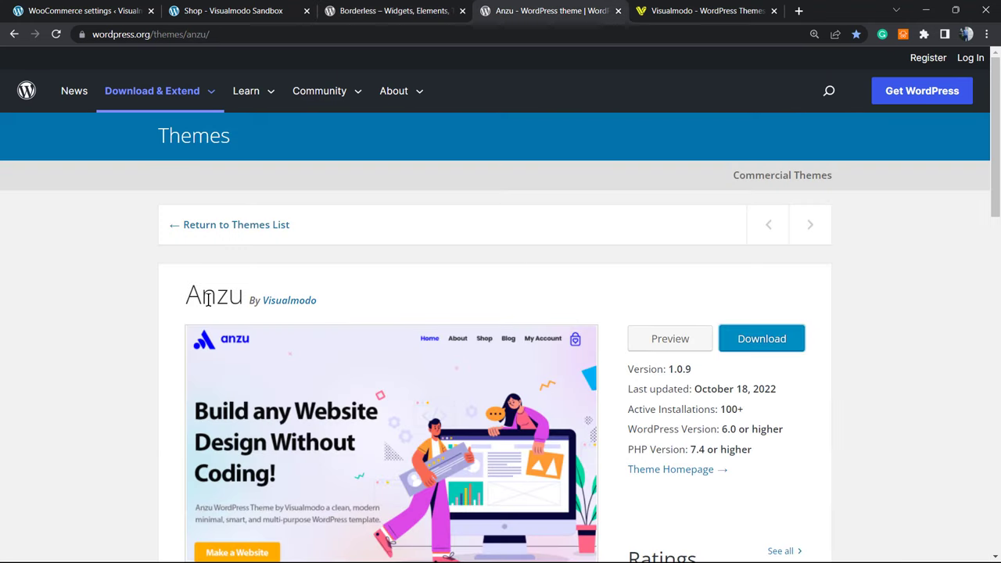
{"action": "double_click", "coordinate": [213, 294]}
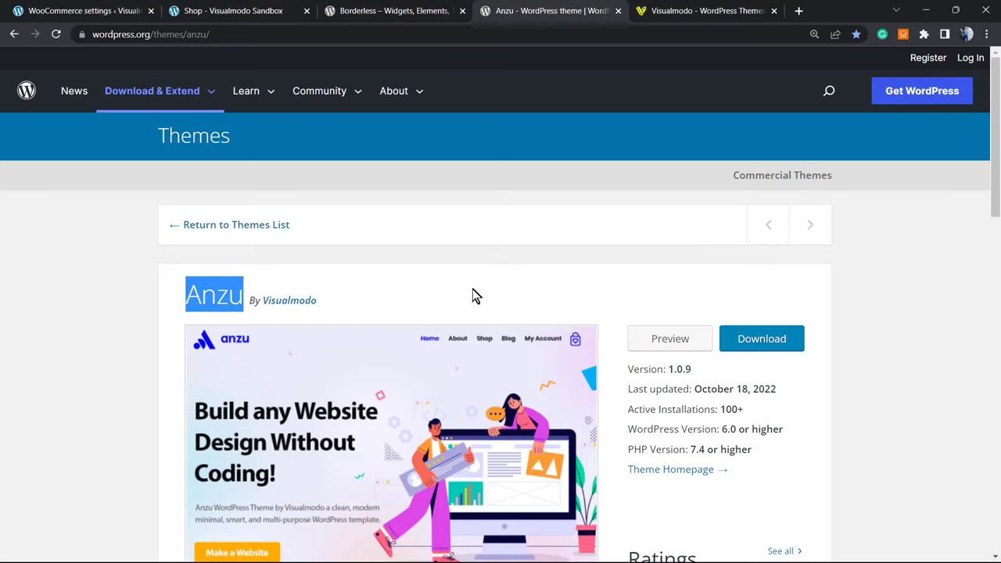
{"action": "mouse_move", "coordinate": [469, 296]}
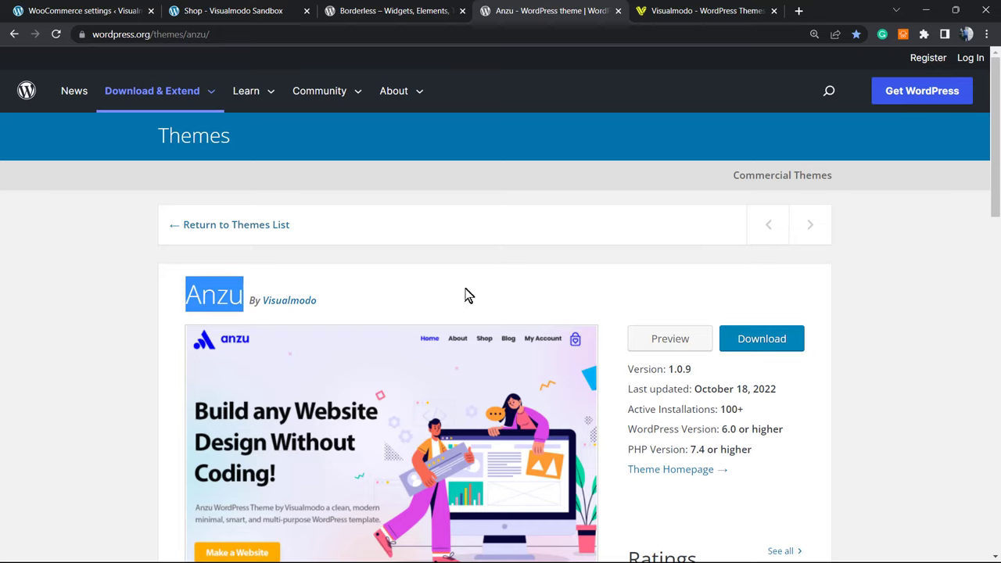
{"action": "mouse_move", "coordinate": [460, 296]}
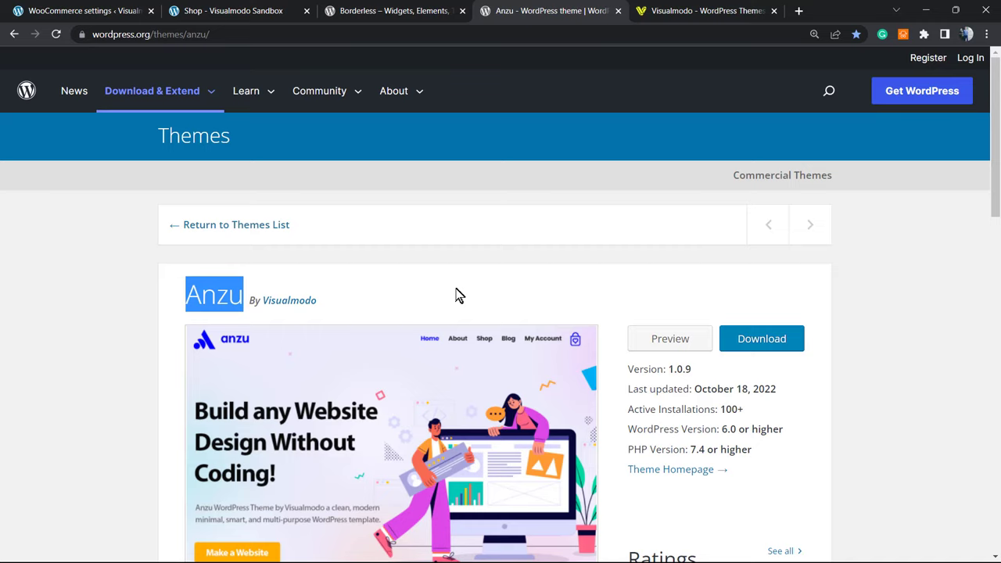
{"action": "mouse_move", "coordinate": [441, 302]}
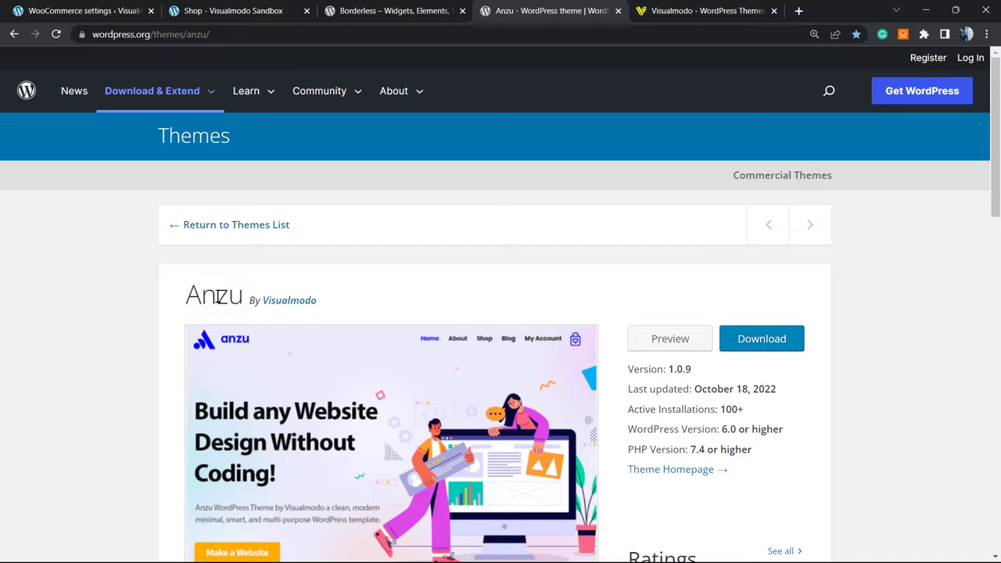
{"action": "double_click", "coordinate": [213, 296]}
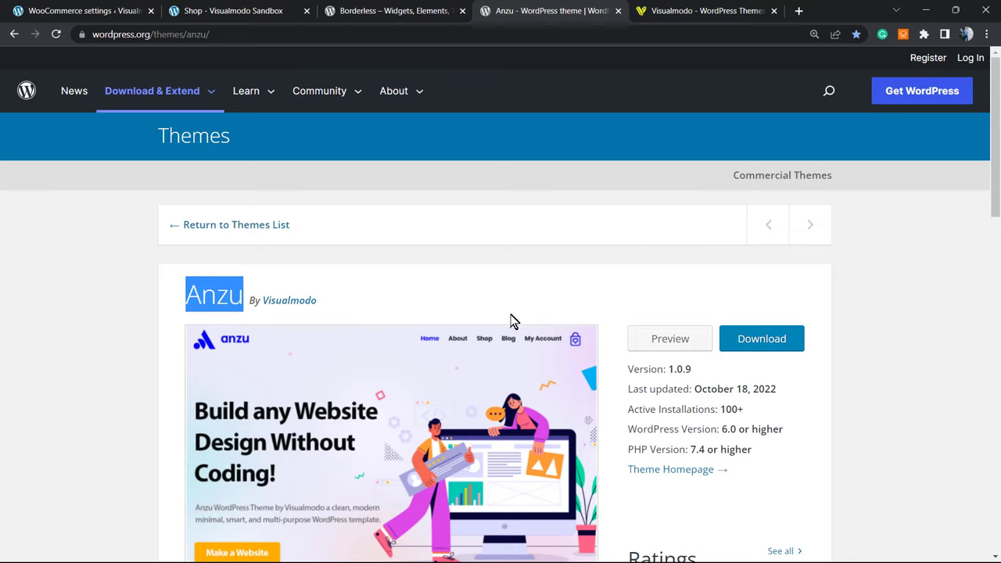
{"action": "mouse_move", "coordinate": [485, 316]}
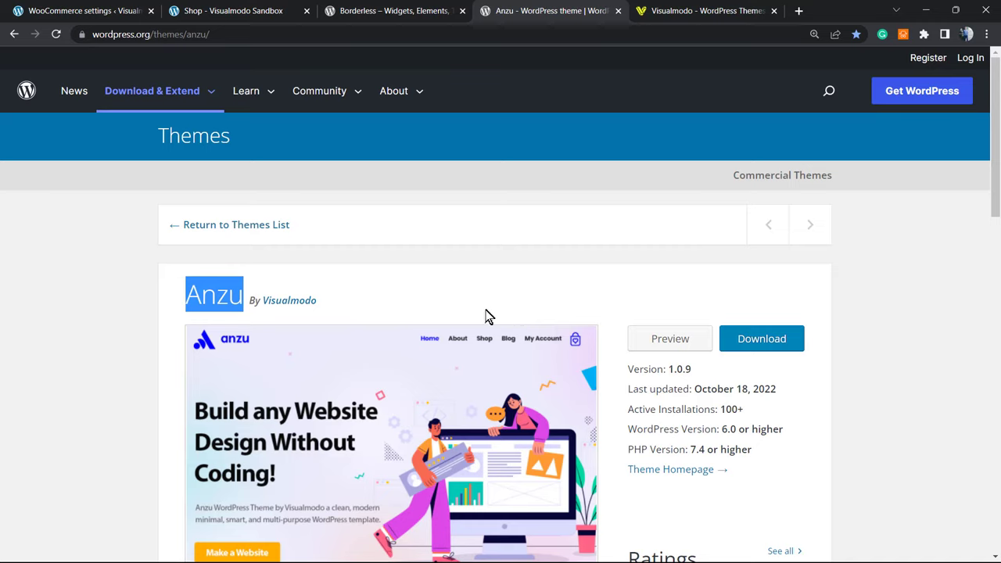
{"action": "mouse_move", "coordinate": [479, 322]}
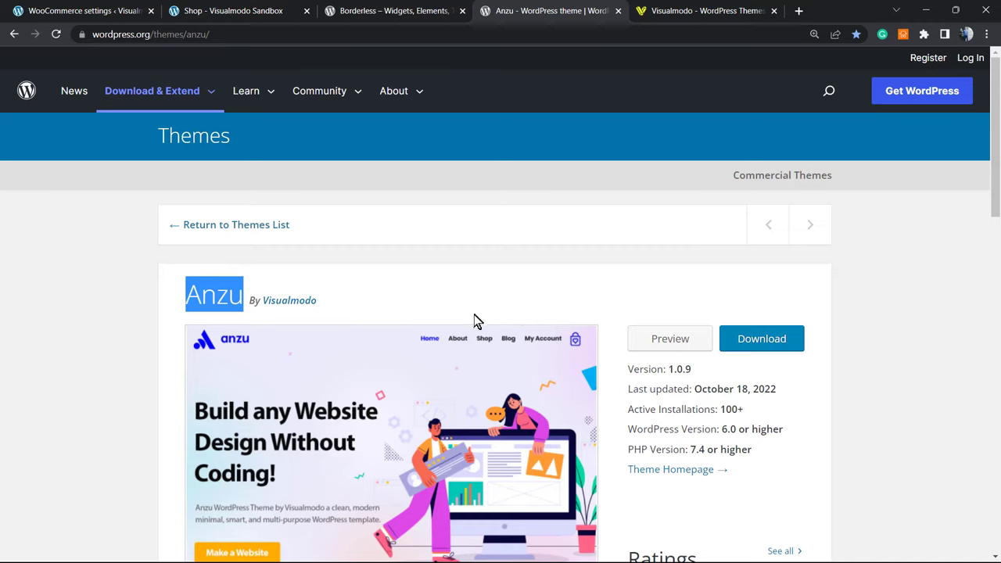
{"action": "mouse_move", "coordinate": [461, 322]}
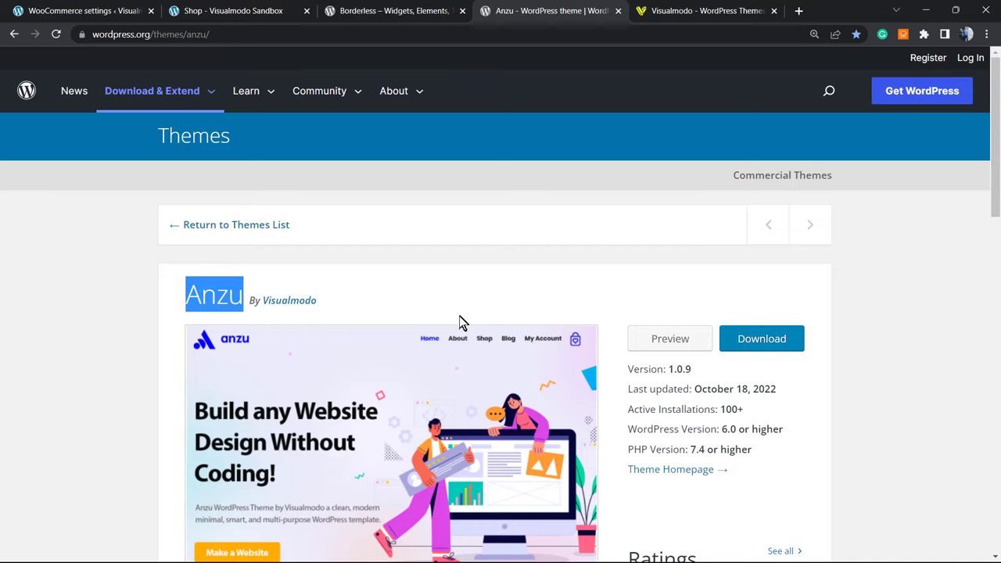
{"action": "mouse_move", "coordinate": [457, 322]}
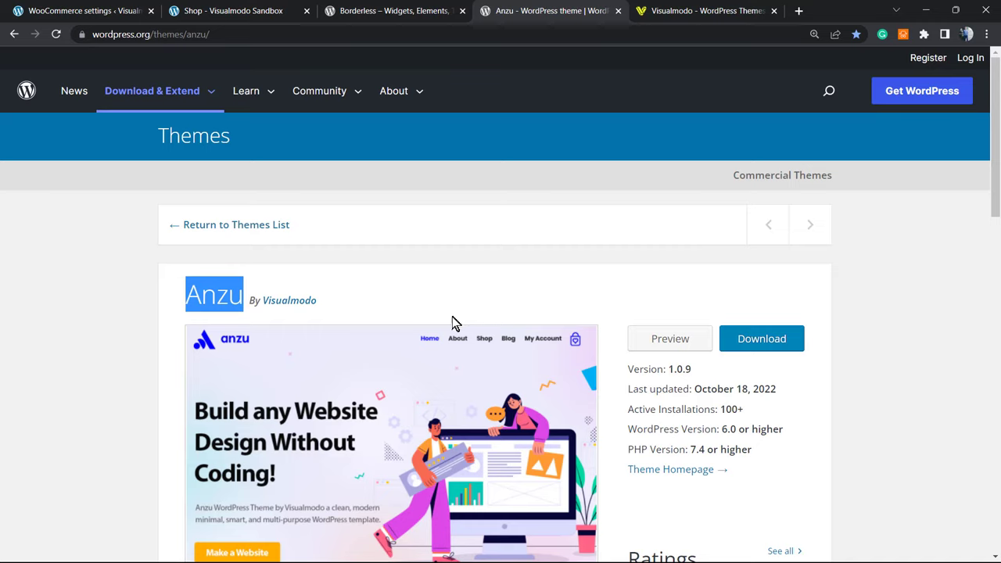
{"action": "mouse_move", "coordinate": [441, 335]}
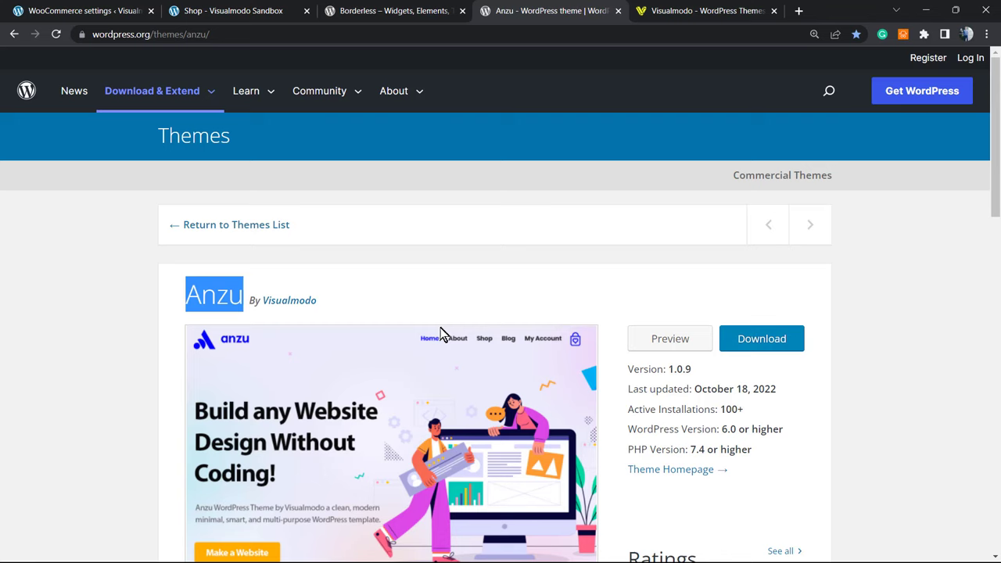
{"action": "mouse_move", "coordinate": [520, 253]}
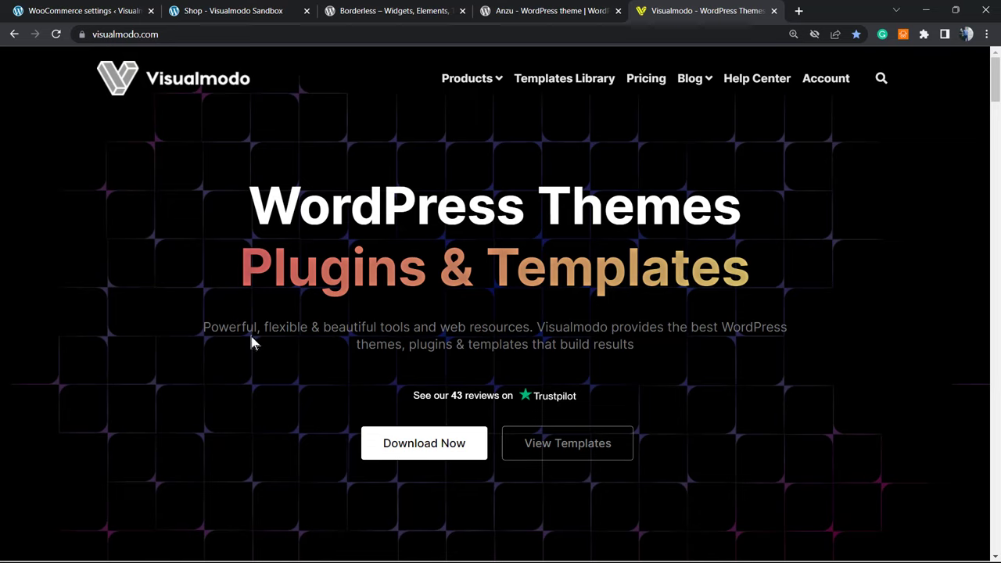
{"action": "mouse_move", "coordinate": [247, 346]}
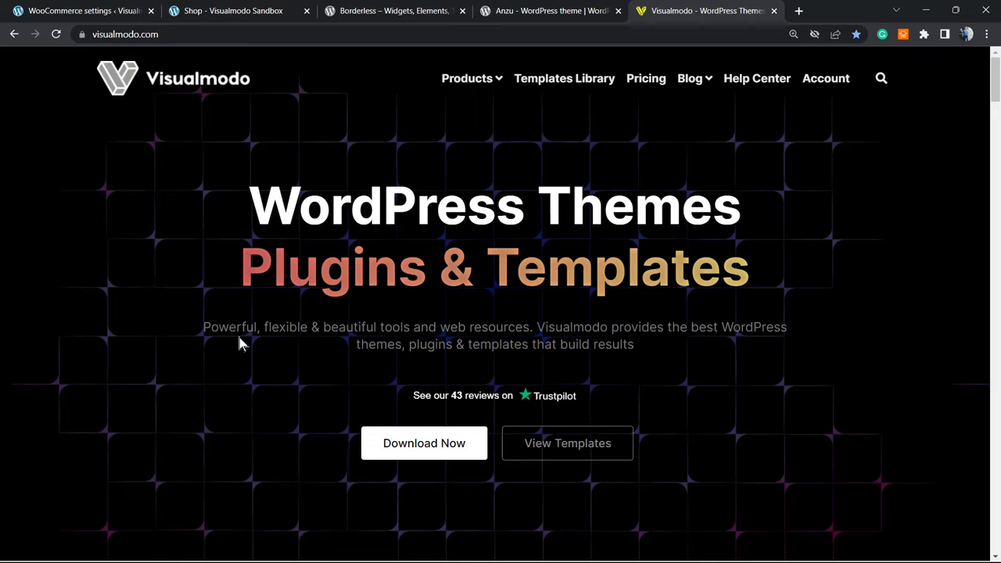
{"action": "mouse_move", "coordinate": [587, 122]}
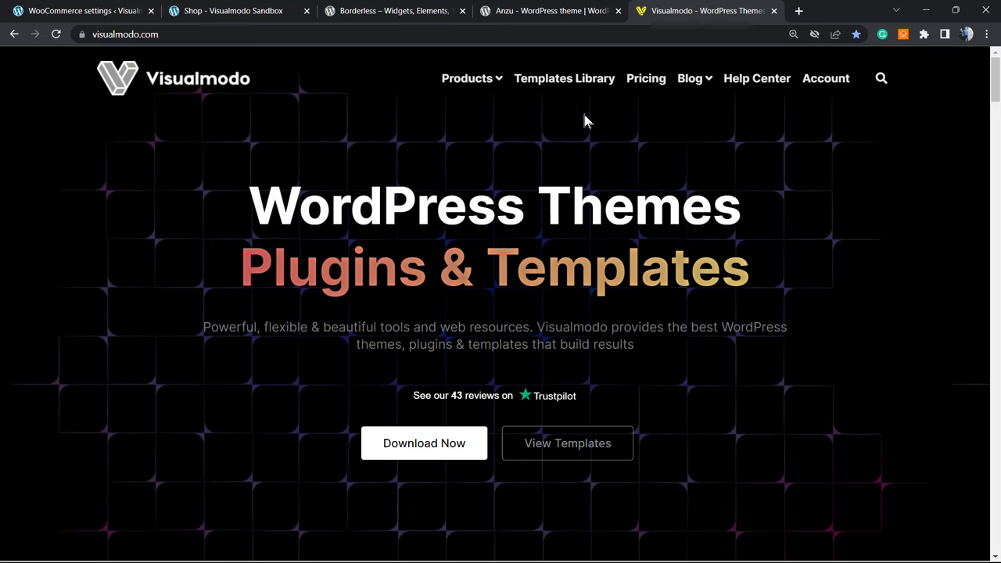
Step: Go to the Templates Library from the Visualmodo homepage navigation
{"action": "left_click", "coordinate": [563, 78]}
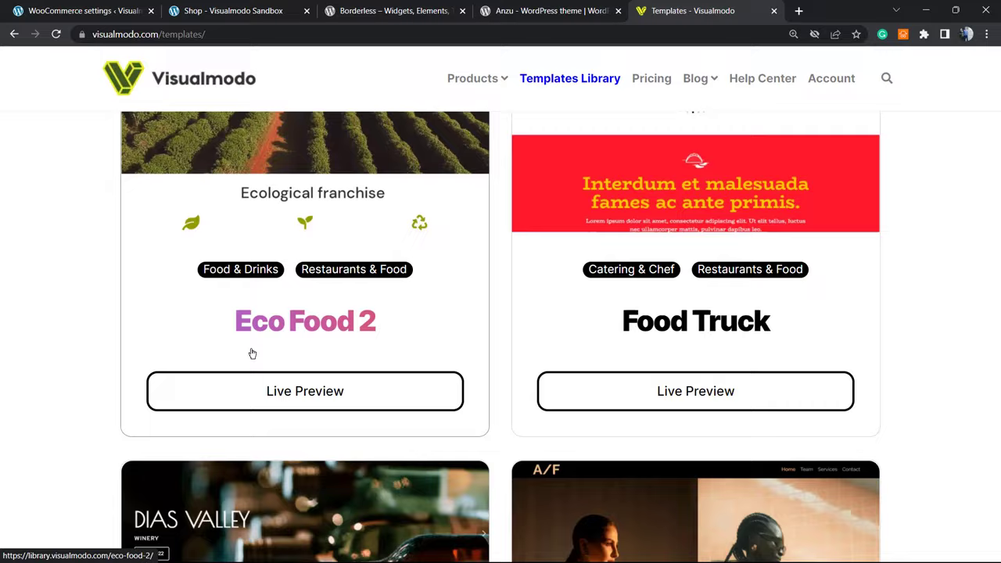
Step: Browse down the Templates Library to templates like Modeling Agency, Ballet, Crossfit, Floristry and Chocolate
{"action": "scroll", "scroll_direction": "down", "scroll_amount": 3}
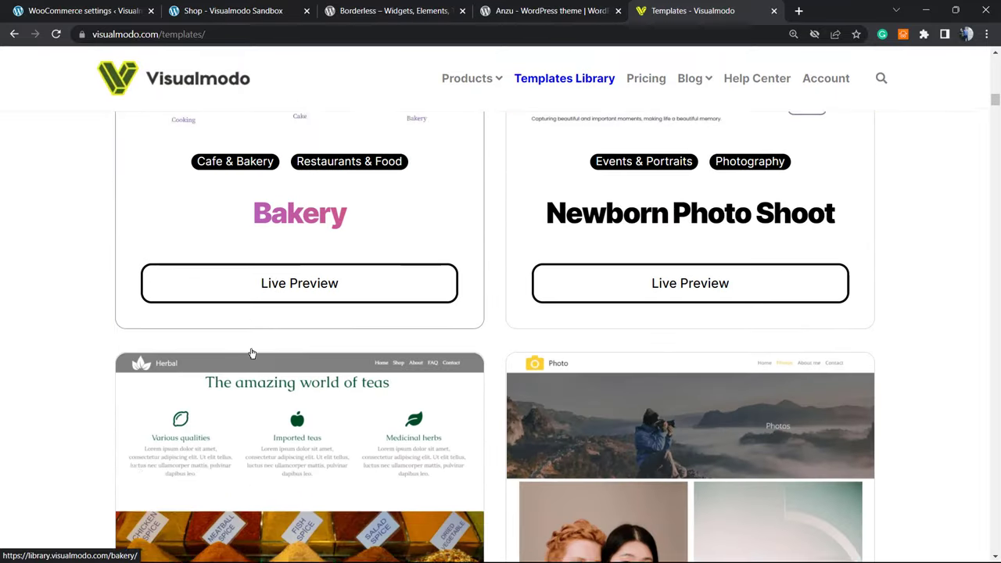
{"action": "scroll", "scroll_direction": "down", "scroll_amount": 3}
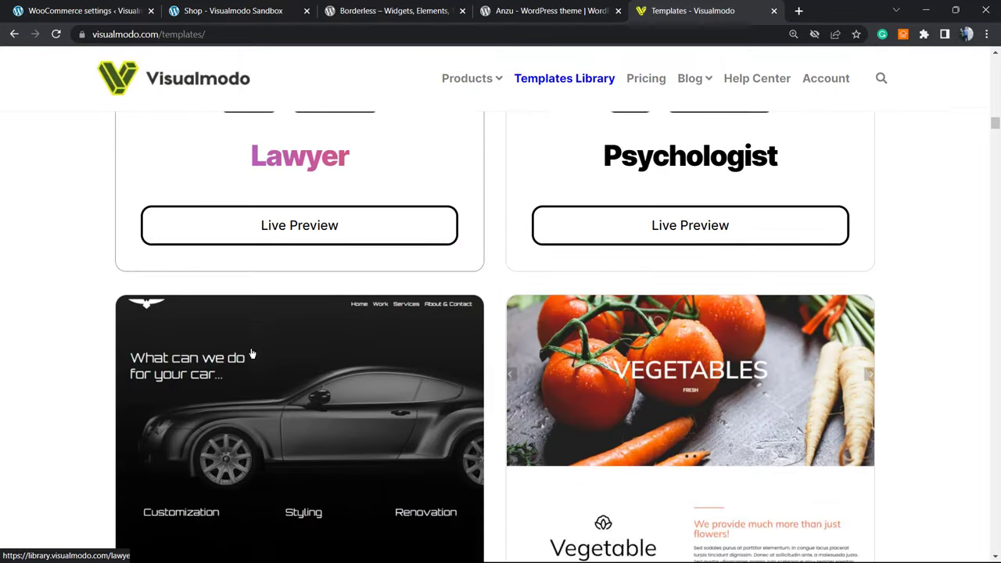
{"action": "scroll", "scroll_direction": "down", "scroll_amount": 3}
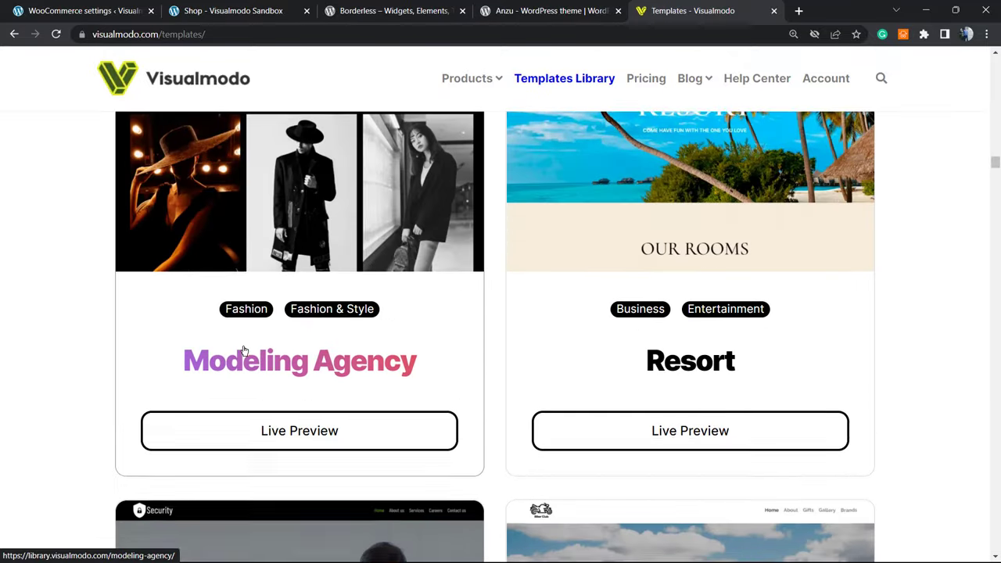
{"action": "scroll", "scroll_direction": "down", "scroll_amount": 3}
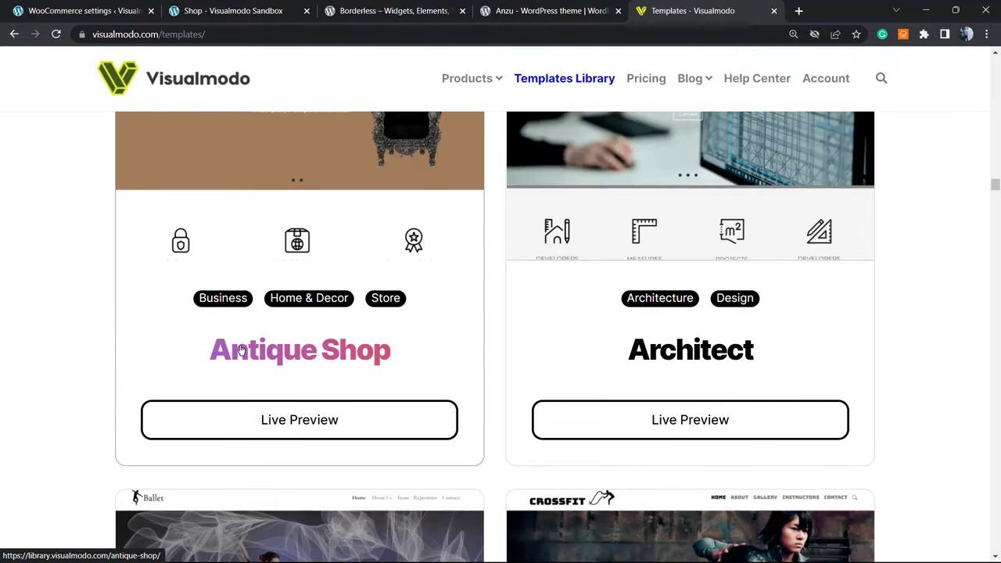
{"action": "scroll", "scroll_direction": "down", "scroll_amount": 3}
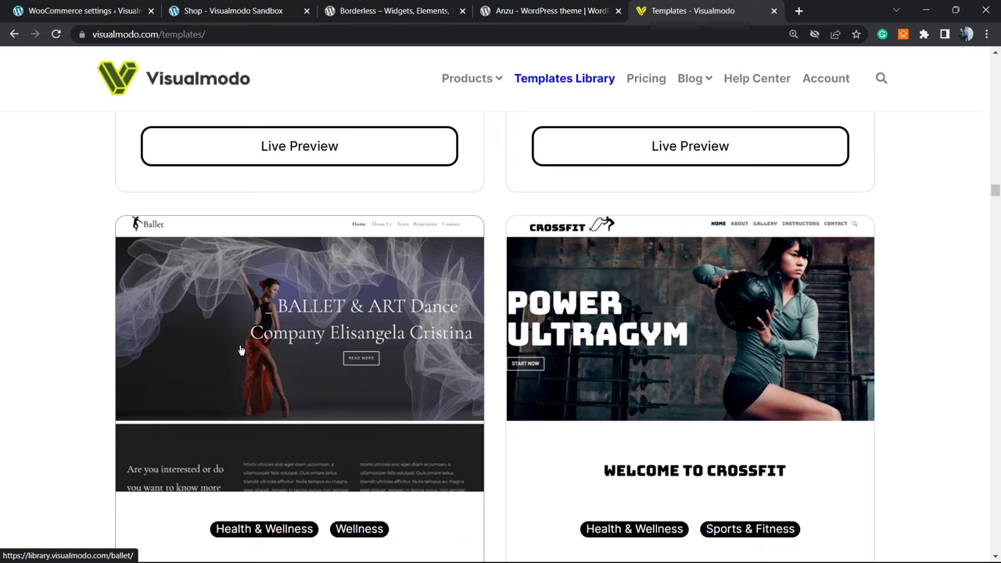
{"action": "scroll", "scroll_direction": "down", "scroll_amount": 3}
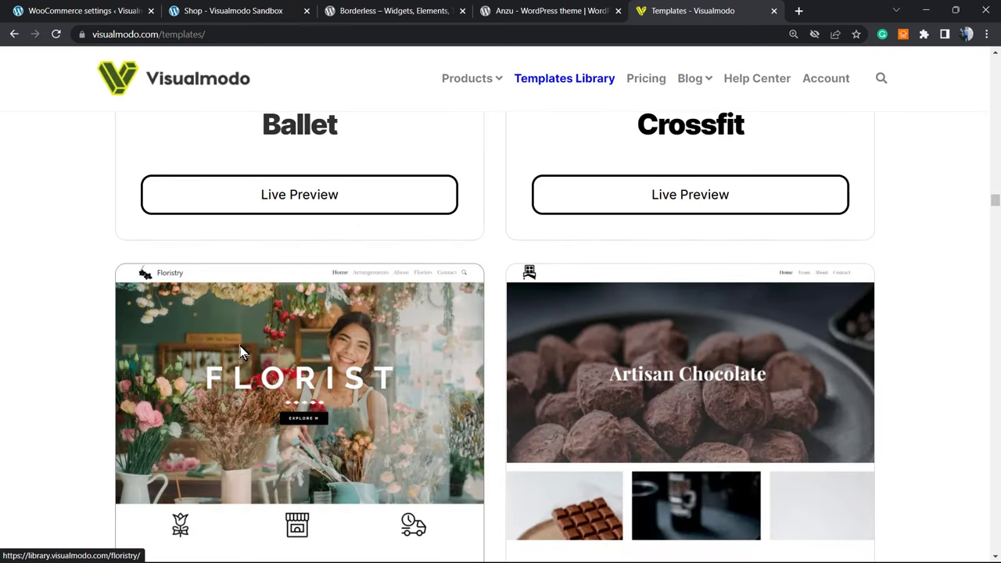
{"action": "scroll", "scroll_direction": "down", "scroll_amount": 3}
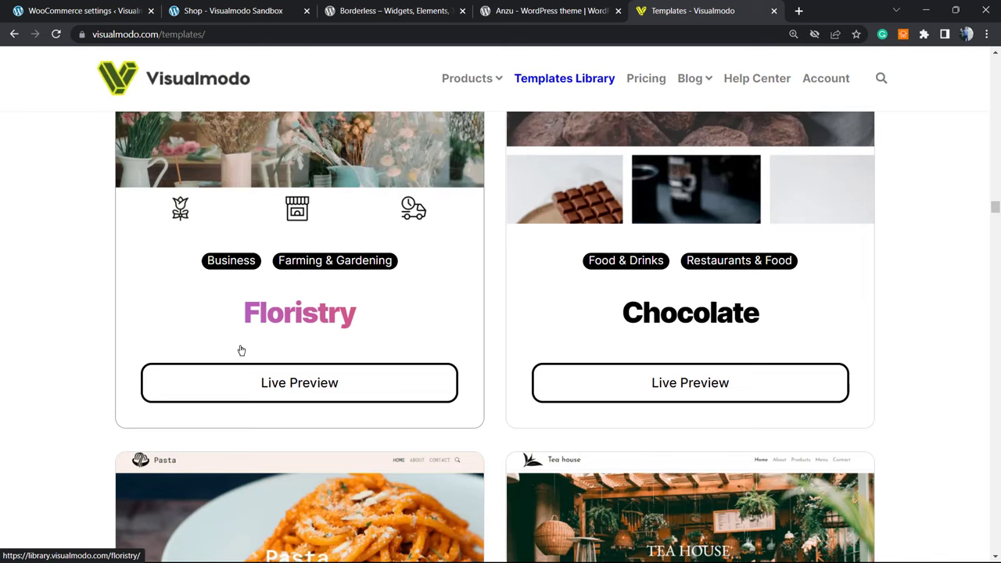
{"action": "scroll", "scroll_direction": "down", "scroll_amount": 3}
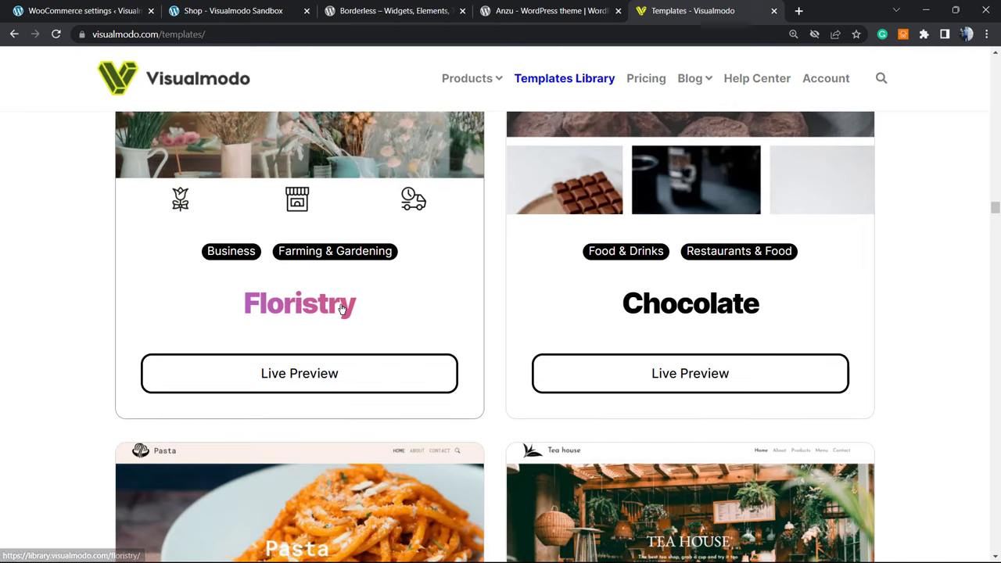
{"action": "mouse_move", "coordinate": [481, 391]}
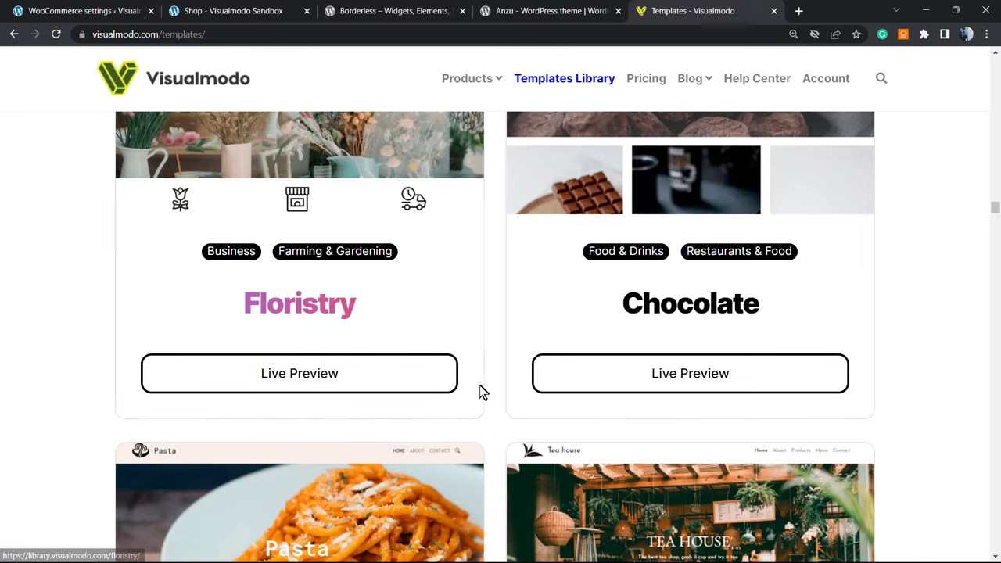